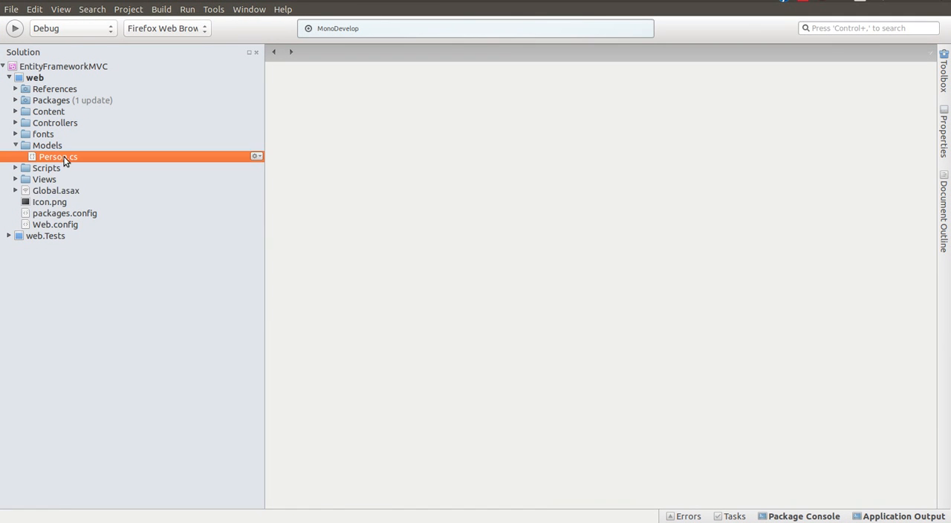
# Open Person.cs from the Models folder and glance at the MySQL terminal describing the people table
pyautogui.doubleClick(58, 158)
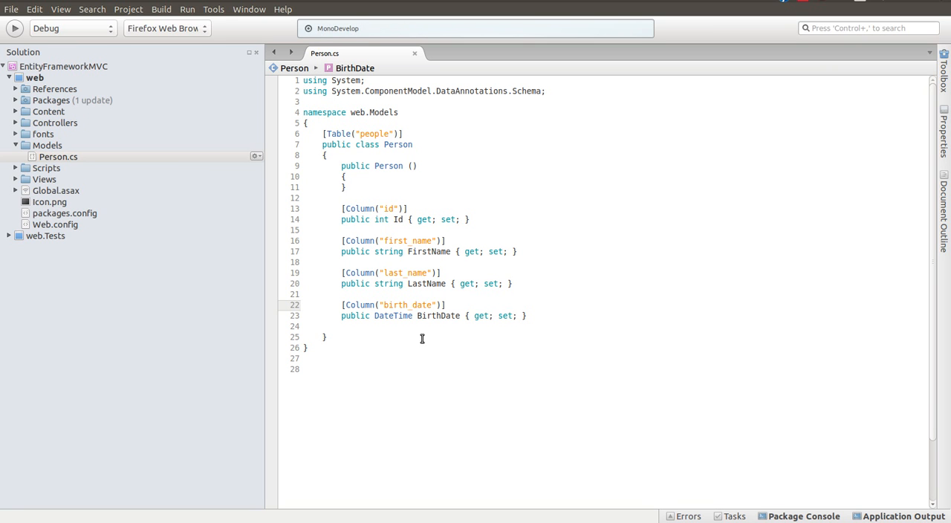
pyautogui.click(434, 305)
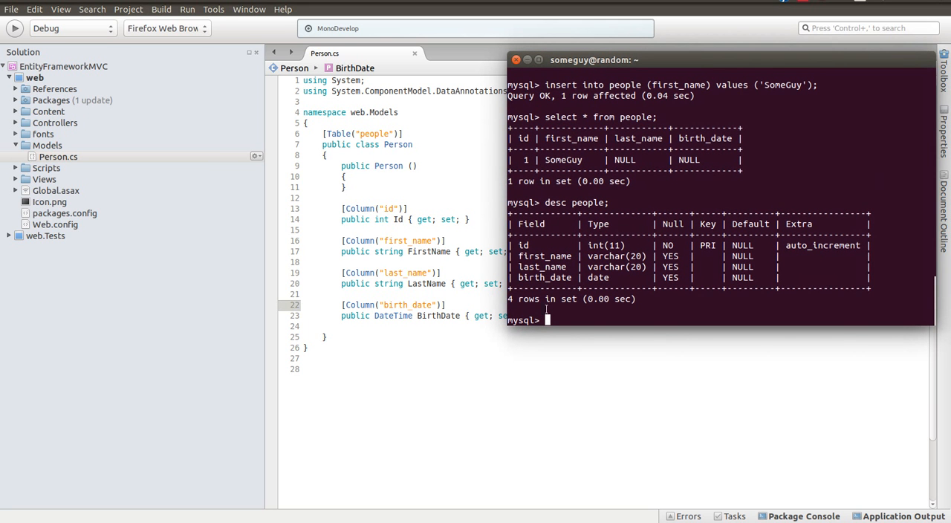
pyautogui.moveTo(681, 295)
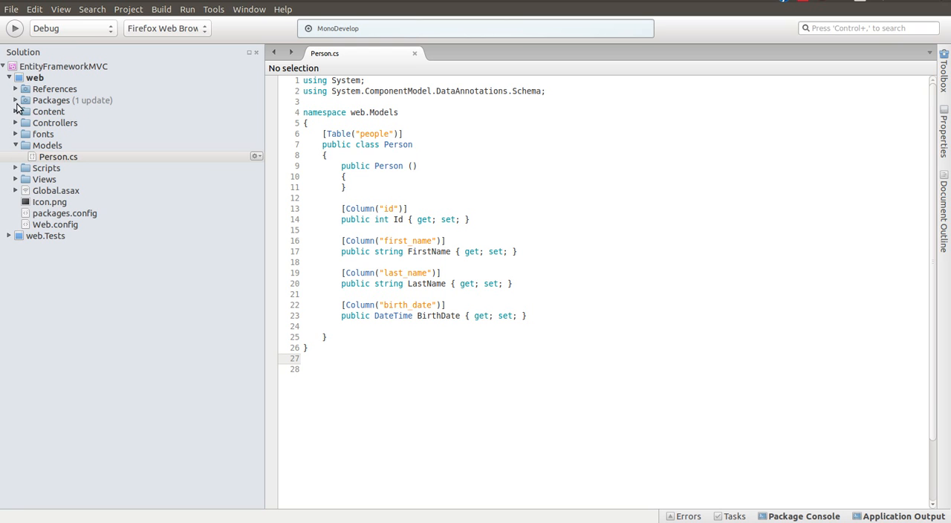
pyautogui.moveTo(68, 146)
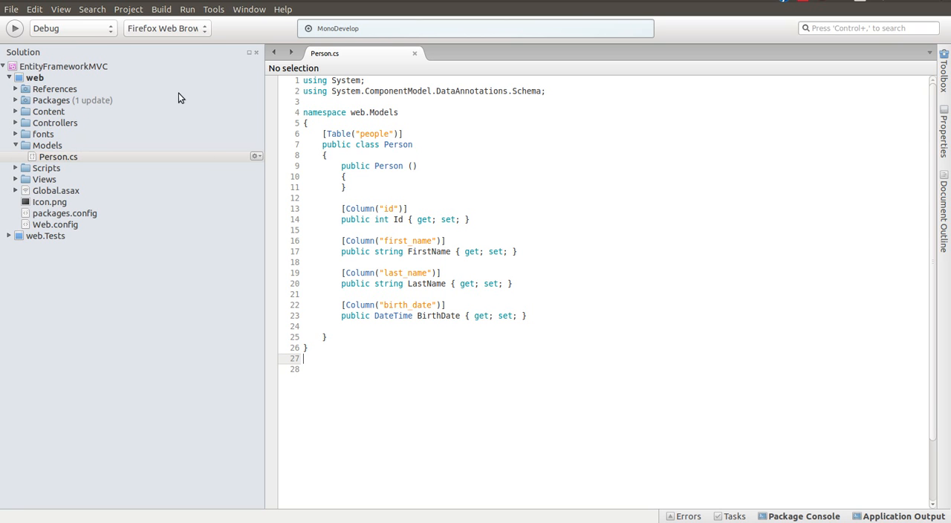
# Add a new folder named ContextDbs to the web project via Add > New Folder
pyautogui.rightClick(34, 77)
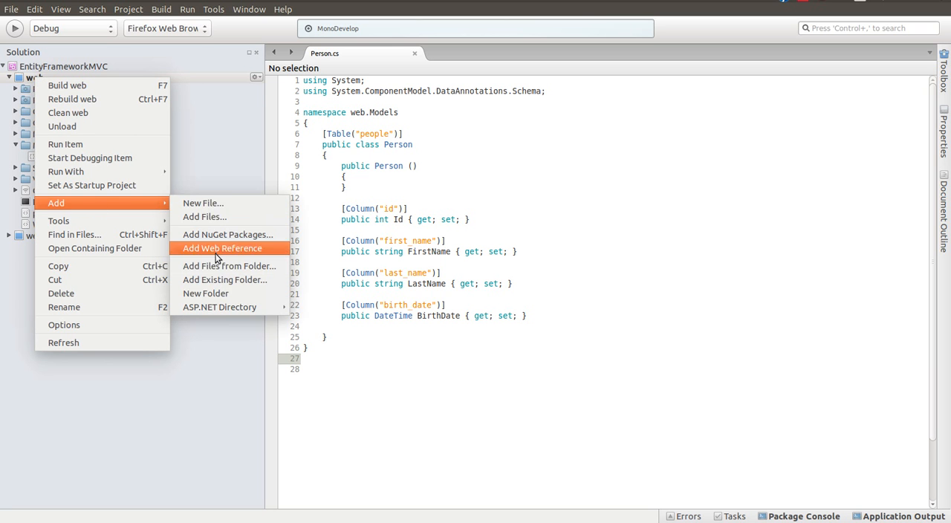
pyautogui.click(205, 293)
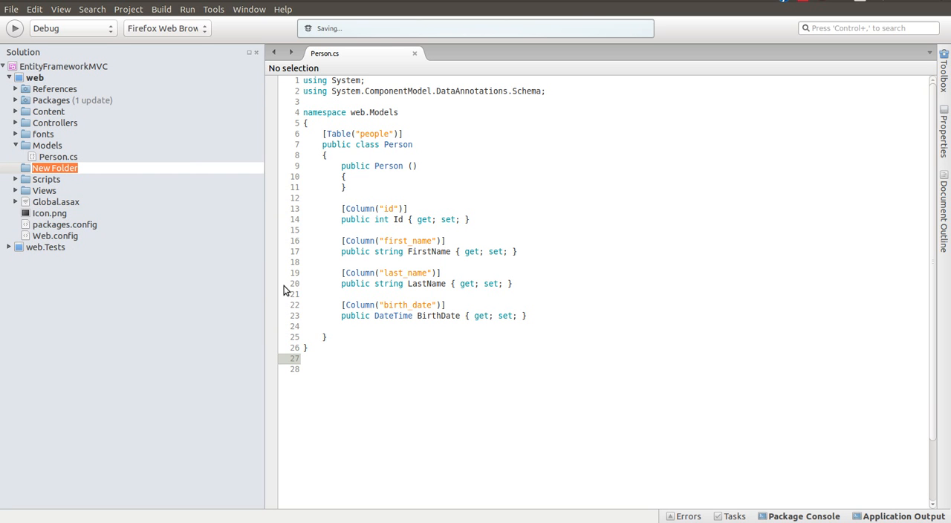
pyautogui.write('C')
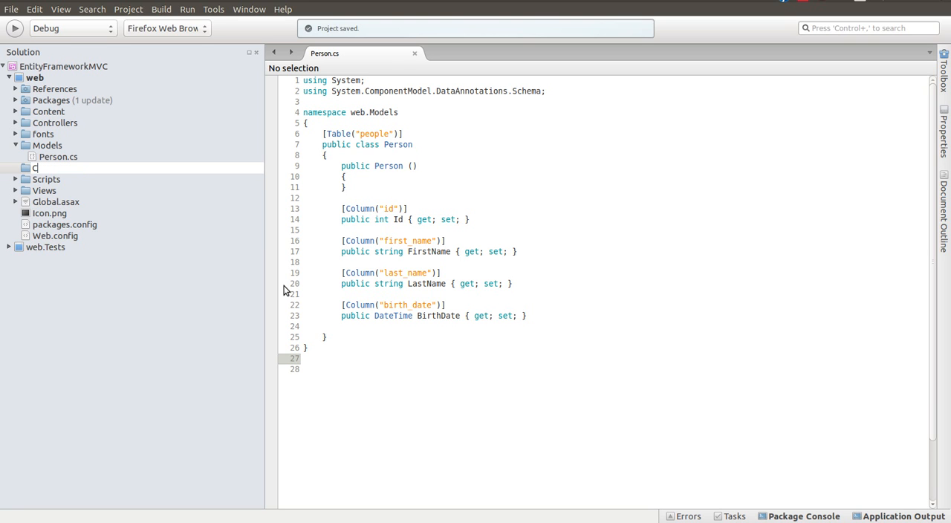
pyautogui.write('ontext')
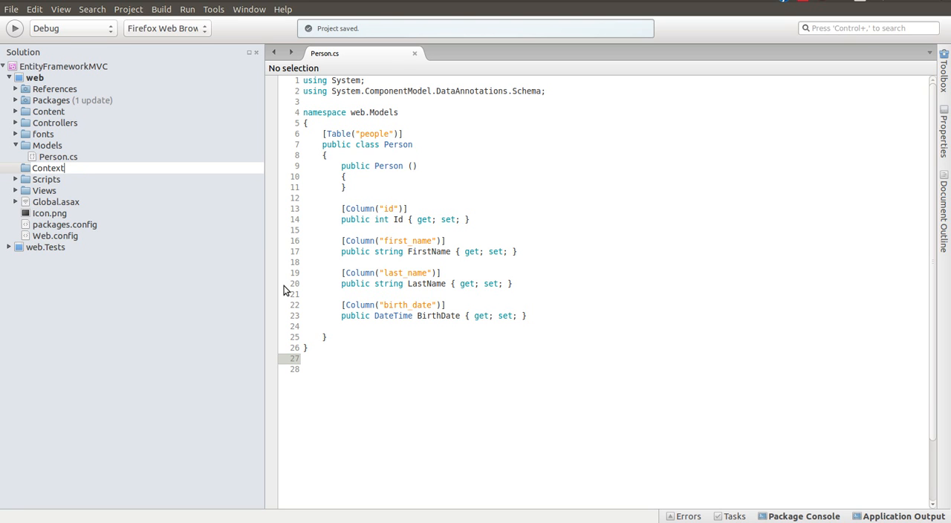
pyautogui.write('Dbs')
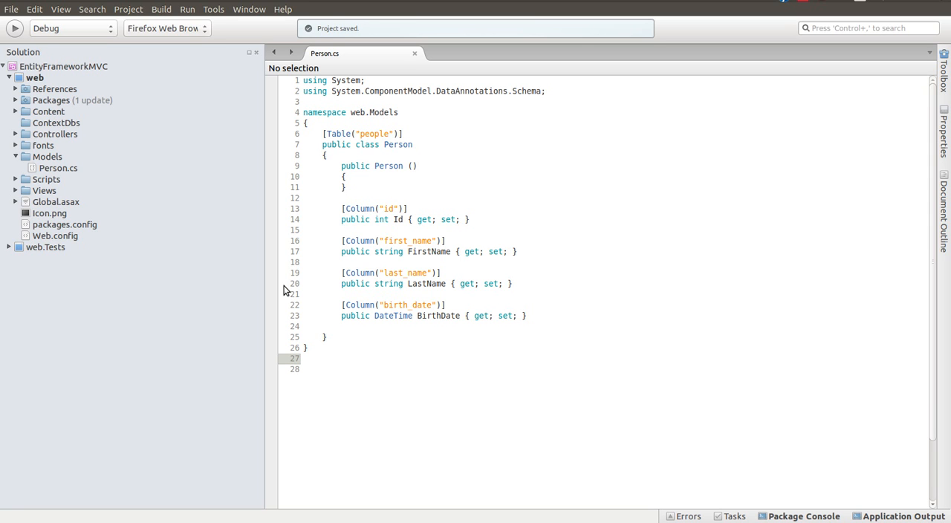
pyautogui.moveTo(387, 165)
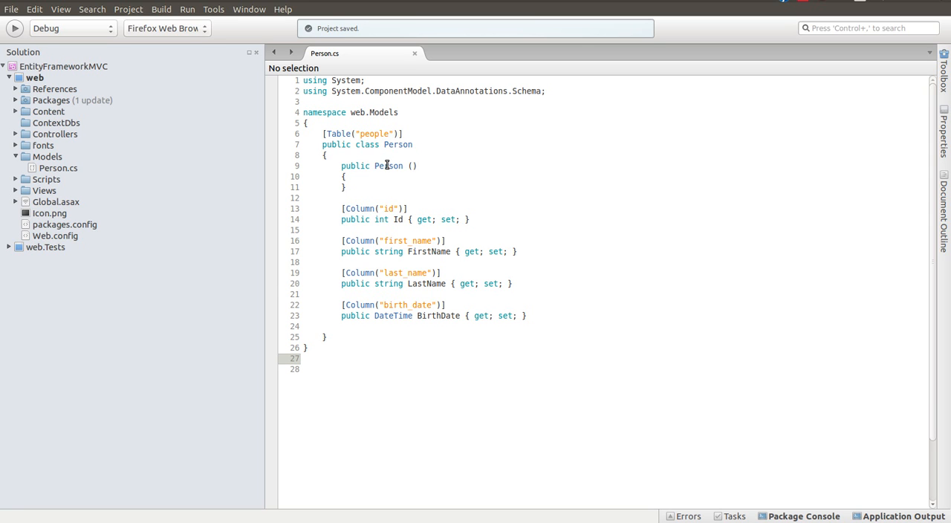
pyautogui.doubleClick(388, 167)
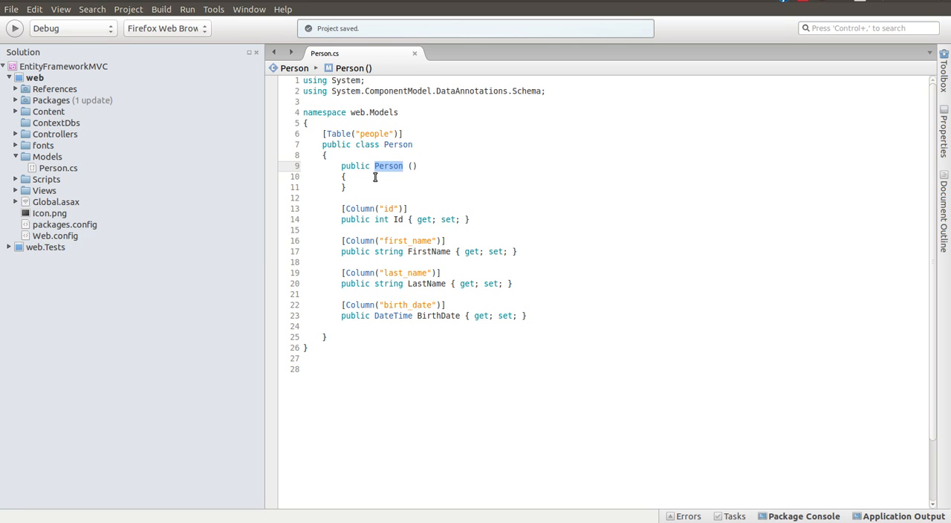
pyautogui.moveTo(349, 176)
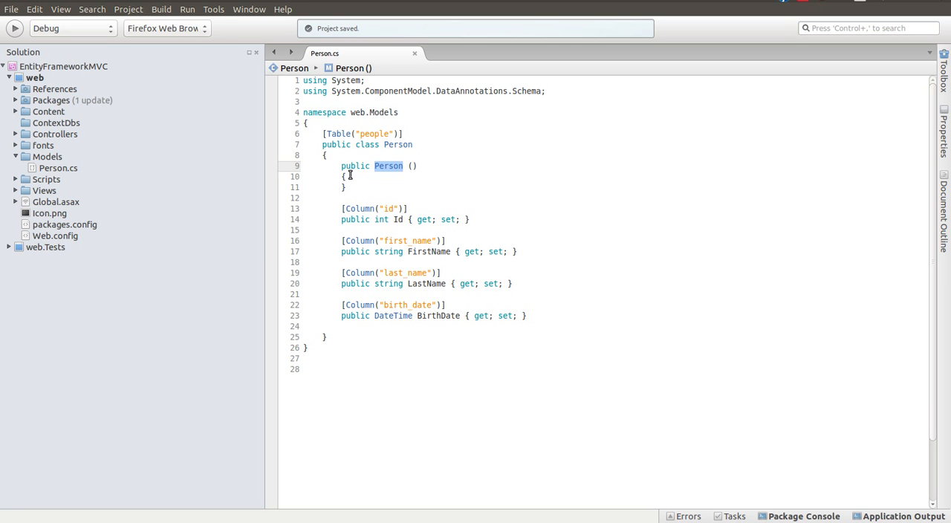
pyautogui.moveTo(52, 103)
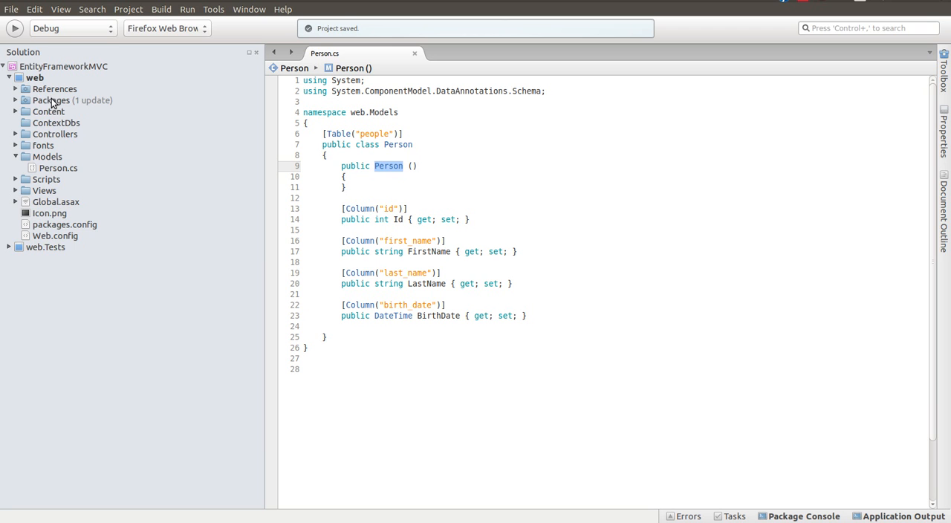
# Add a new Empty Class file named PeopleContext inside the ContextDbs folder
pyautogui.rightClick(57, 122)
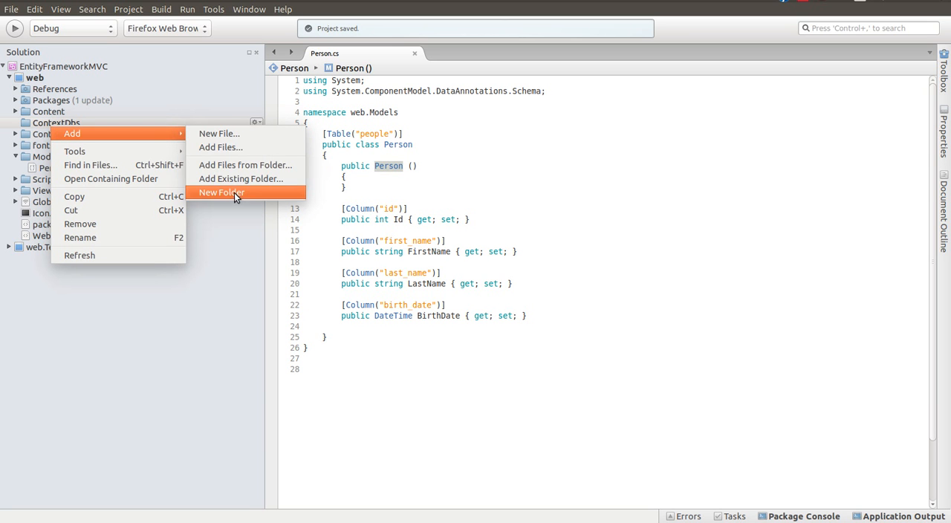
pyautogui.click(219, 133)
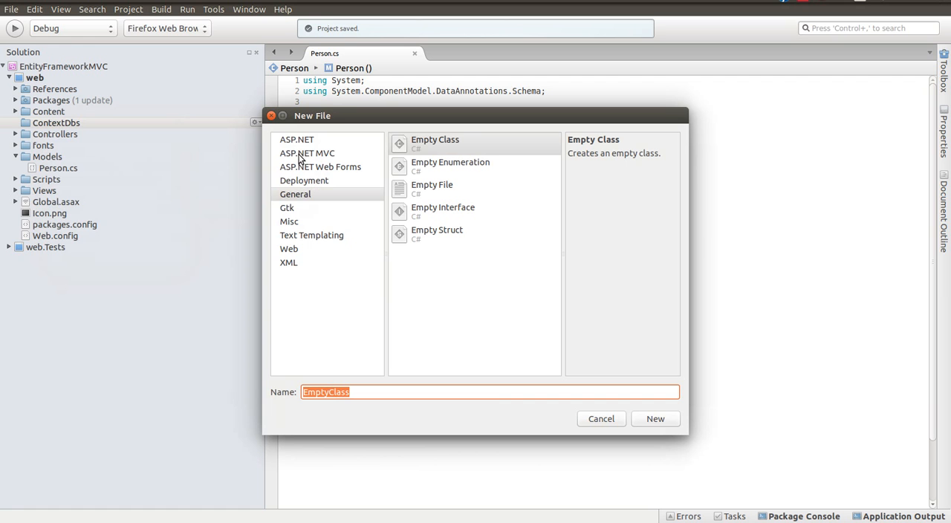
pyautogui.moveTo(429, 164)
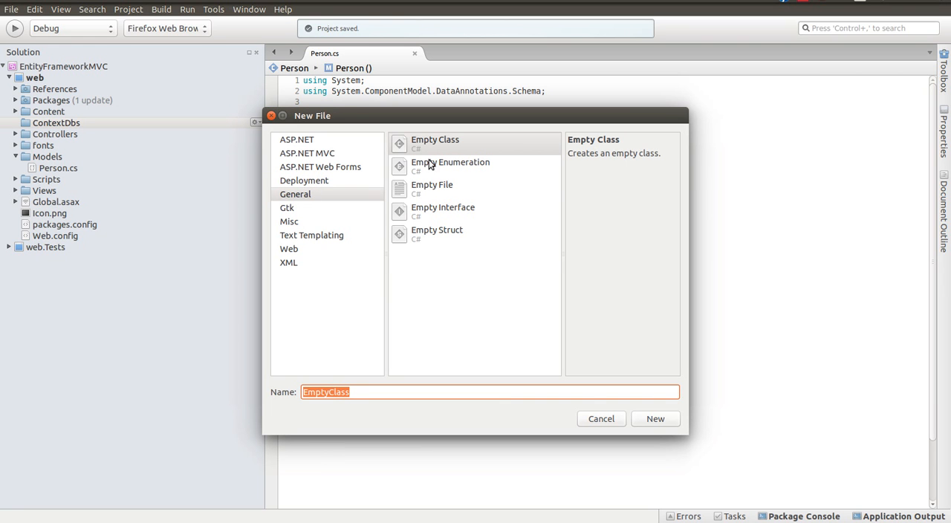
pyautogui.moveTo(334, 380)
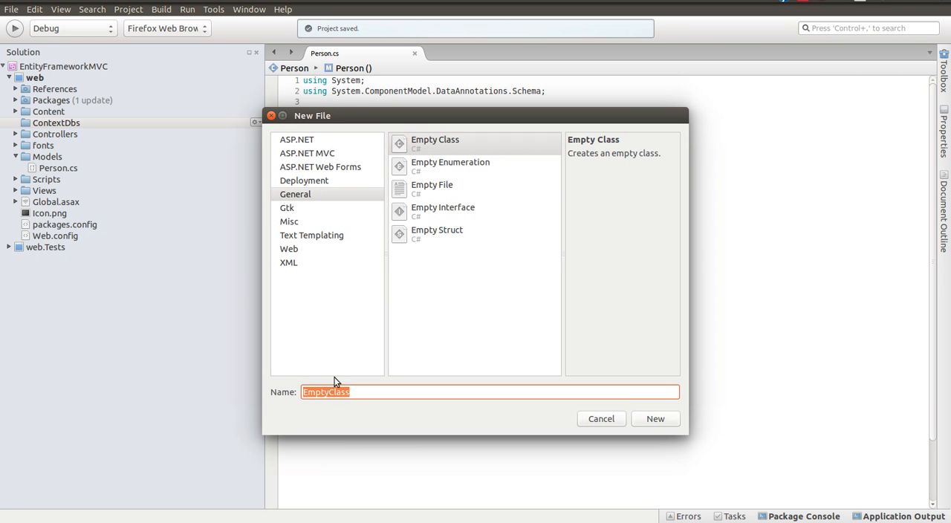
pyautogui.write('People')
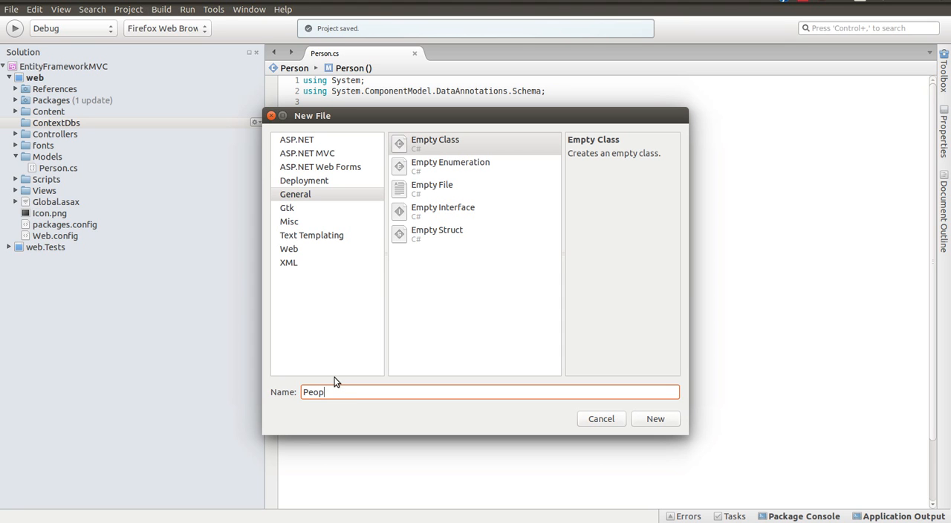
pyautogui.write('le')
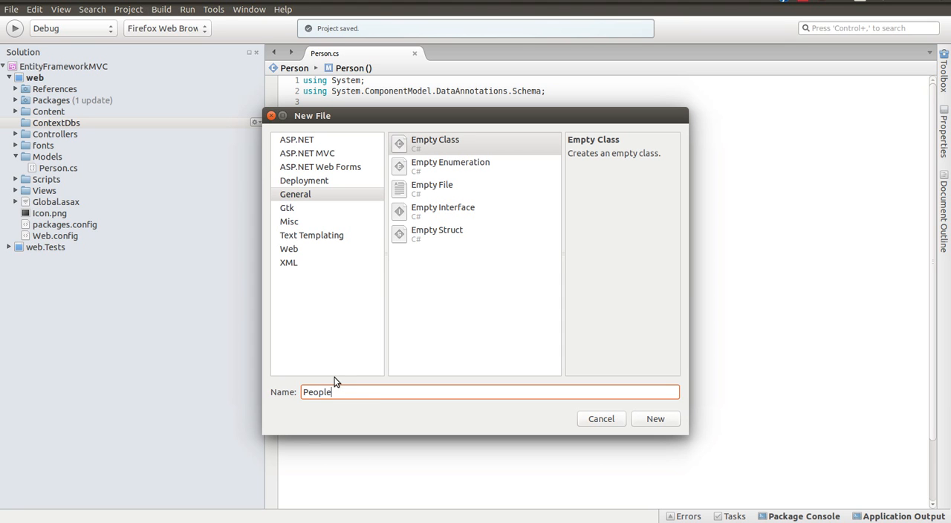
pyautogui.write('Contyext')
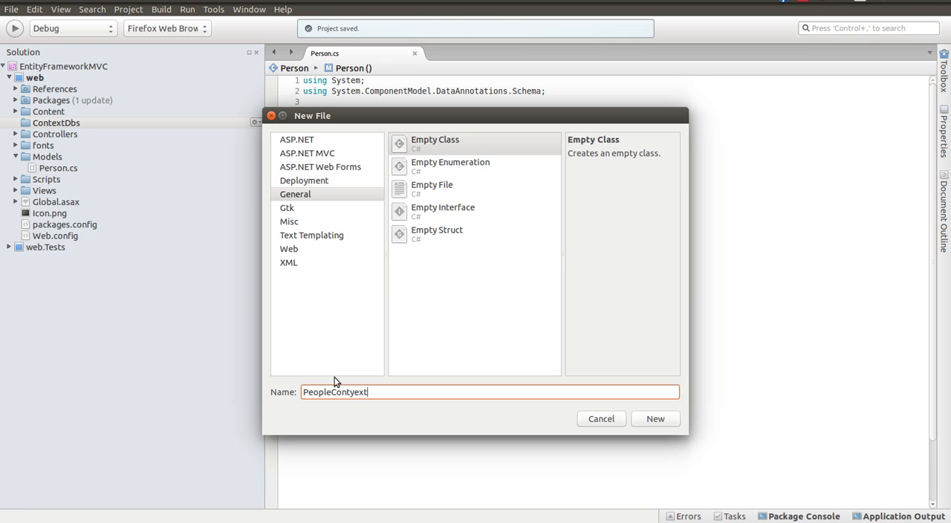
pyautogui.press('BackSpace')
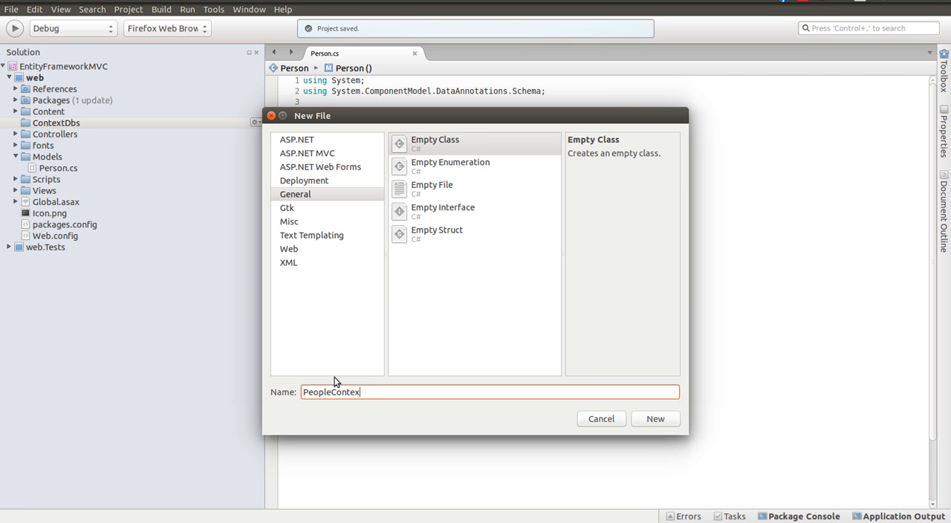
pyautogui.click(654, 419)
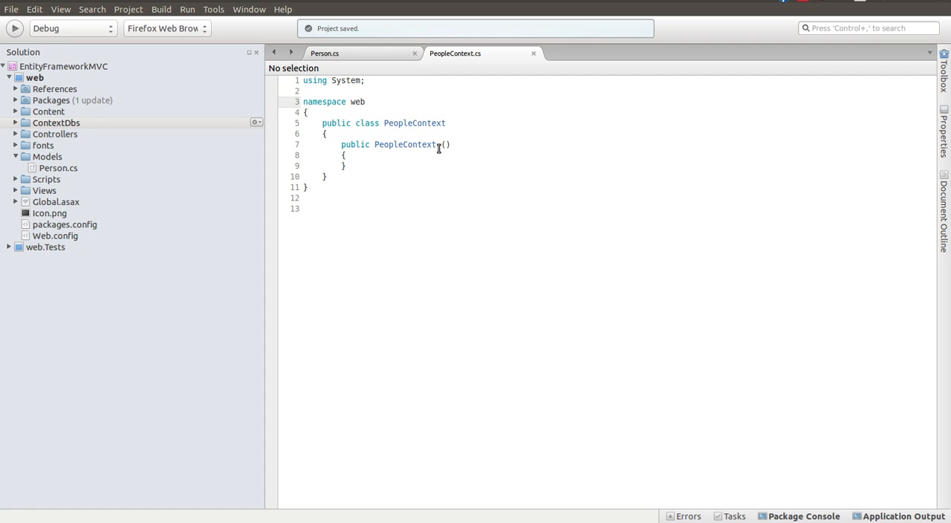
# Extend the namespace to web.ContextDbs
pyautogui.write('.')
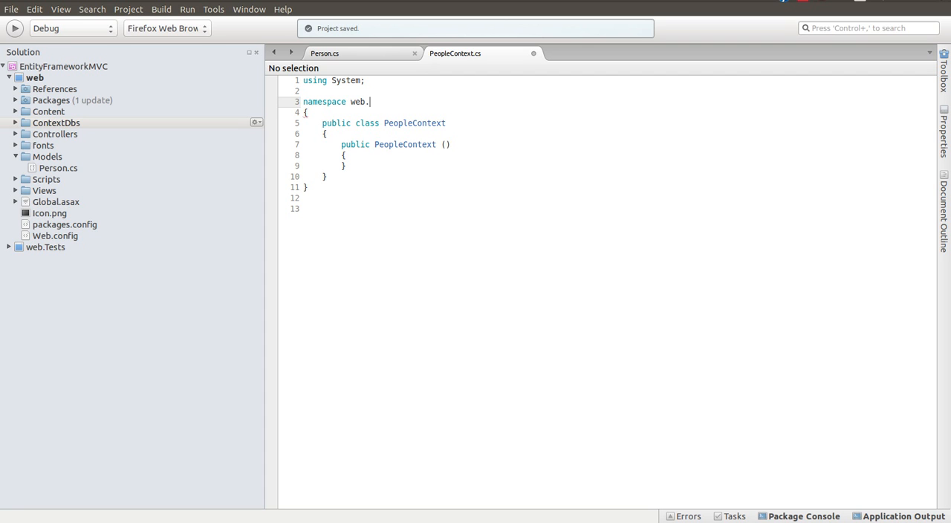
pyautogui.write('Conte')
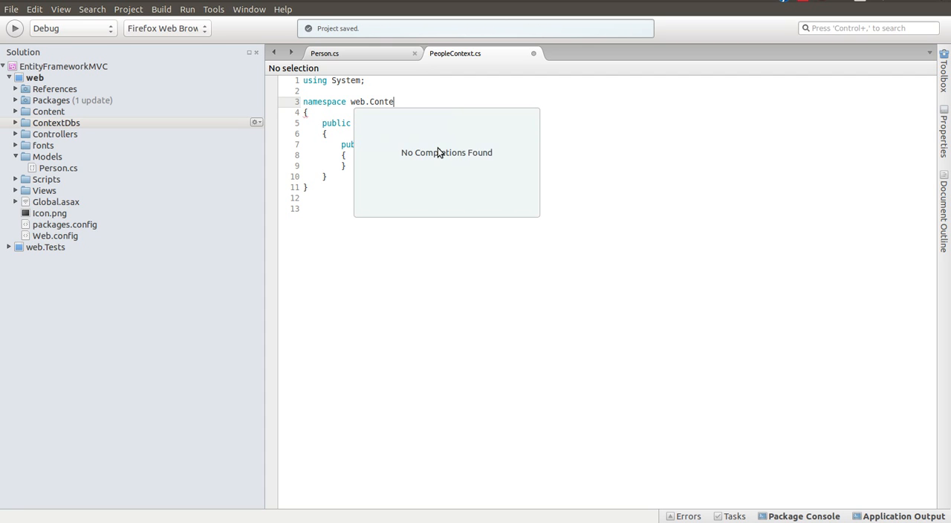
pyautogui.write('xtDb')
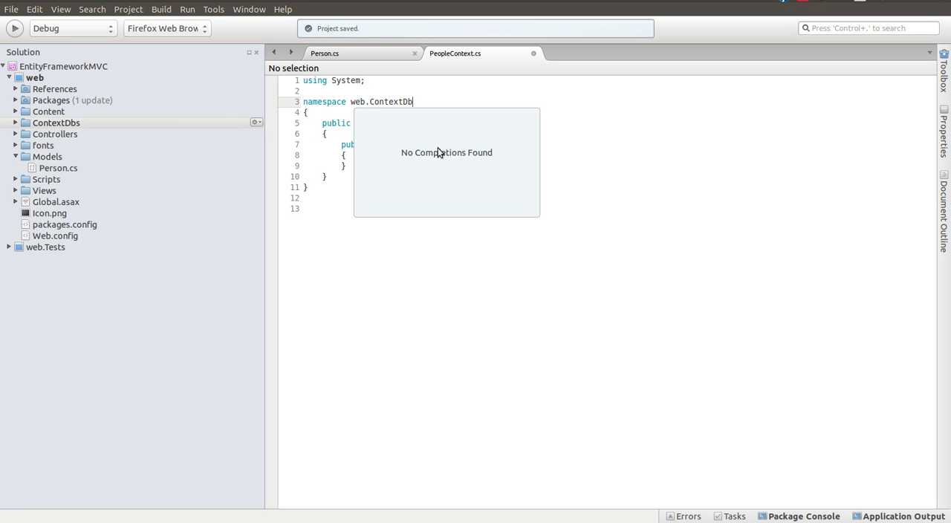
pyautogui.write('s')
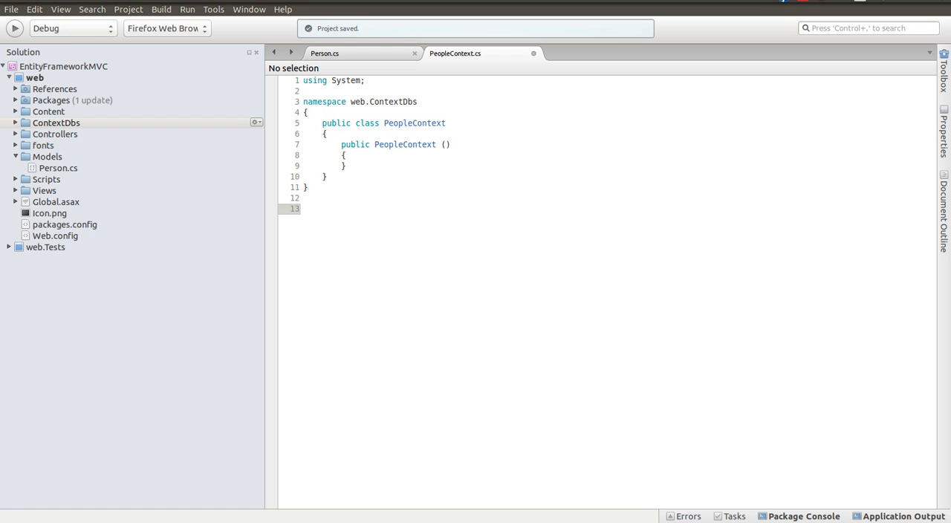
pyautogui.moveTo(524, 121)
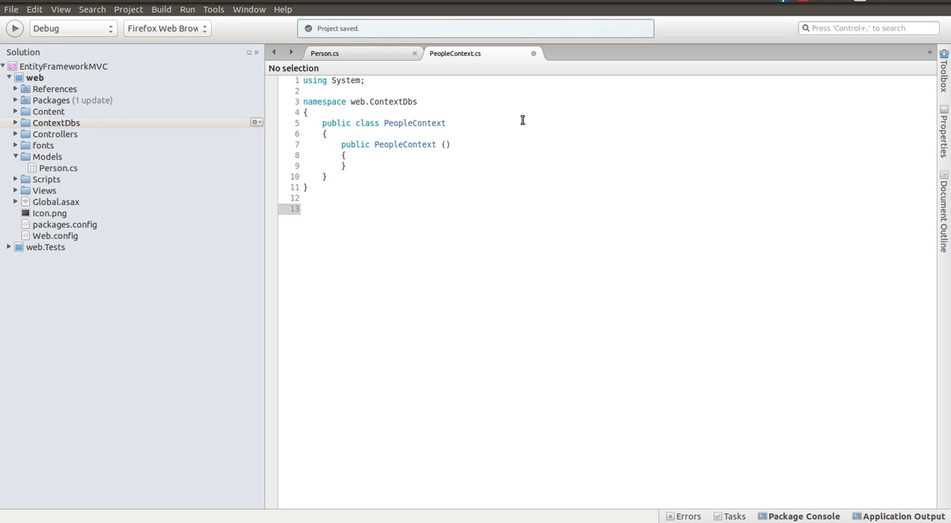
# Make PeopleContext derive from DbContext and import System.Data.Entity
pyautogui.click(449, 122)
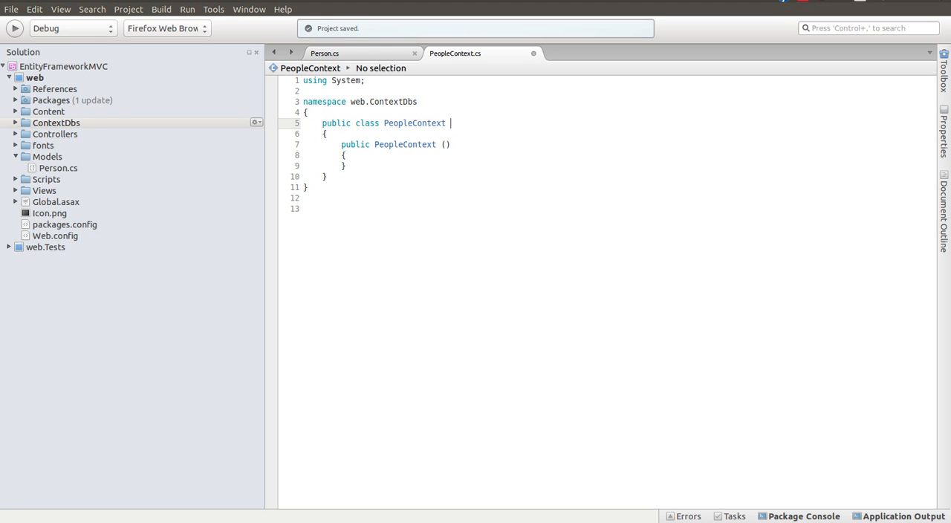
pyautogui.write(': DbContext')
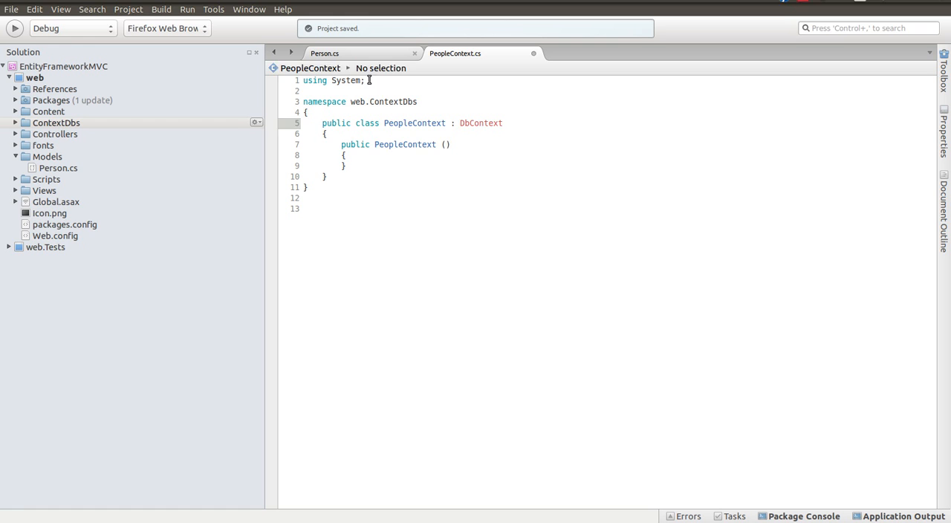
pyautogui.write('using System.Data.Entity;')
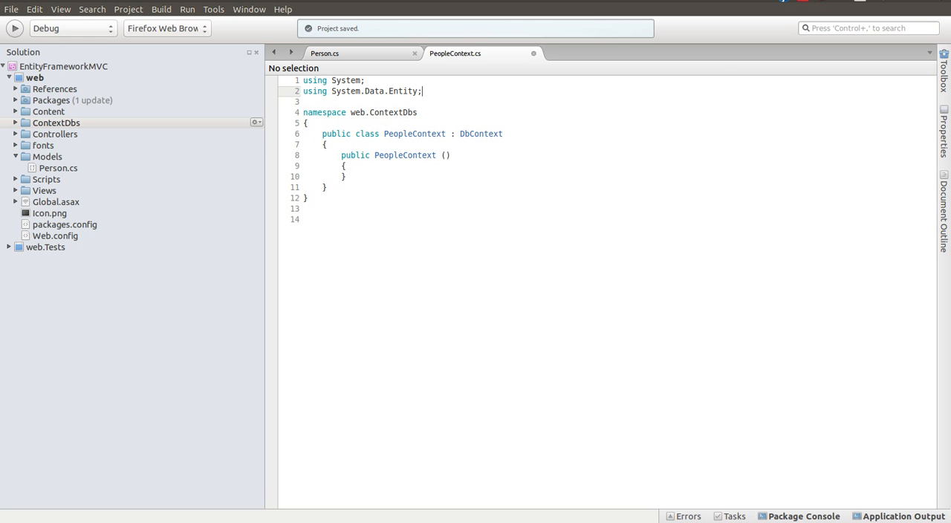
# Check the connStr connection string name in Web.config, then return to PeopleContext.cs
pyautogui.doubleClick(55, 235)
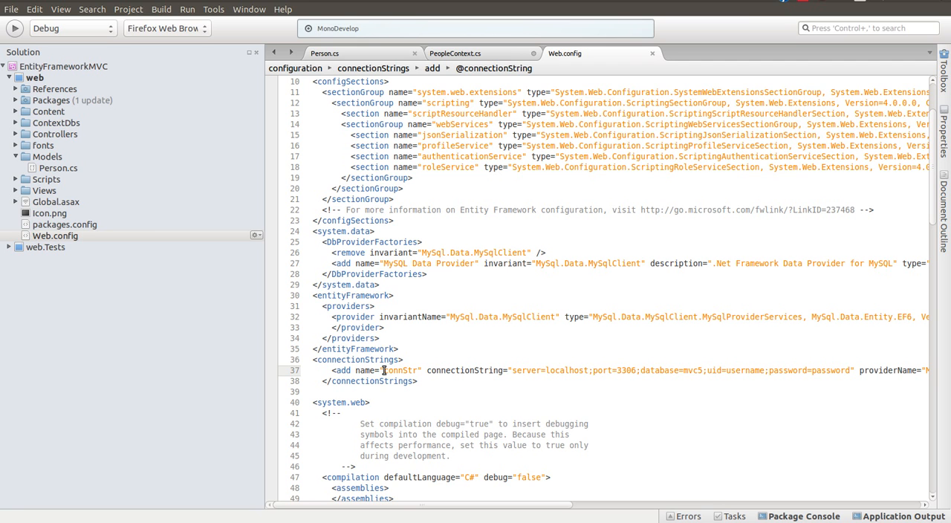
pyautogui.doubleClick(402, 370)
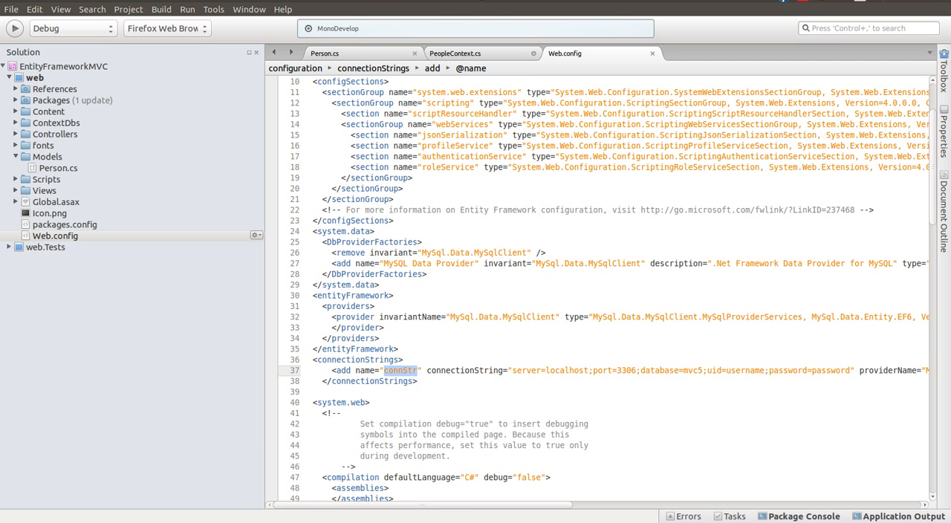
pyautogui.click(455, 54)
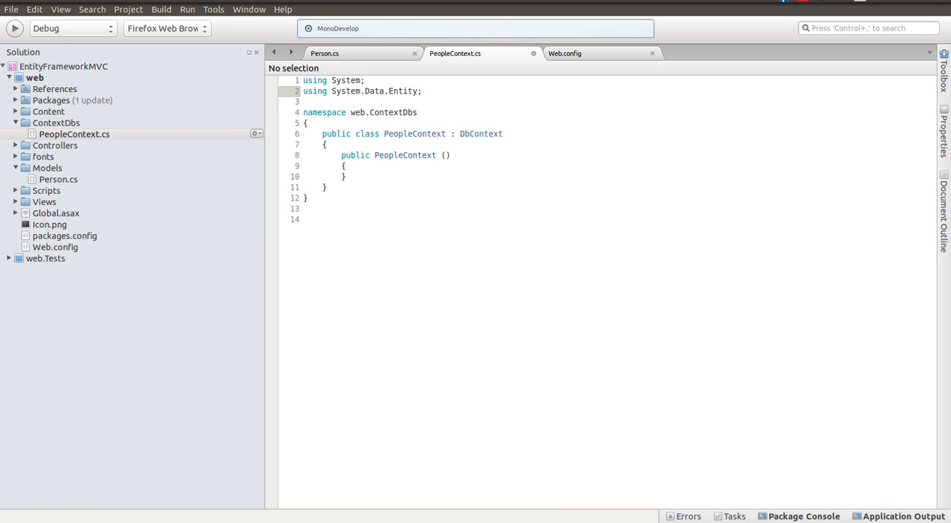
# Make the parameterless constructor call base("connStr")
pyautogui.click(446, 154)
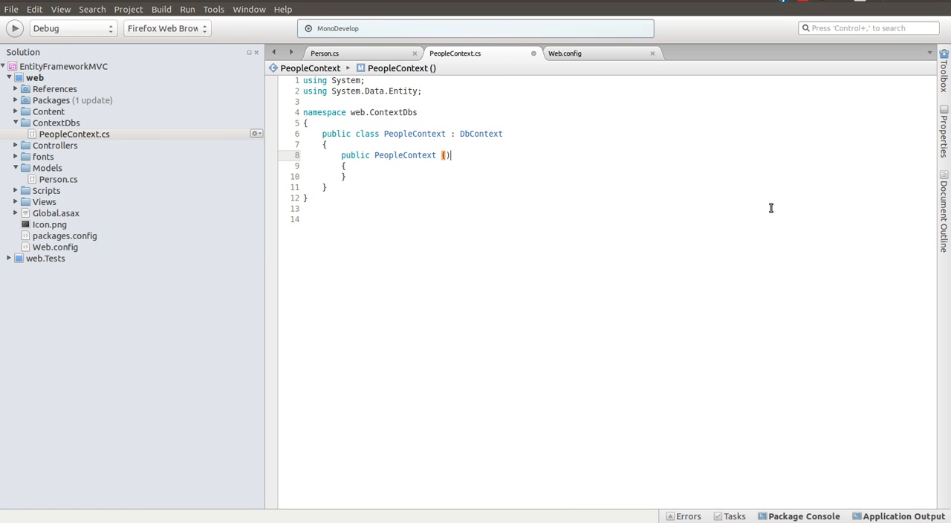
pyautogui.write(': base("connStr")')
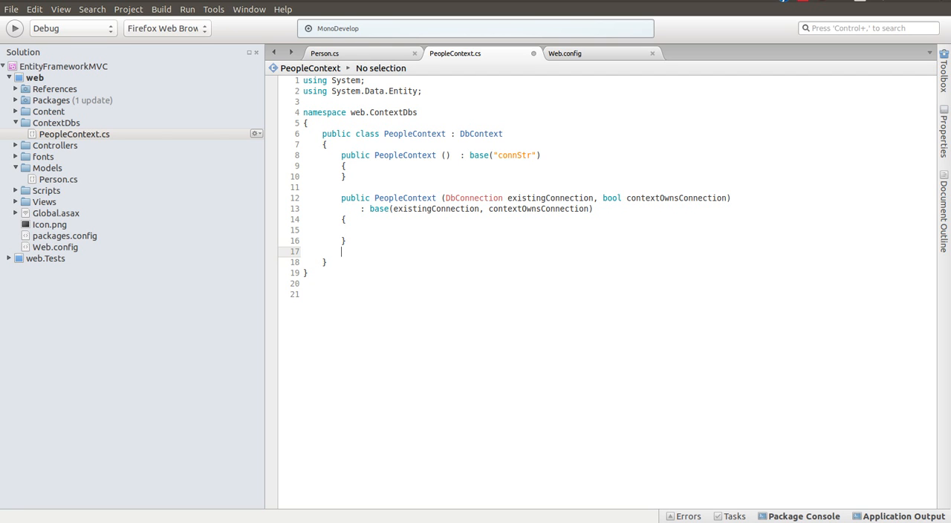
pyautogui.moveTo(380, 195)
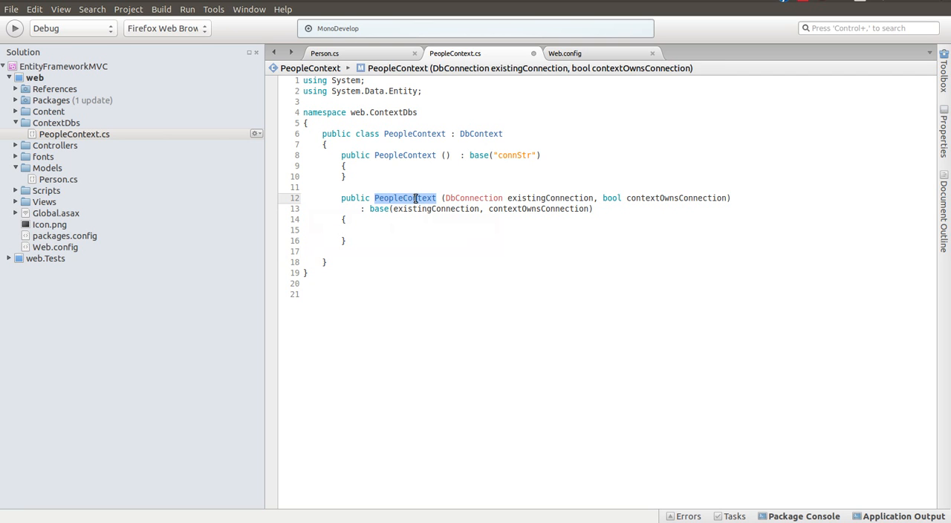
pyautogui.click(404, 154)
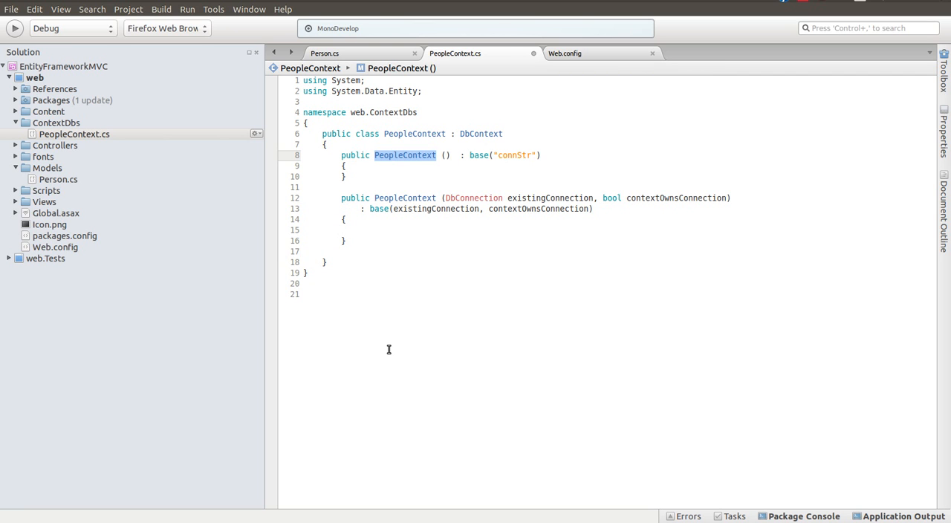
pyautogui.moveTo(946, 23)
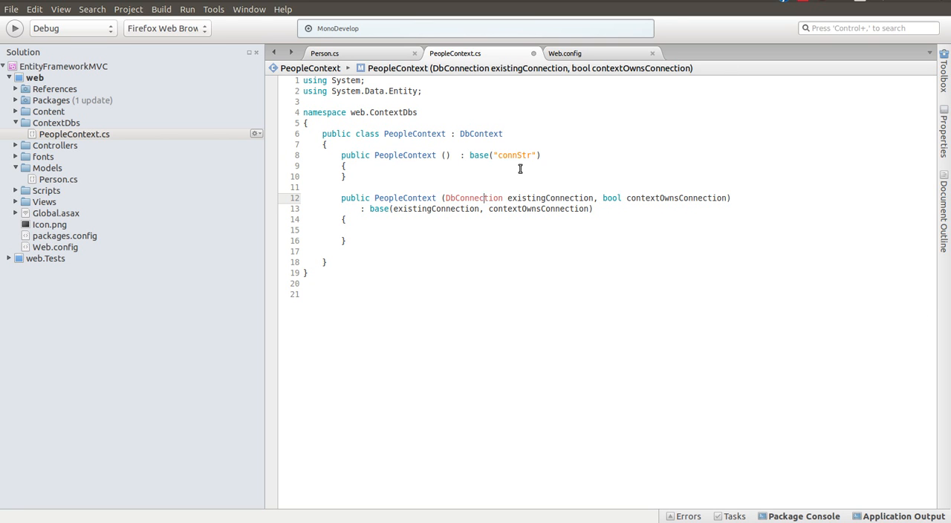
# Add a DbConnection/bool constructor calling base and import System.Data.Common
pyautogui.doubleClick(472, 198)
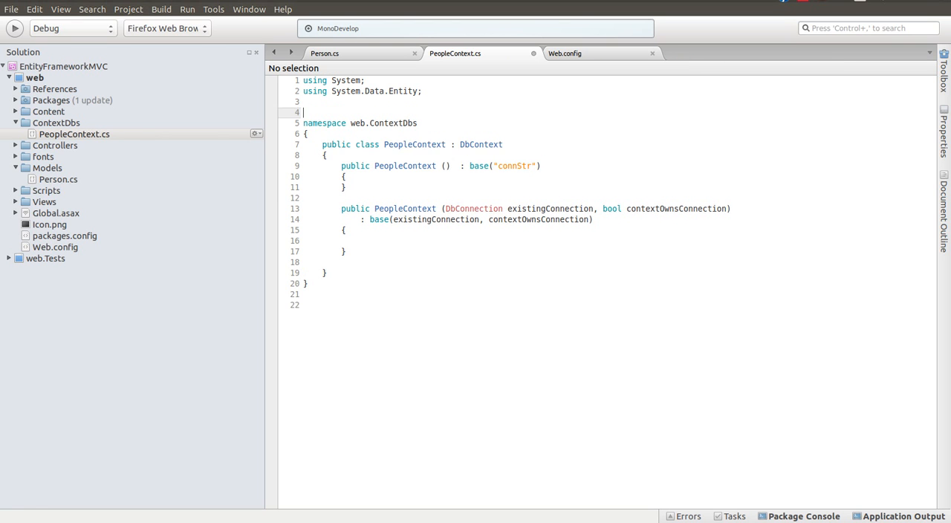
pyautogui.write('using System.Data.Common;')
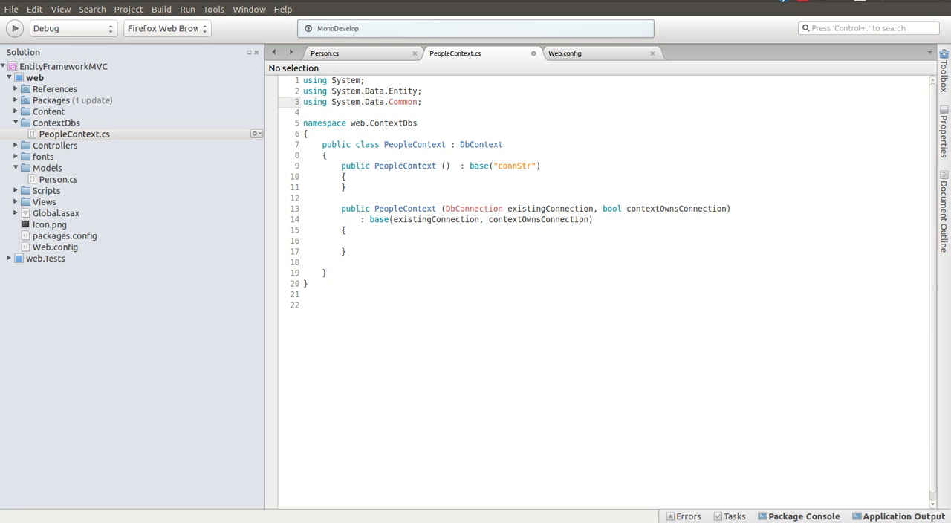
pyautogui.moveTo(407, 102)
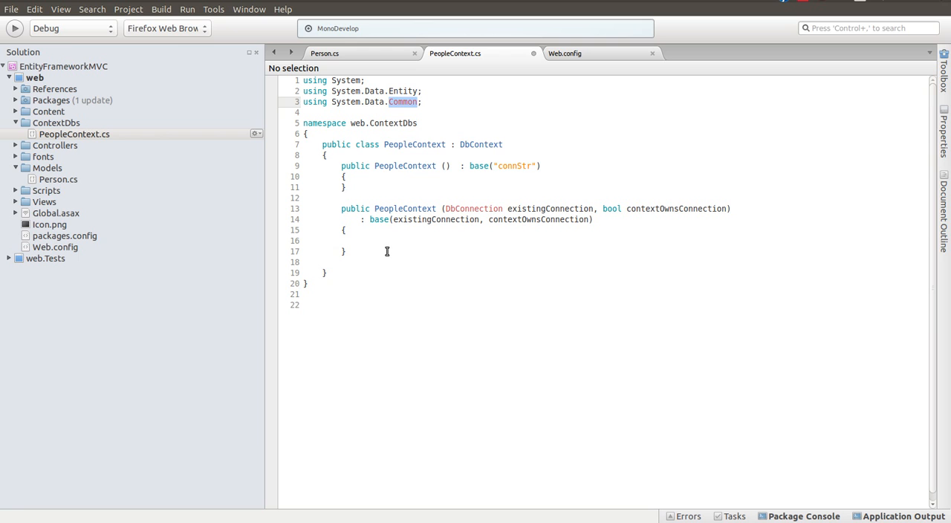
pyautogui.moveTo(53, 89)
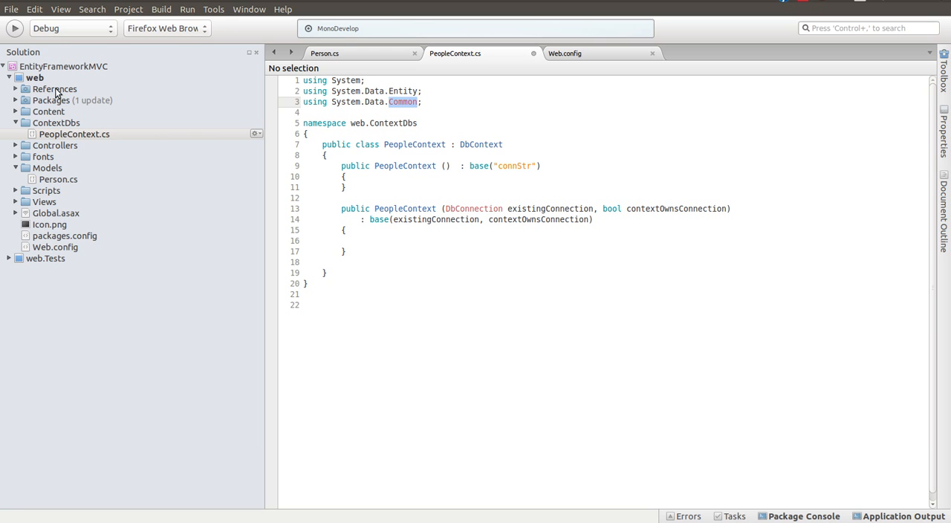
pyautogui.click(53, 89)
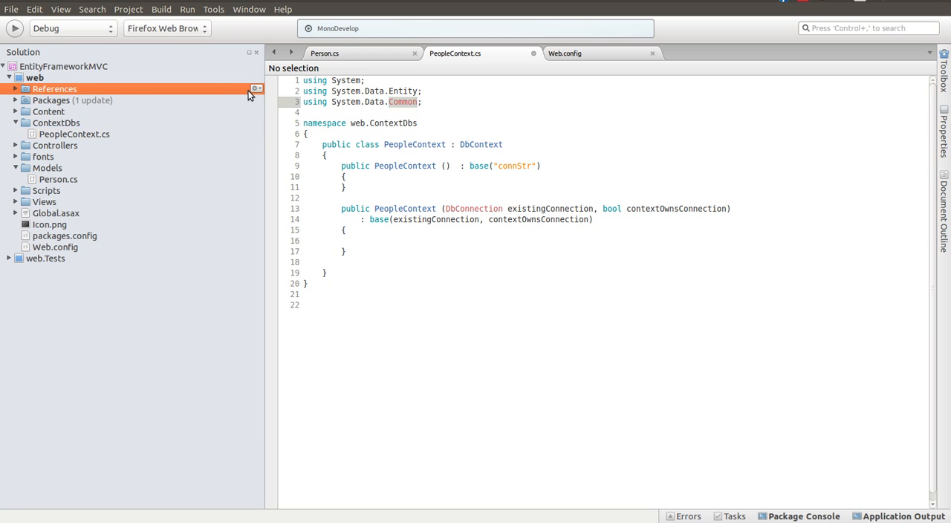
# Via Edit References, search System.Data, tick the System.Data assembly and confirm with OK
pyautogui.rightClick(53, 89)
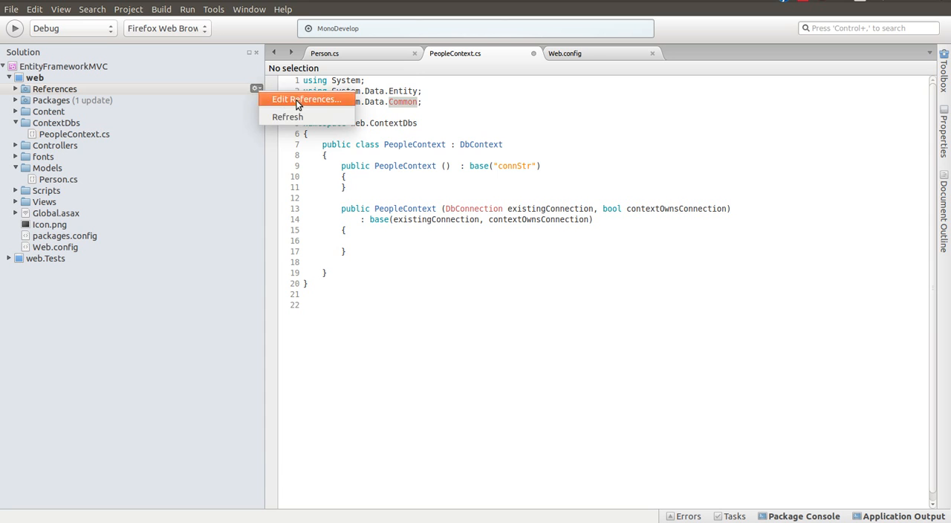
pyautogui.click(306, 98)
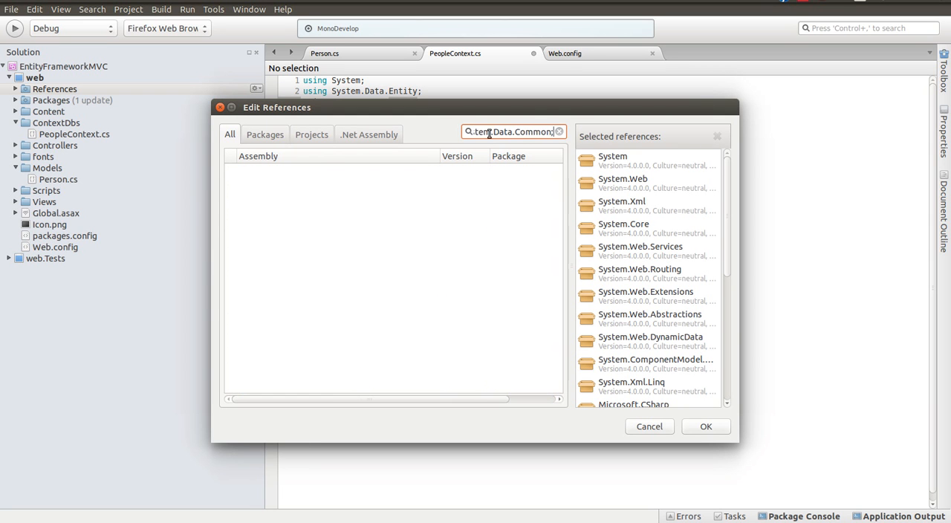
pyautogui.write('using System.Data')
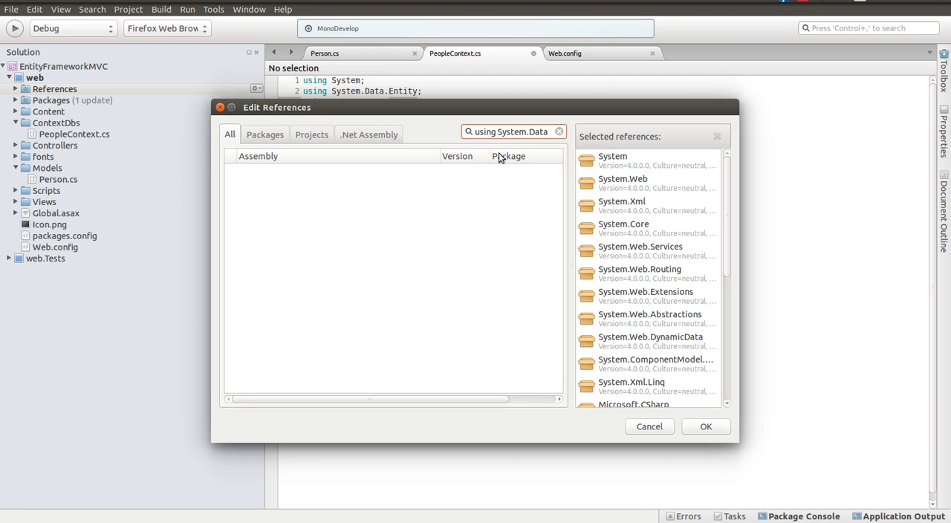
pyautogui.write('System.Data')
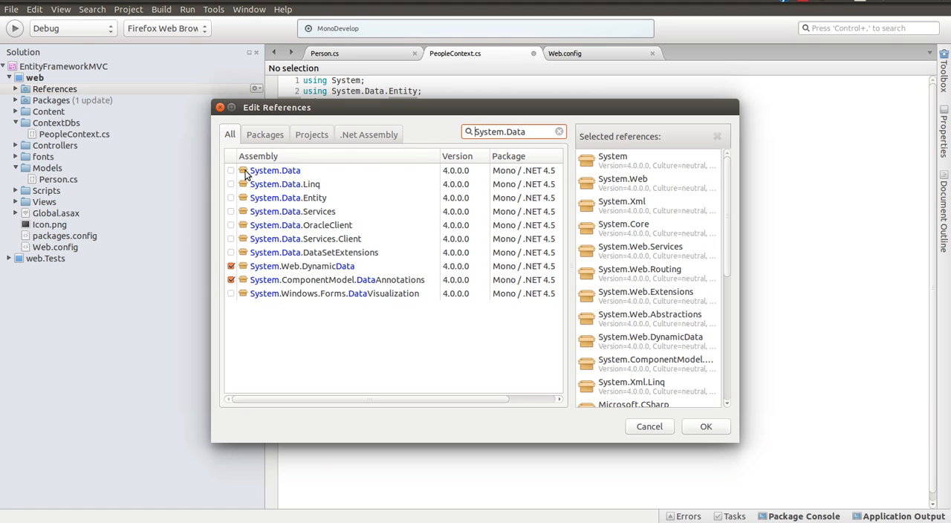
pyautogui.moveTo(532, 174)
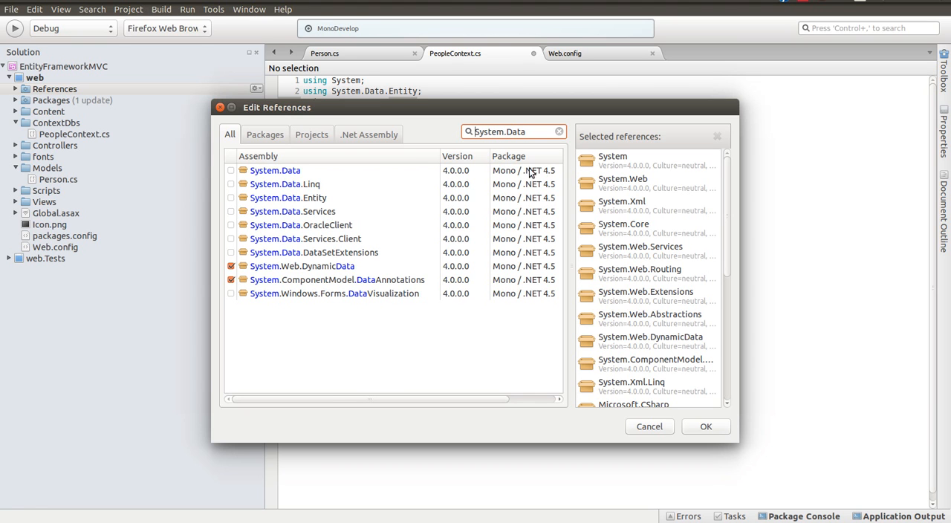
pyautogui.moveTo(225, 182)
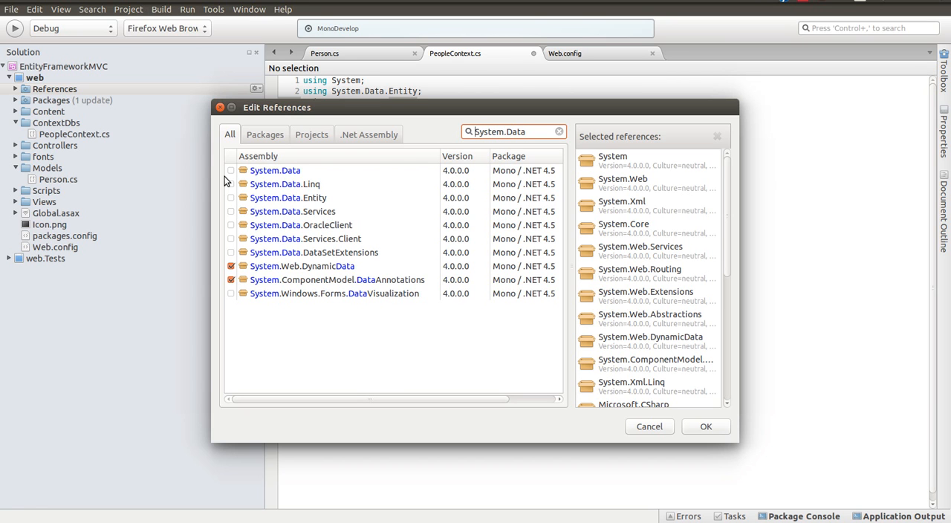
pyautogui.moveTo(246, 182)
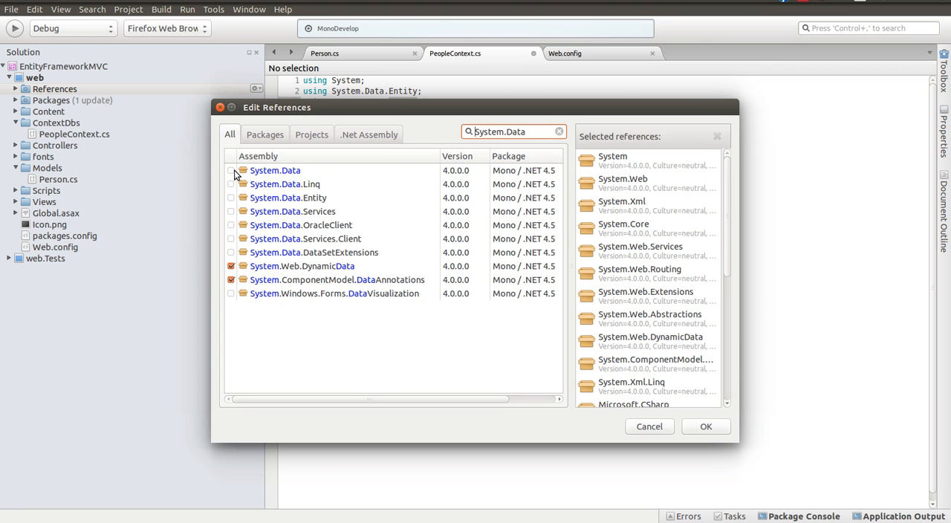
pyautogui.click(232, 170)
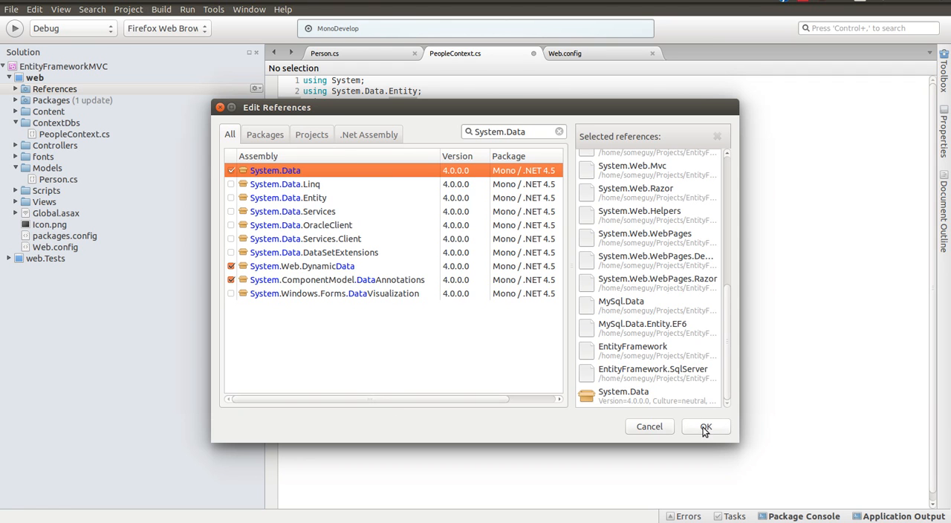
pyautogui.click(705, 427)
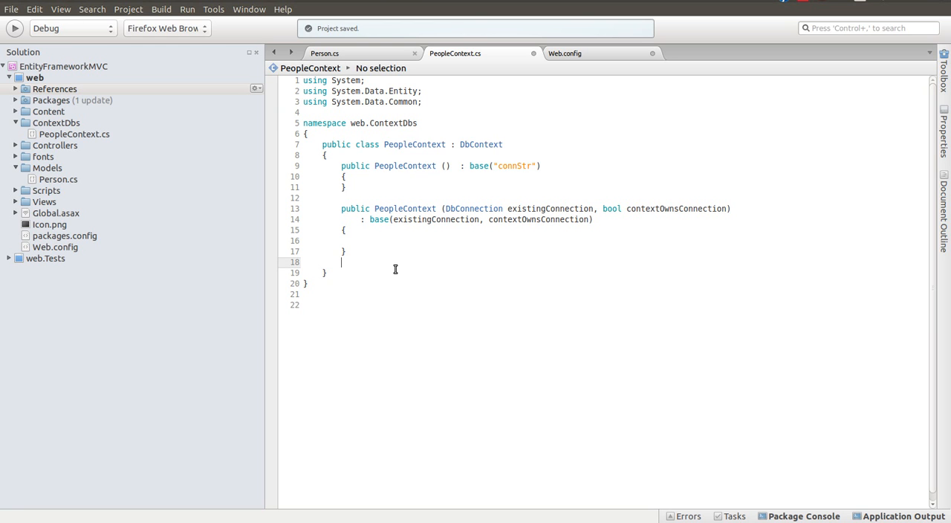
# Add public DbSet<Person> People { get; set;} and import web.Models
pyautogui.write('public DbSet<Person> People { get; set;}')
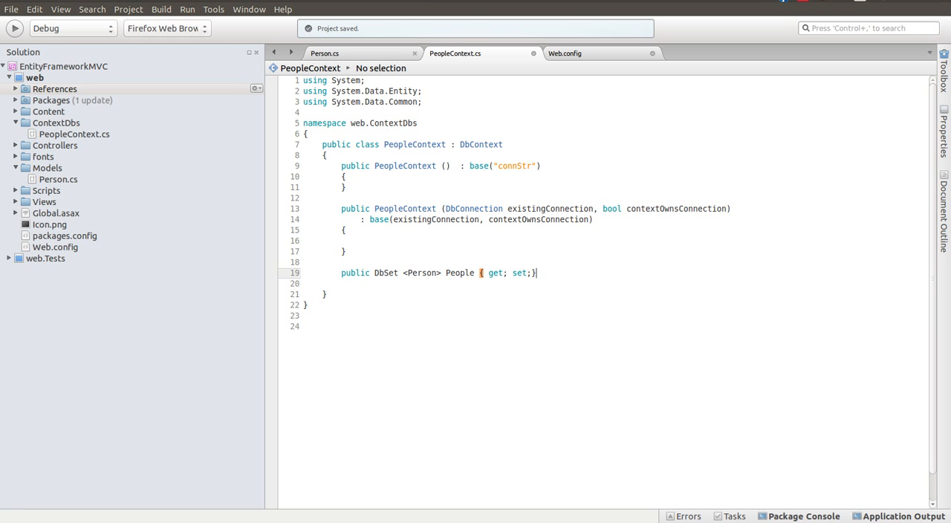
pyautogui.click(461, 274)
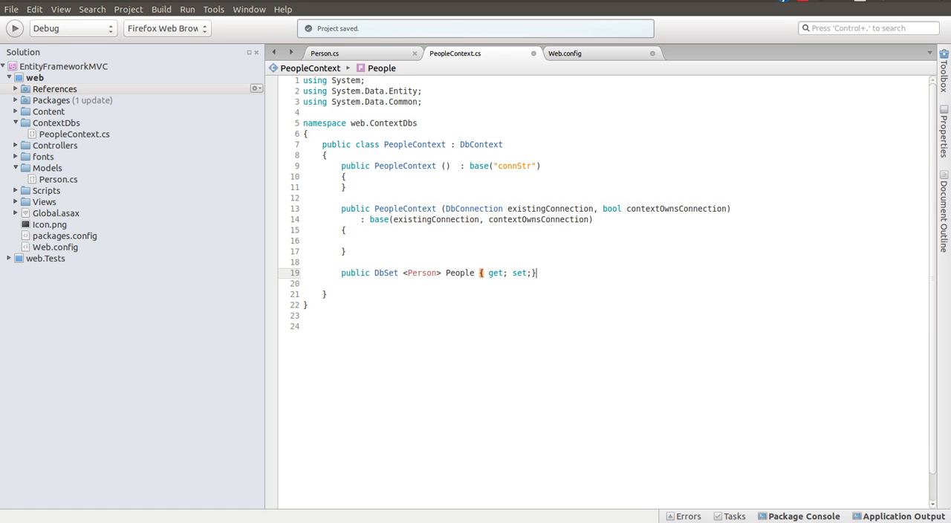
pyautogui.moveTo(272, 247)
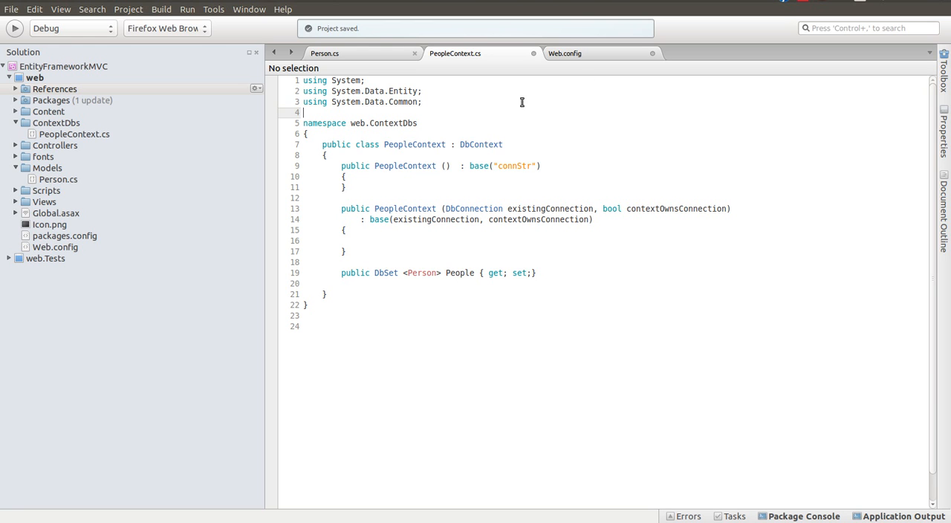
pyautogui.write('using web.Models;')
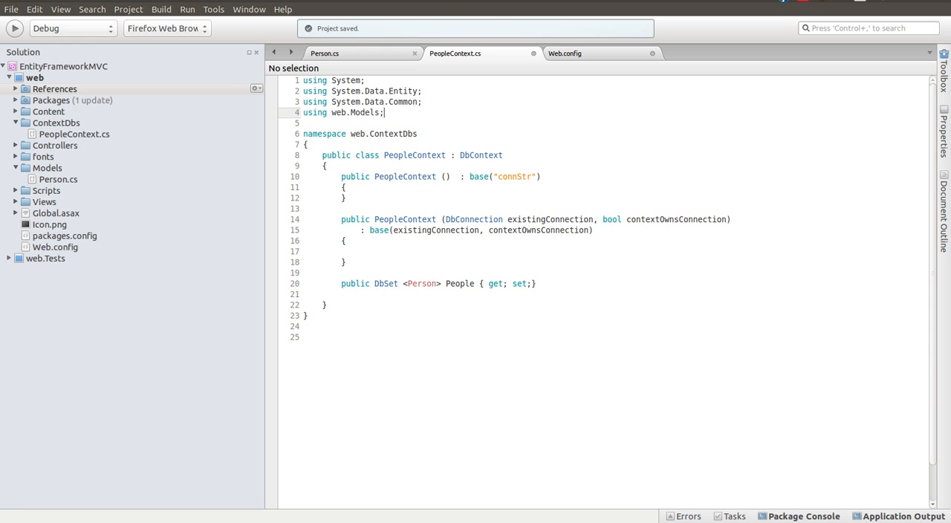
pyautogui.doubleClick(392, 134)
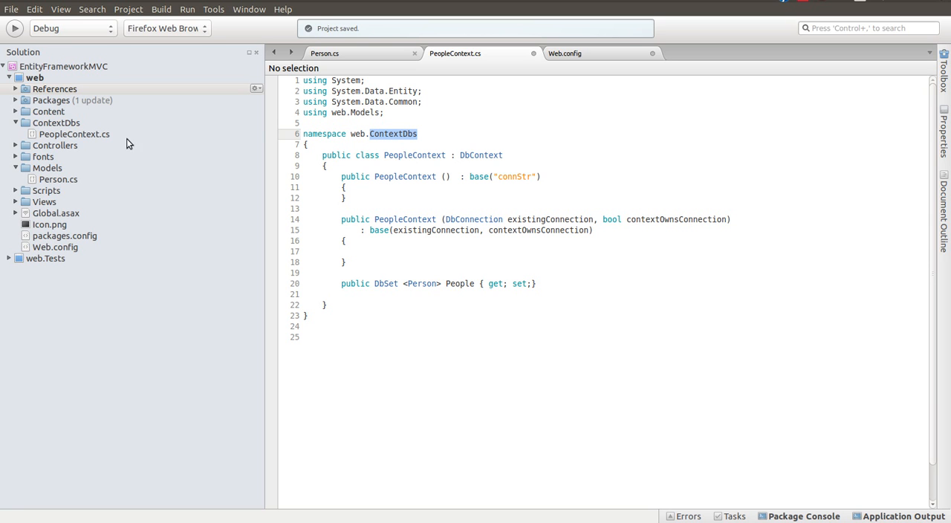
pyautogui.click(161, 9)
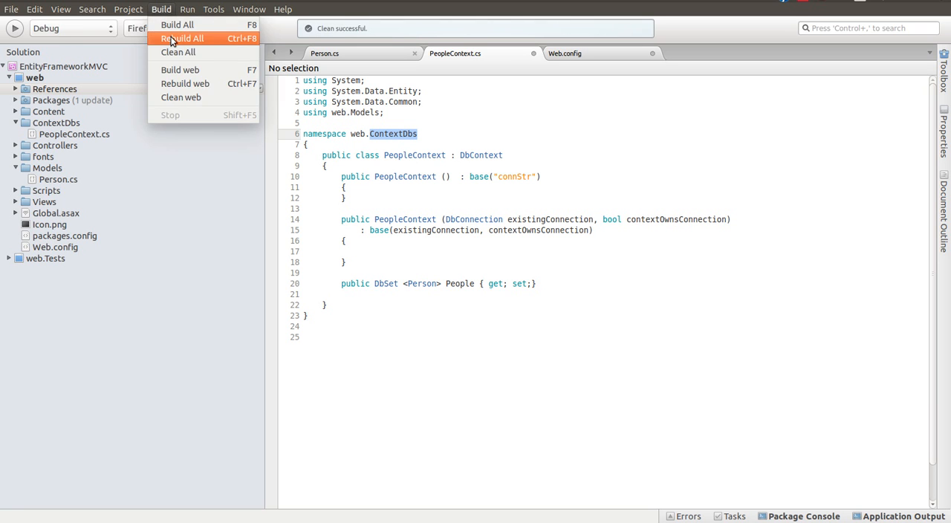
# Rebuild All and wait for Build successful
pyautogui.click(182, 39)
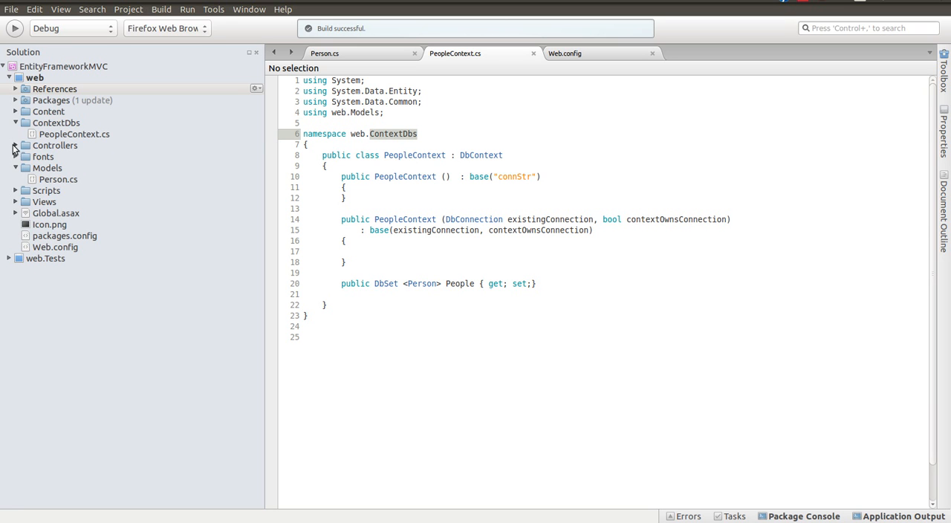
# Add a PersonController using the ControllerWithEmptyReadAndWriteActions template to Controllers
pyautogui.rightClick(55, 146)
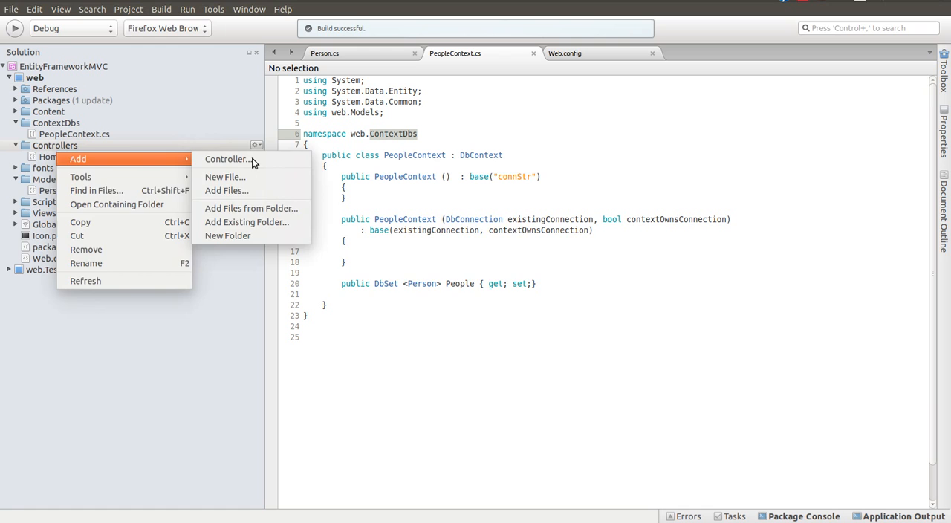
pyautogui.click(229, 159)
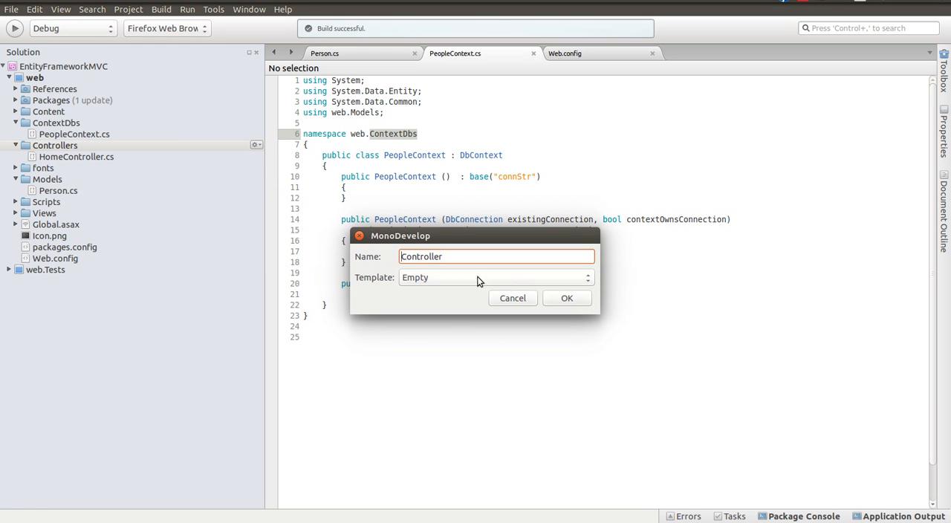
pyautogui.moveTo(634, 363)
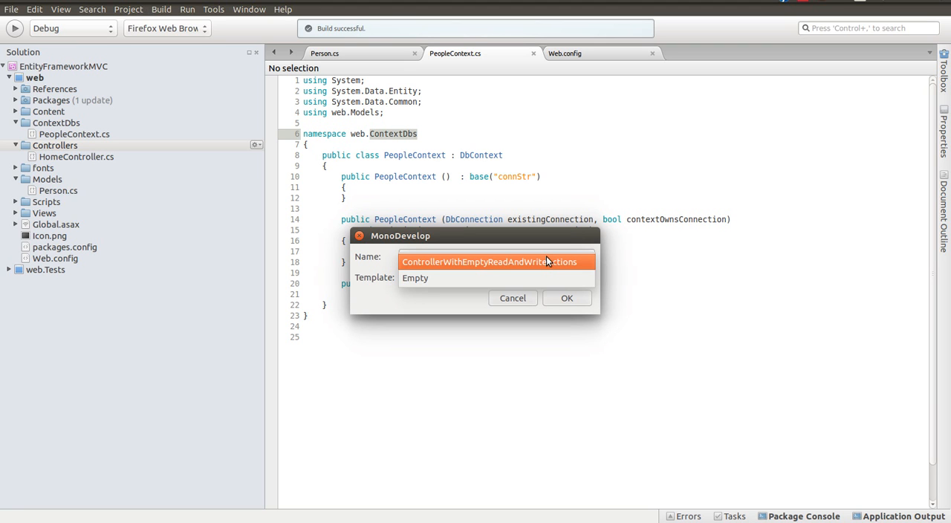
pyautogui.moveTo(538, 267)
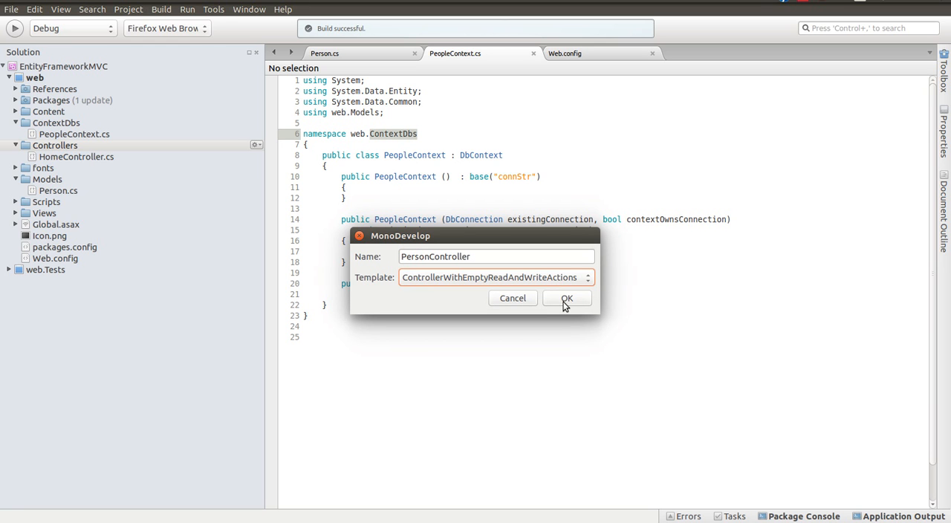
pyautogui.click(566, 297)
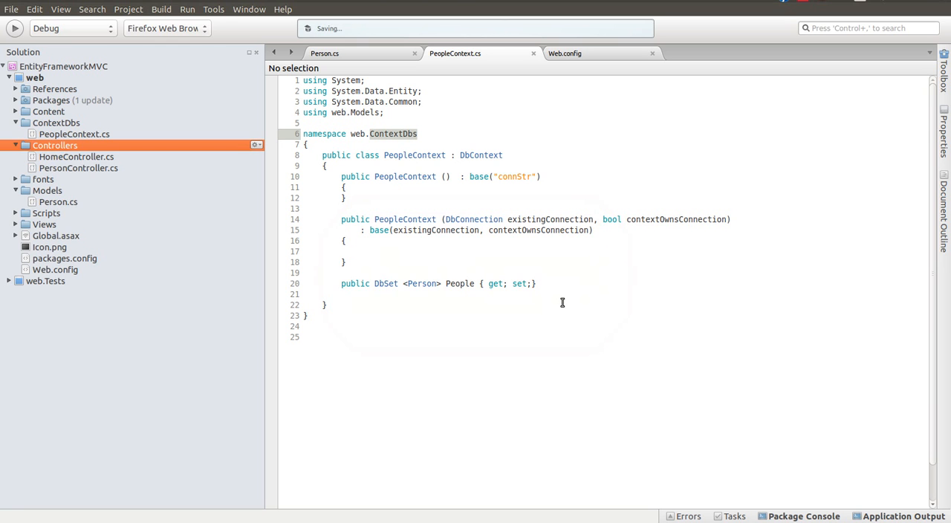
# Bring up PersonController.cs and look over its scaffolded Index, Details, Create, Edit and Delete actions
pyautogui.press('ctrl+s')
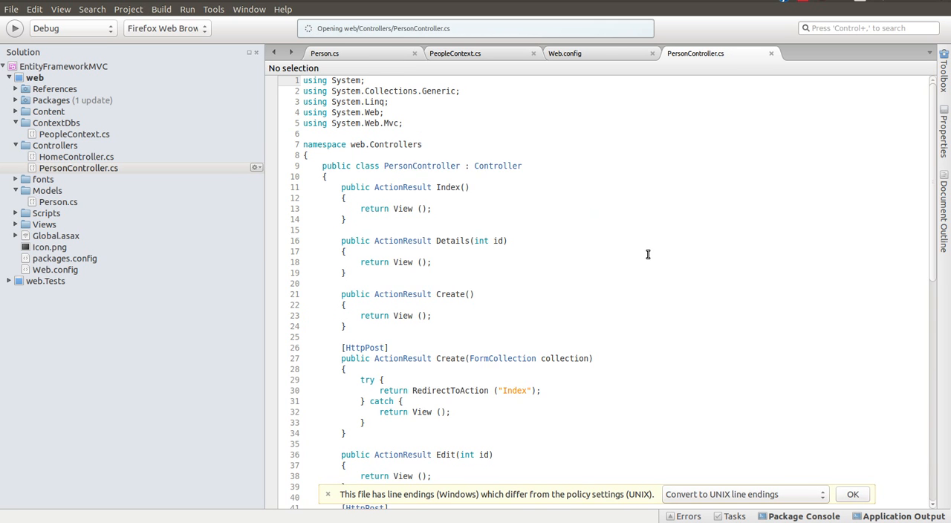
pyautogui.scroll(-3)
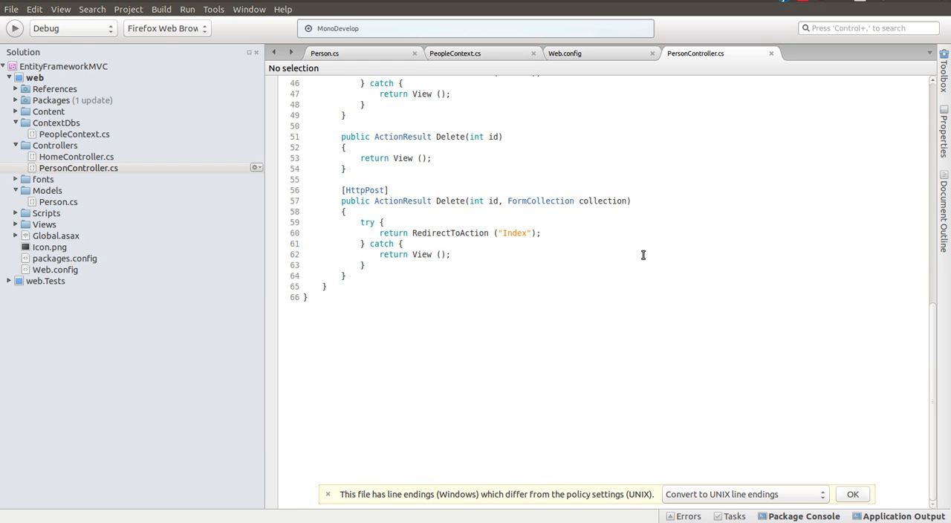
pyautogui.scroll(3)
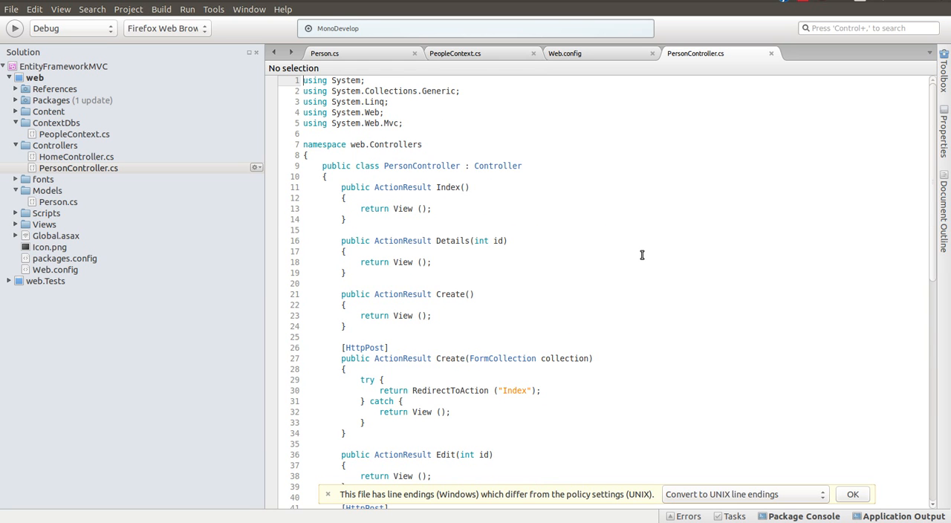
pyautogui.moveTo(474, 239)
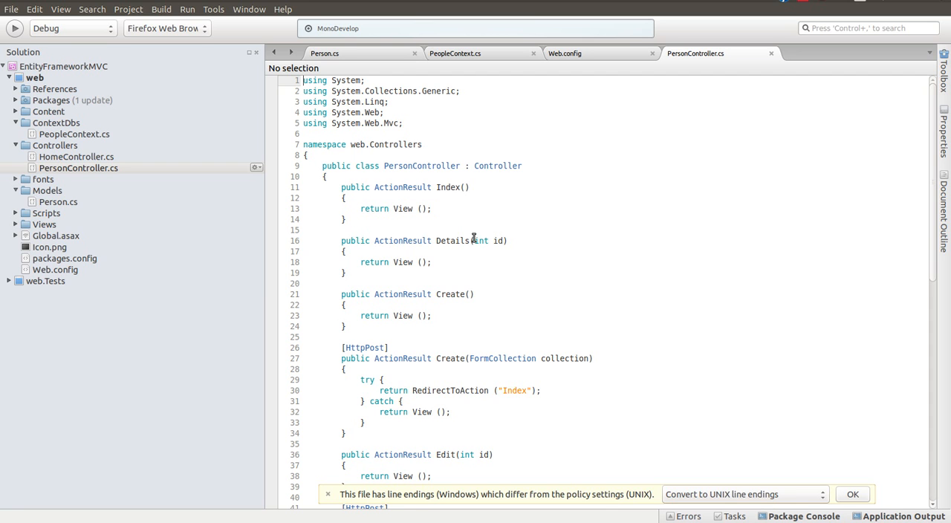
pyautogui.moveTo(414, 229)
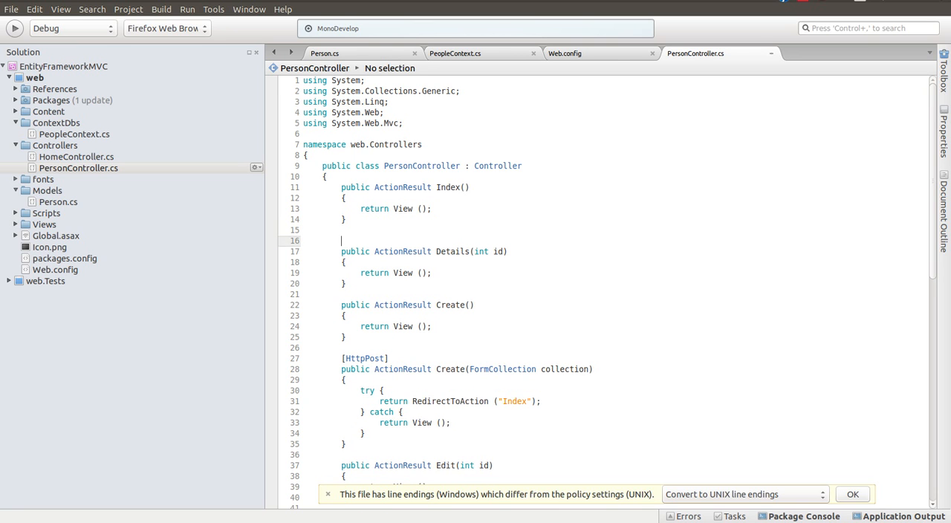
# Paste a TestAddtion action that adds Person 'Some Guy', calls db.SaveChanges and redirects to Home/Index
pyautogui.press('Return')
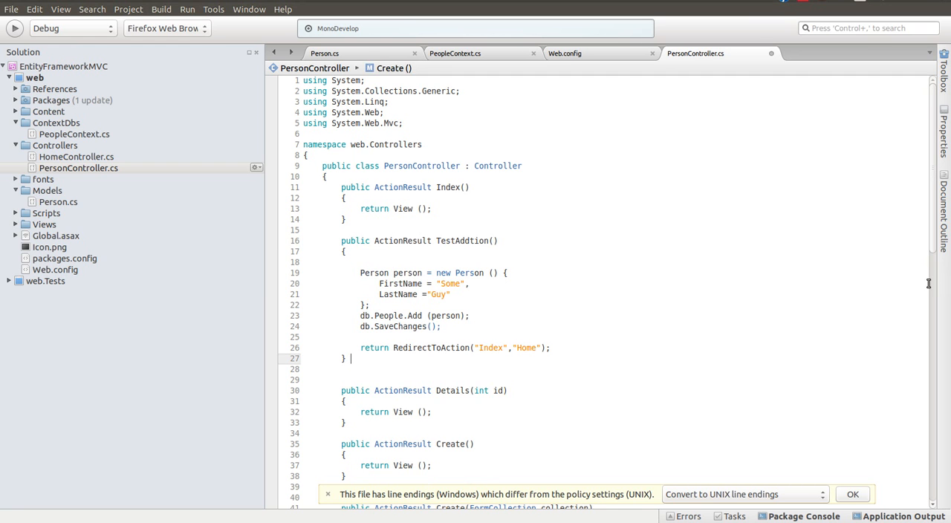
pyautogui.click(345, 282)
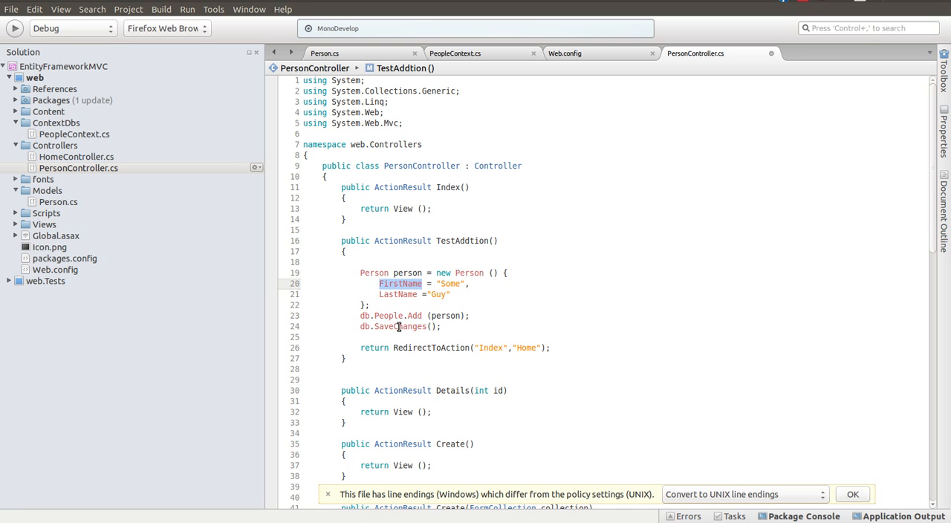
pyautogui.moveTo(538, 359)
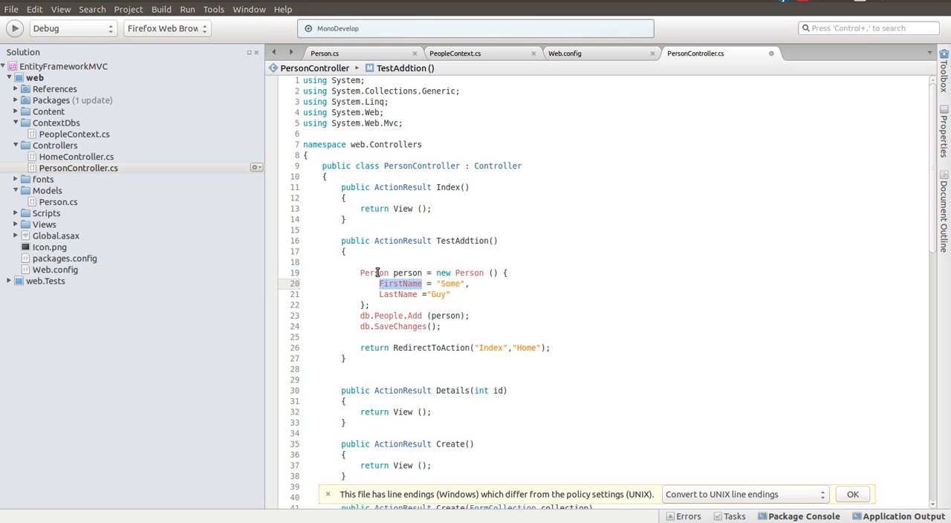
pyautogui.doubleClick(374, 274)
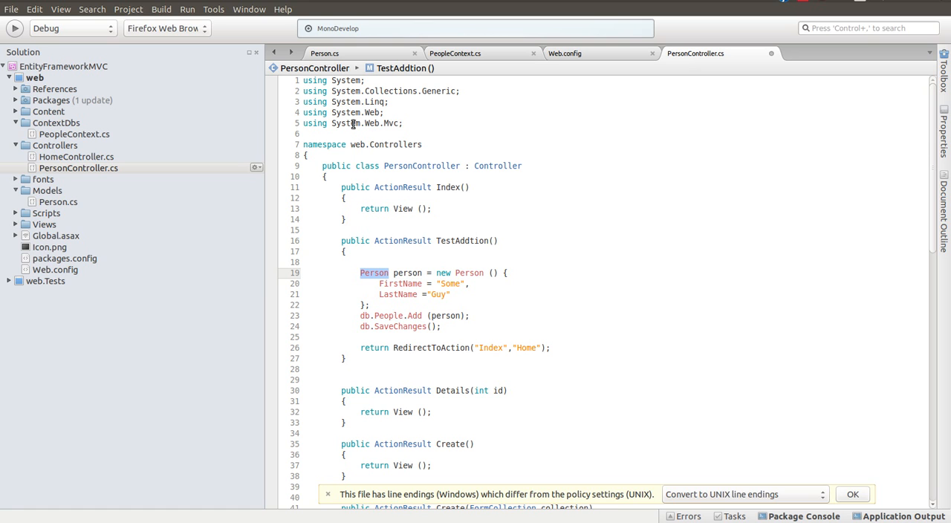
pyautogui.click(493, 134)
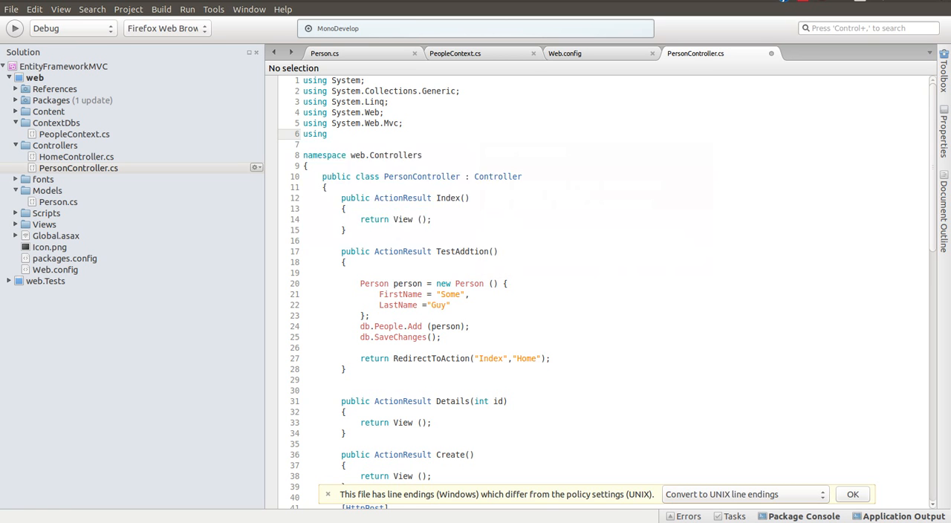
# Add using web.Models; and using web.ContextObs; below PersonController's existing imports
pyautogui.write('we')
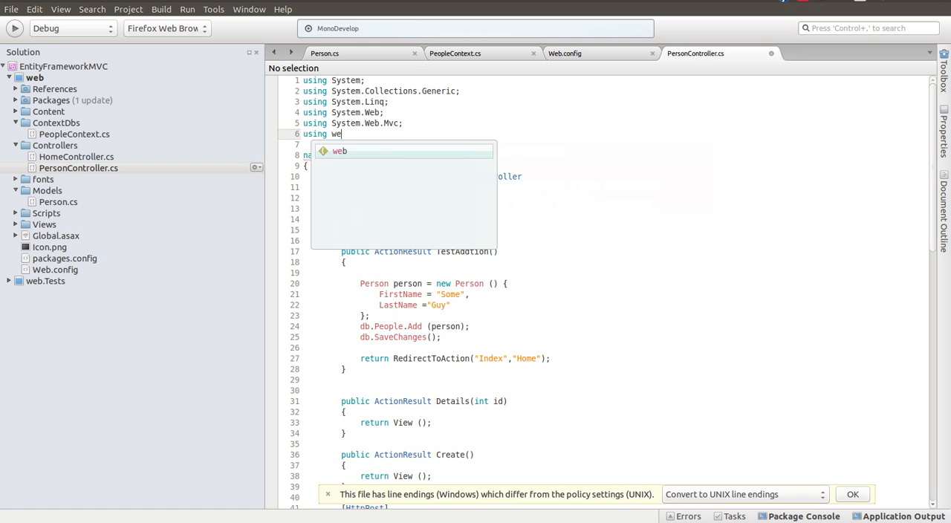
pyautogui.write('b.Models')
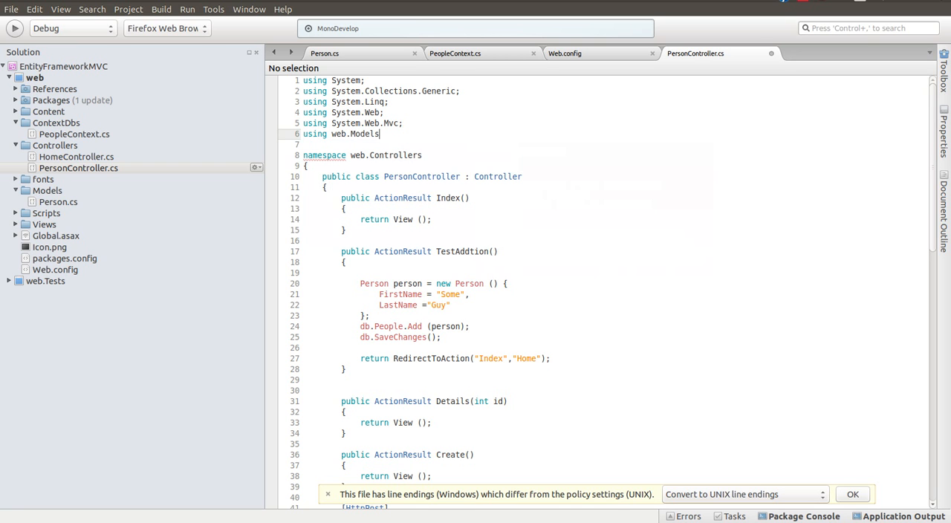
pyautogui.press('Return')
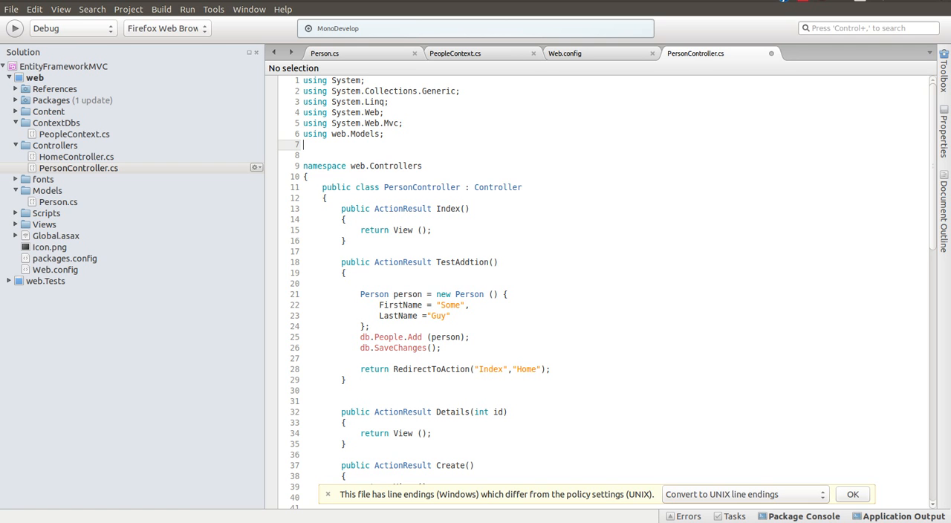
pyautogui.write('using web.ContextDbs;')
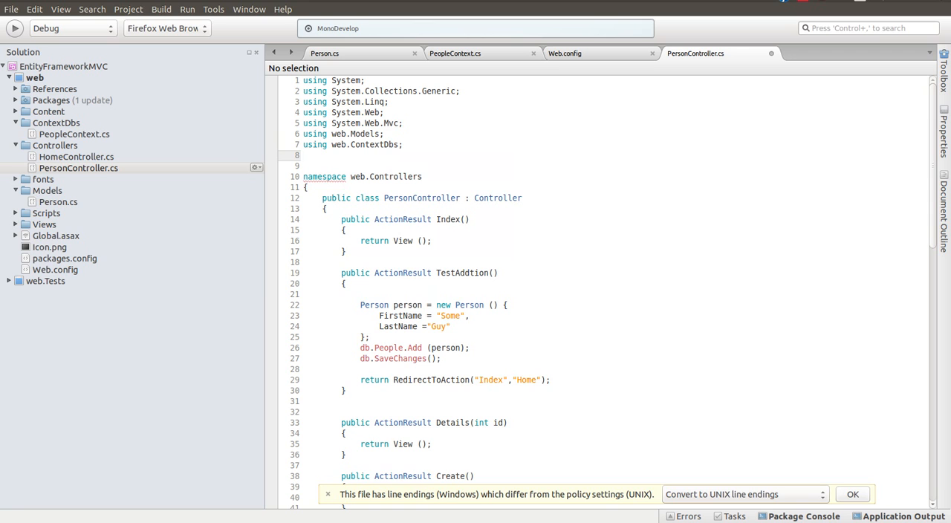
pyautogui.click(365, 348)
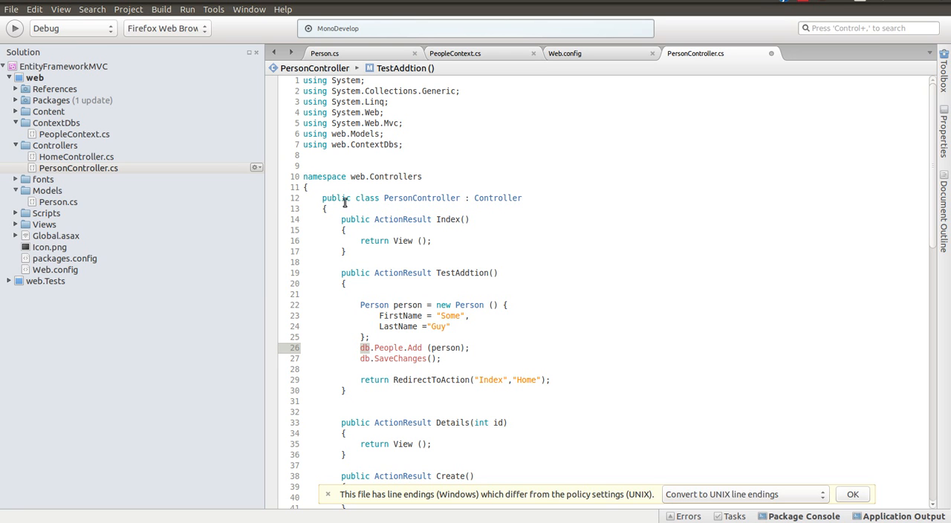
# Declare private PeopleContext db; and a PersonController() constructor setting this.db = new PeopleContext()
pyautogui.click(327, 208)
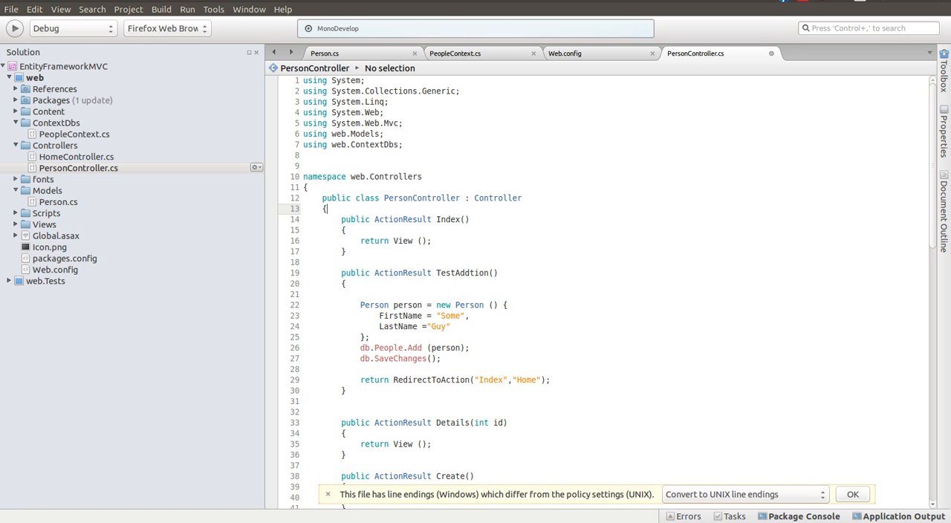
pyautogui.write('private PeopleContext db;')
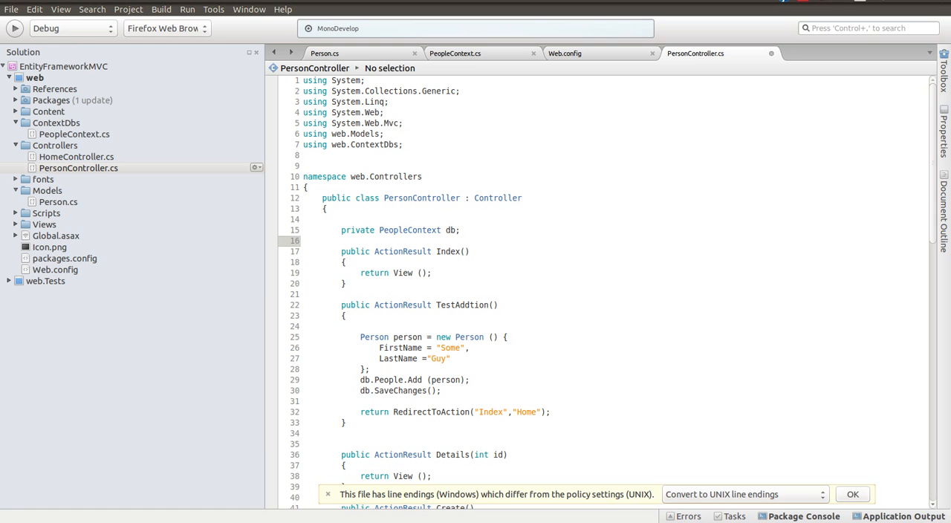
pyautogui.moveTo(398, 262)
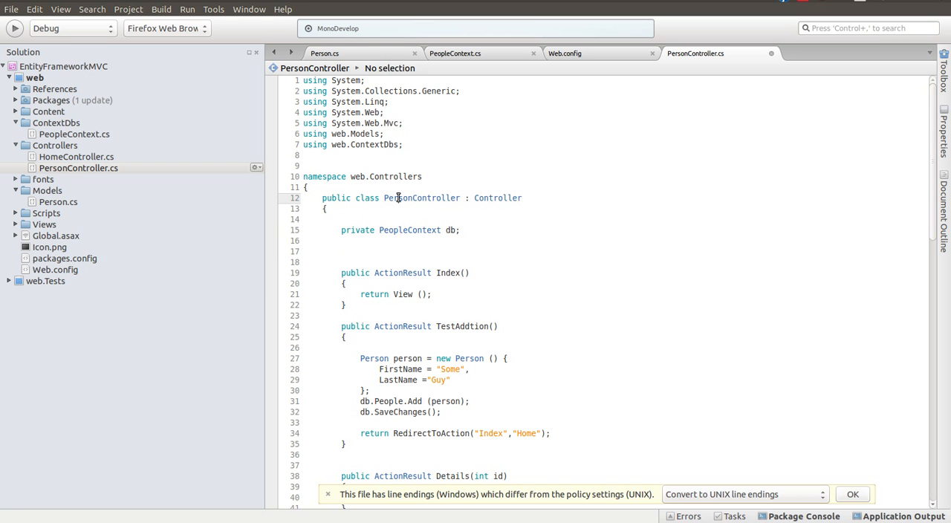
pyautogui.doubleClick(423, 198)
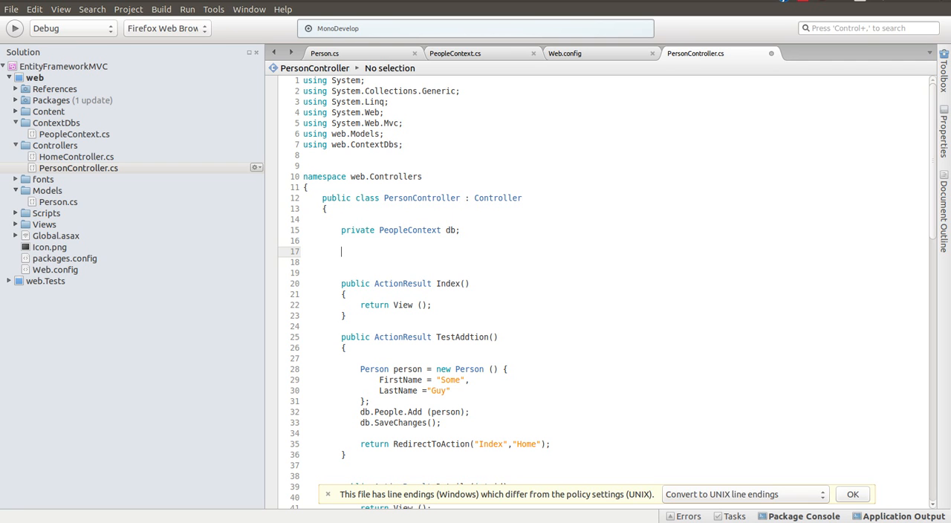
pyautogui.write('public PersonController()')
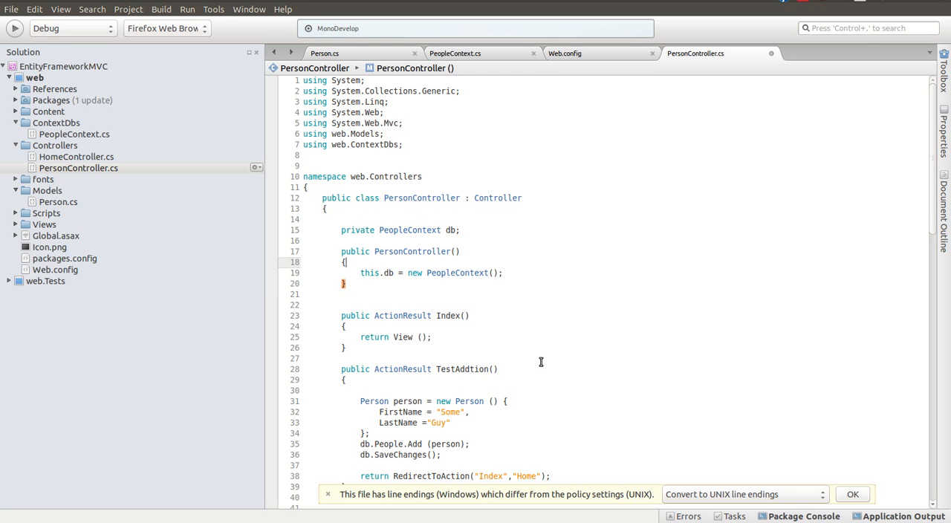
pyautogui.moveTo(508, 327)
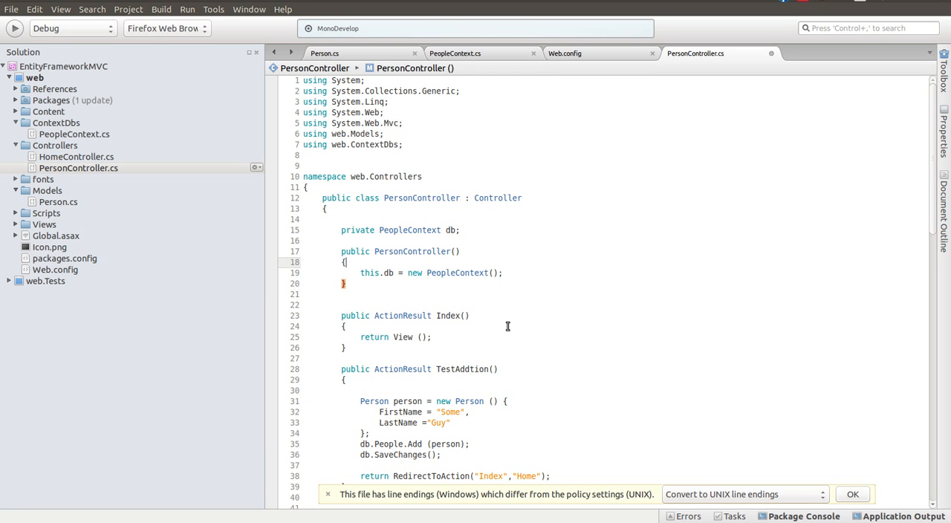
pyautogui.scroll(-3)
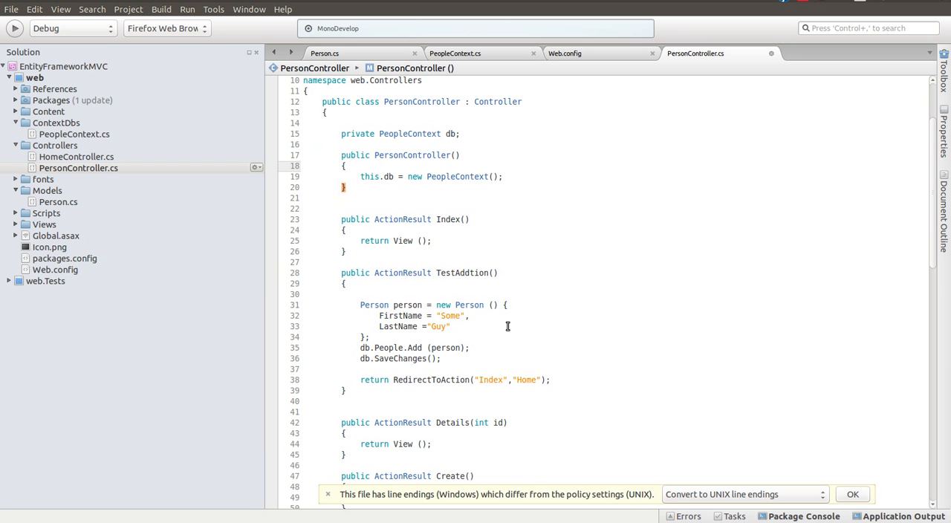
pyautogui.scroll(-3)
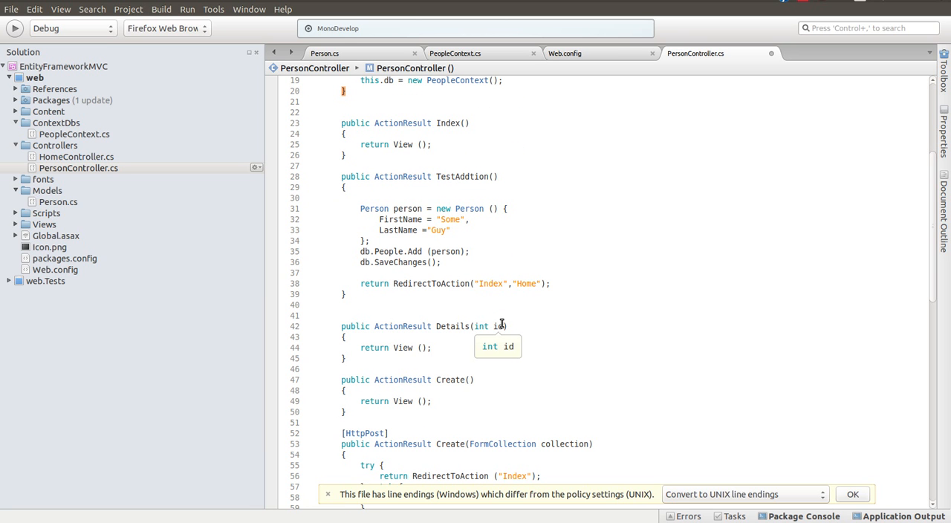
pyautogui.moveTo(143, 24)
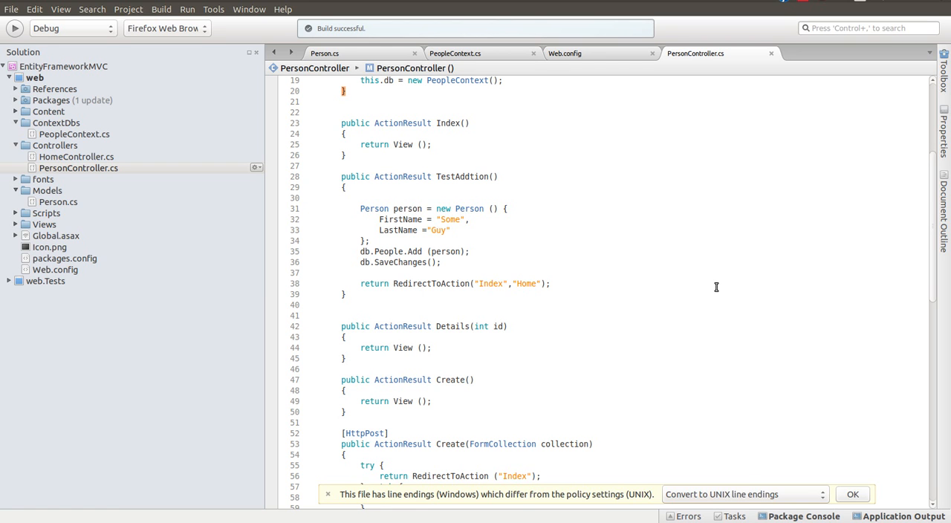
pyautogui.moveTo(459, 174)
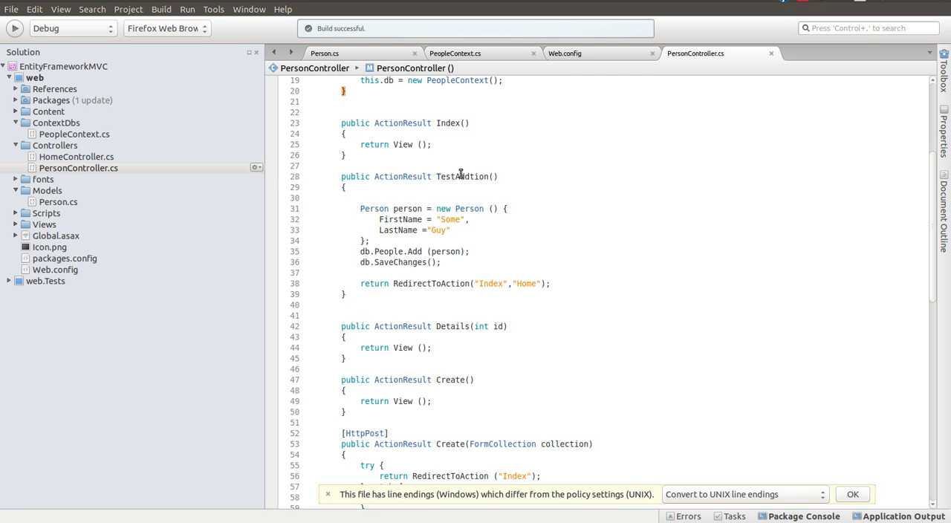
pyautogui.doubleClick(461, 175)
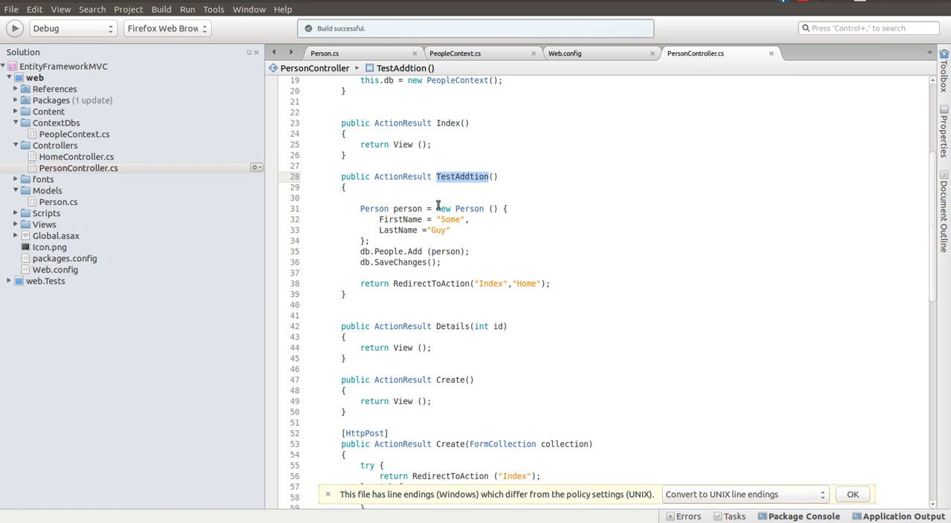
pyautogui.moveTo(657, 300)
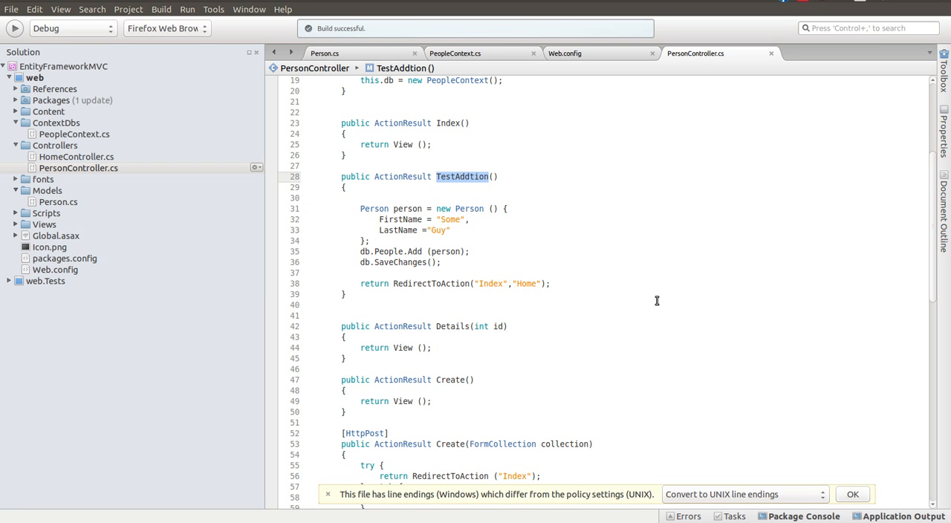
pyautogui.moveTo(476, 274)
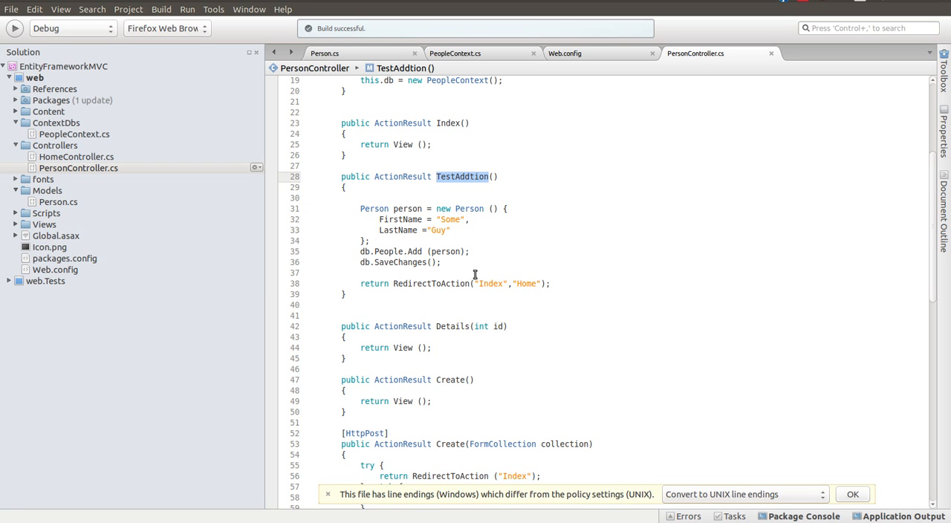
pyautogui.moveTo(525, 298)
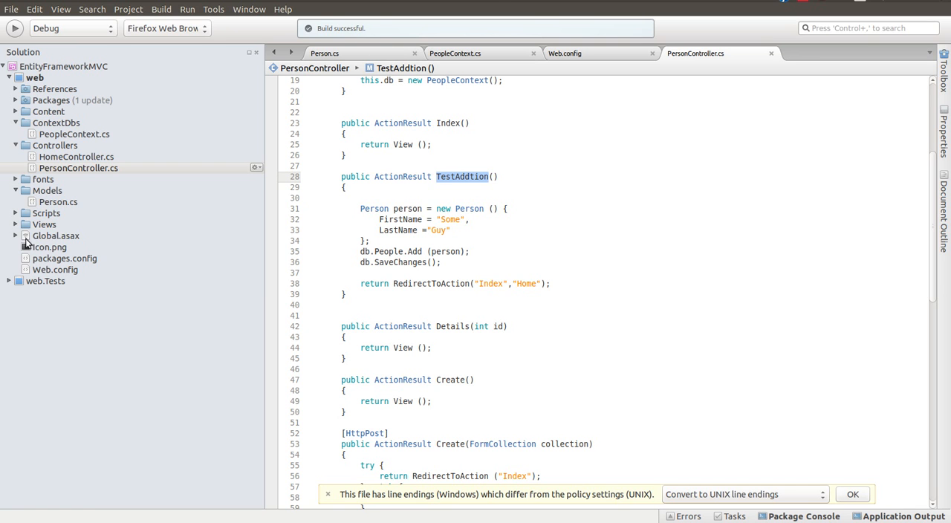
# From the Solution pad's Views > Home folder, bring up Index.cshtml for editing
pyautogui.click(15, 214)
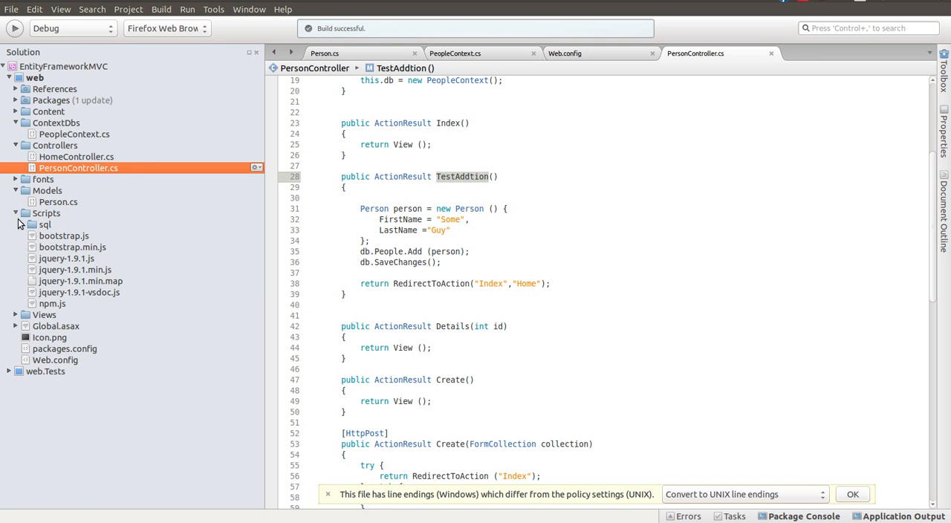
pyautogui.click(15, 214)
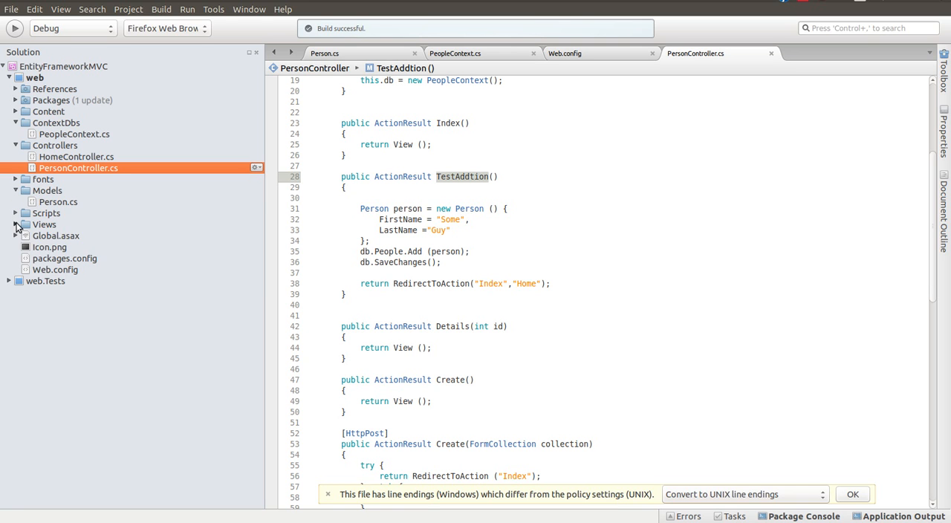
pyautogui.click(15, 225)
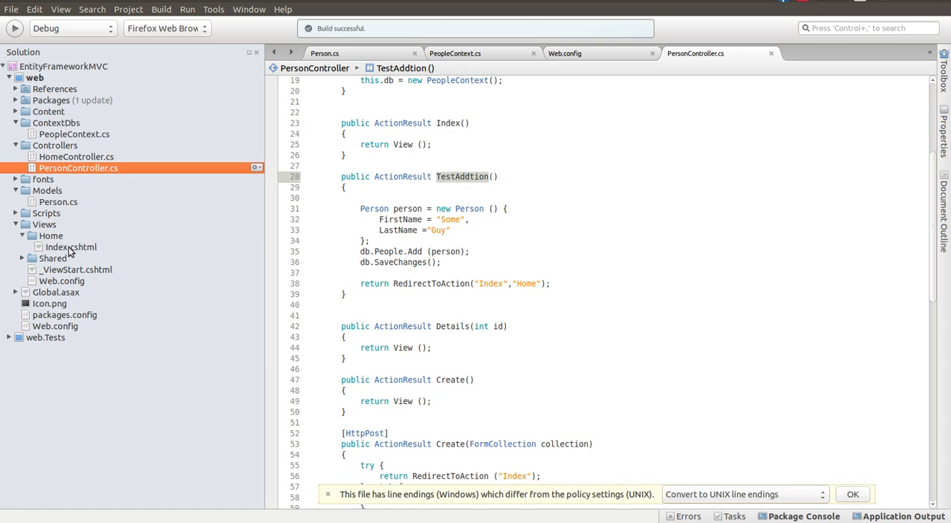
pyautogui.doubleClick(71, 246)
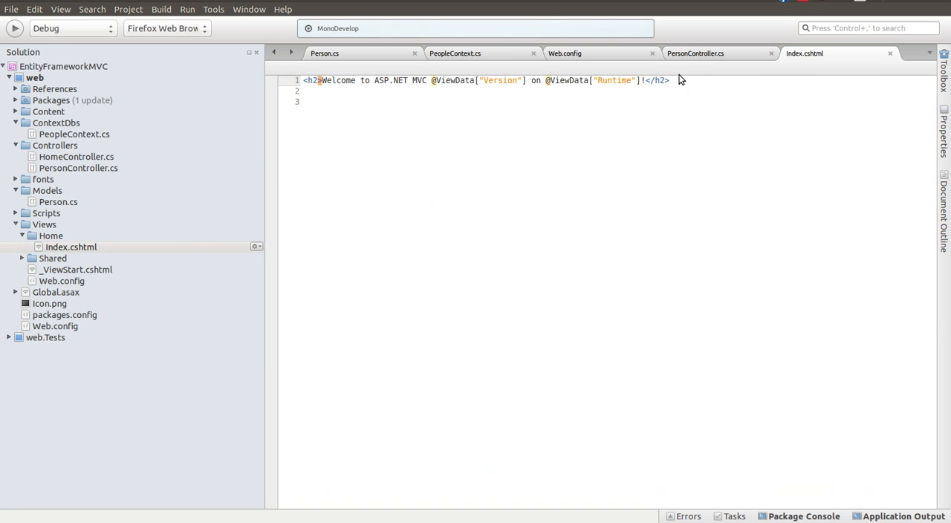
pyautogui.press('Return')
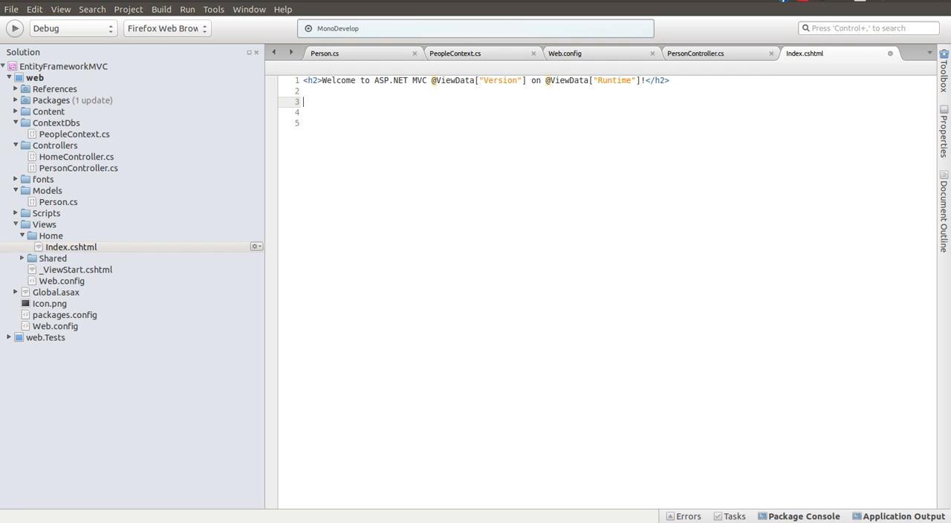
pyautogui.write('<br />')
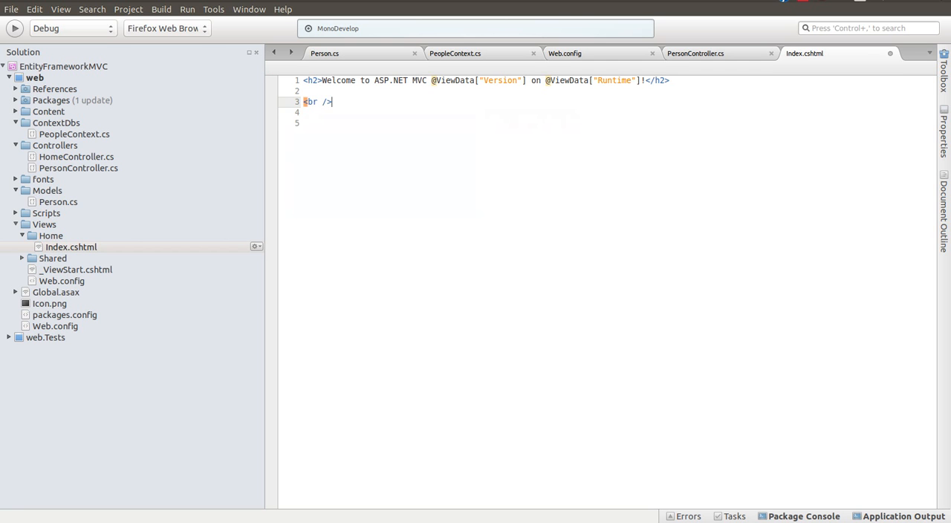
pyautogui.press('Return')
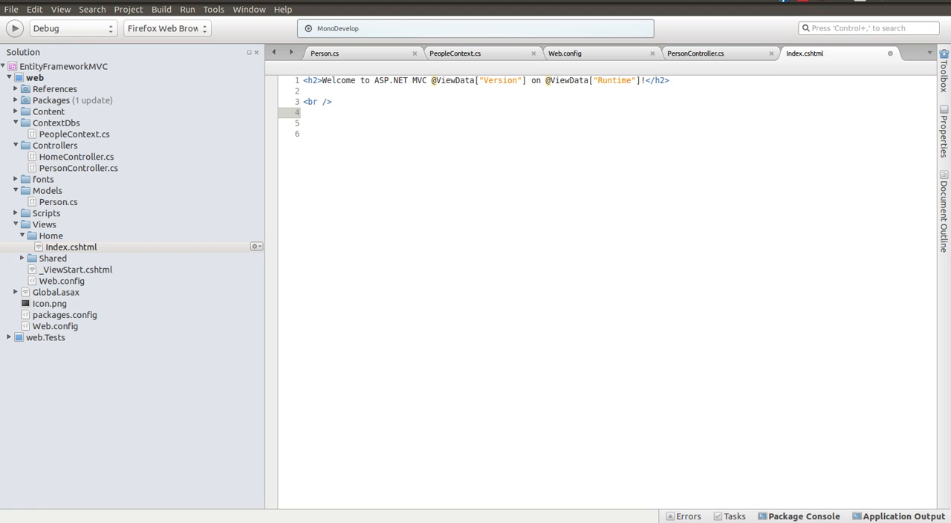
pyautogui.moveTo(345, 136)
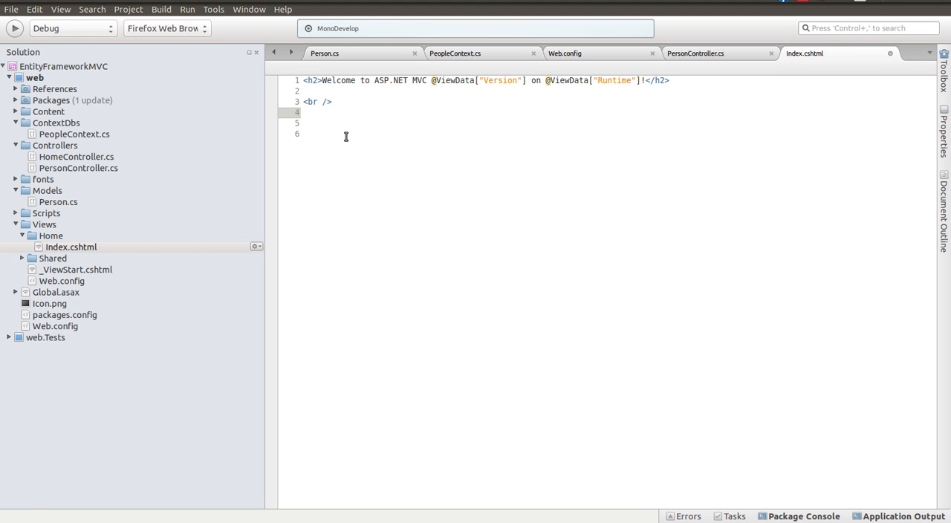
pyautogui.moveTo(357, 146)
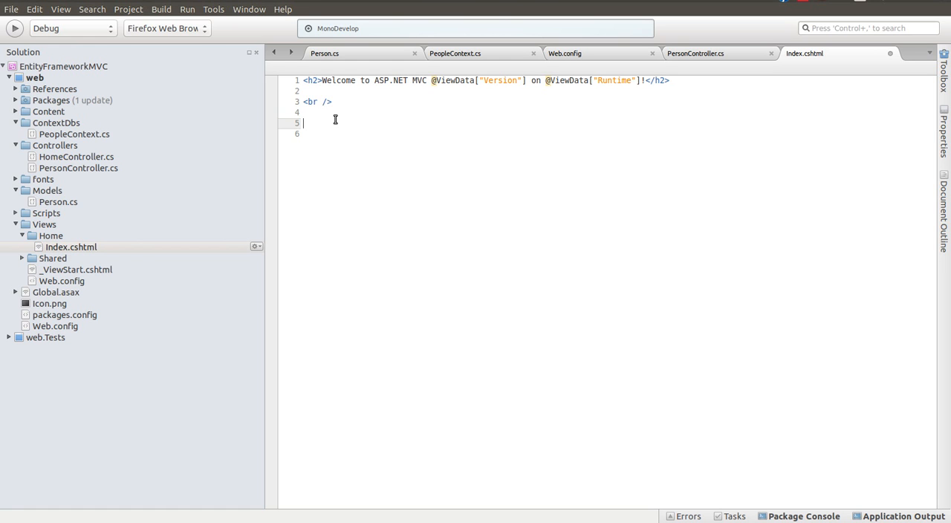
pyautogui.write('@Html.ActionLink("Test Insert", "TestAddtion", "Person")')
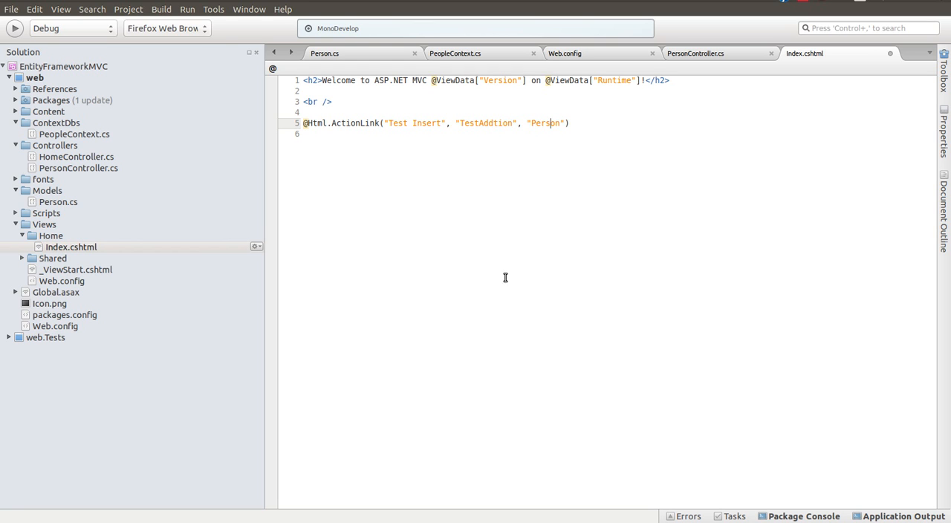
pyautogui.doubleClick(544, 121)
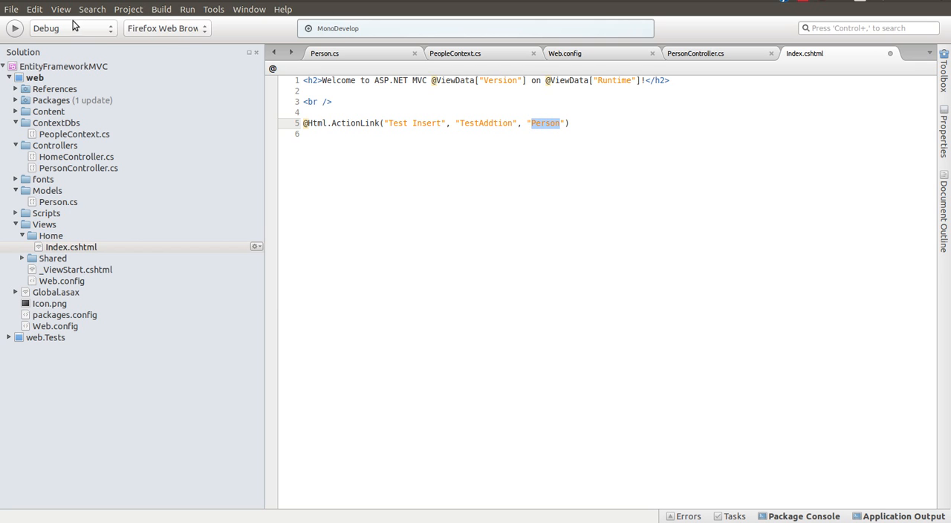
pyautogui.click(187, 8)
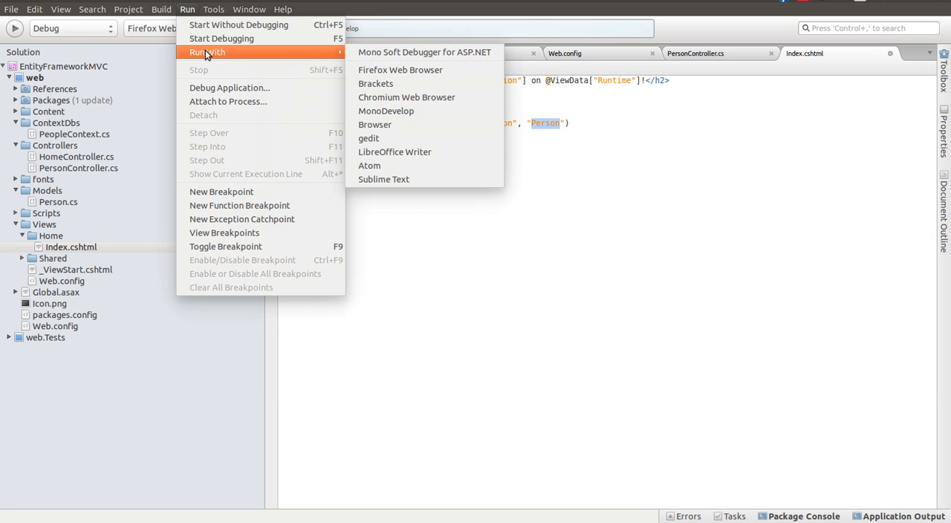
# Run the site with the Mono Soft Debugger for ASP.NET and examine the ConfigurationErrorsException it throws
pyautogui.click(400, 68)
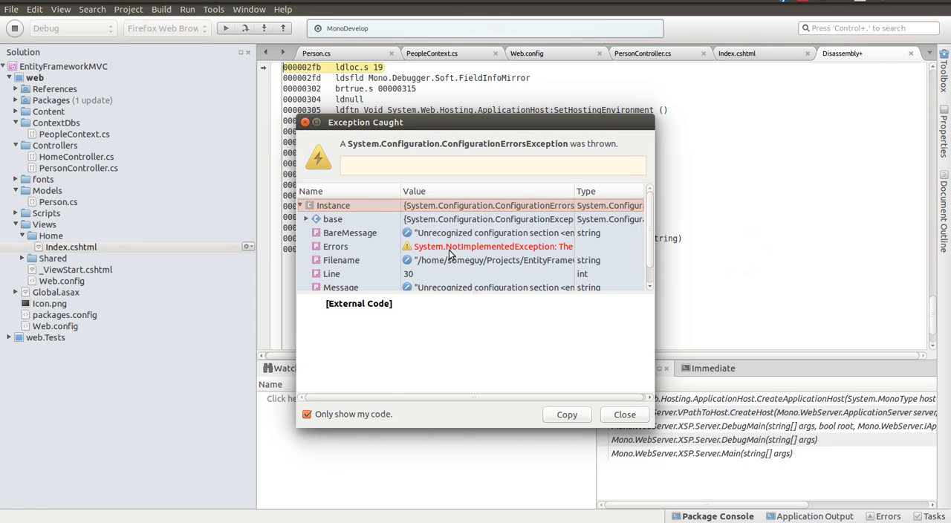
pyautogui.click(336, 247)
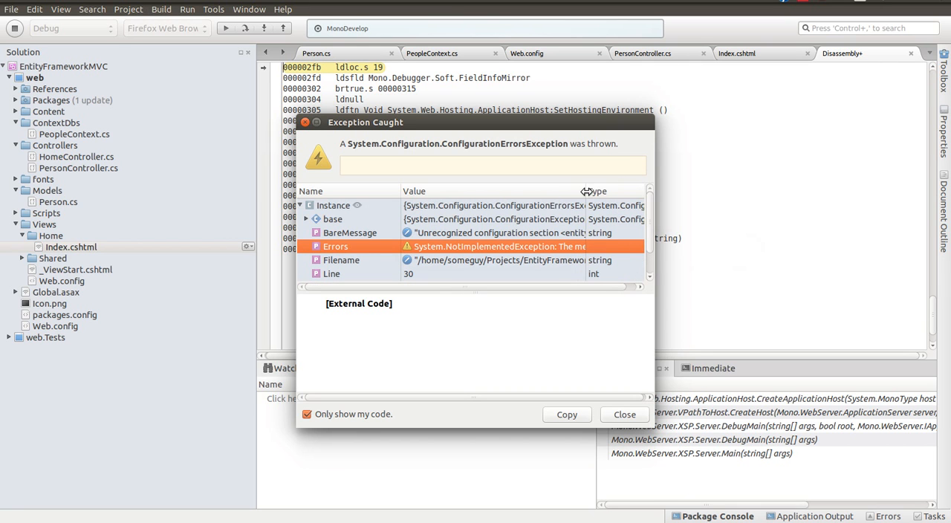
pyautogui.moveTo(532, 140)
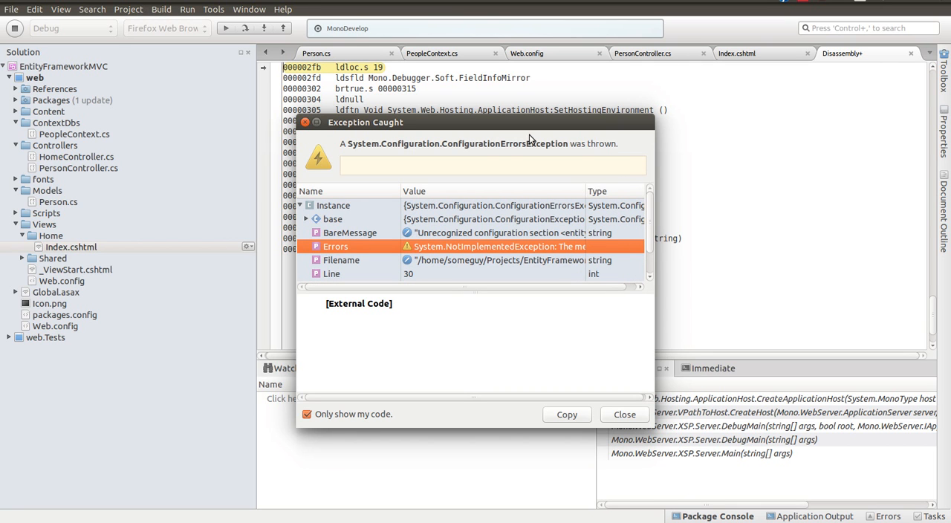
pyautogui.moveTo(345, 175)
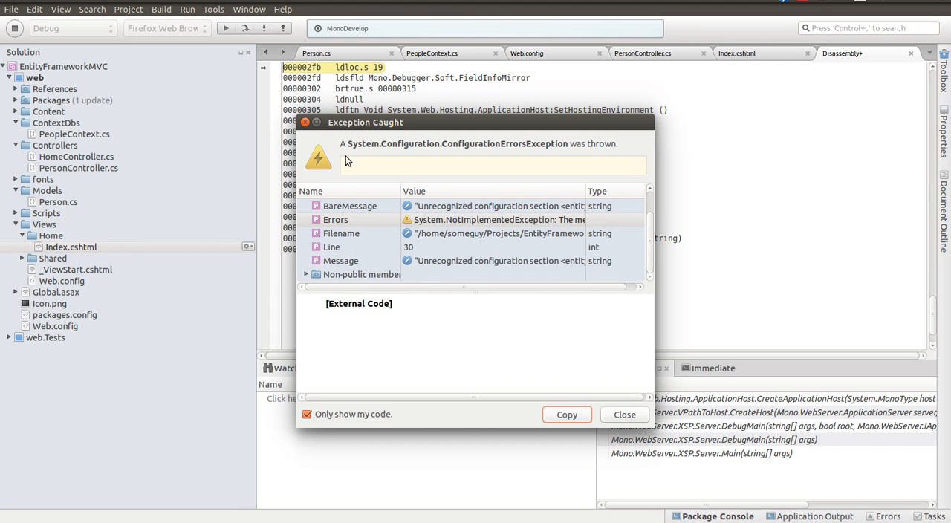
pyautogui.click(625, 413)
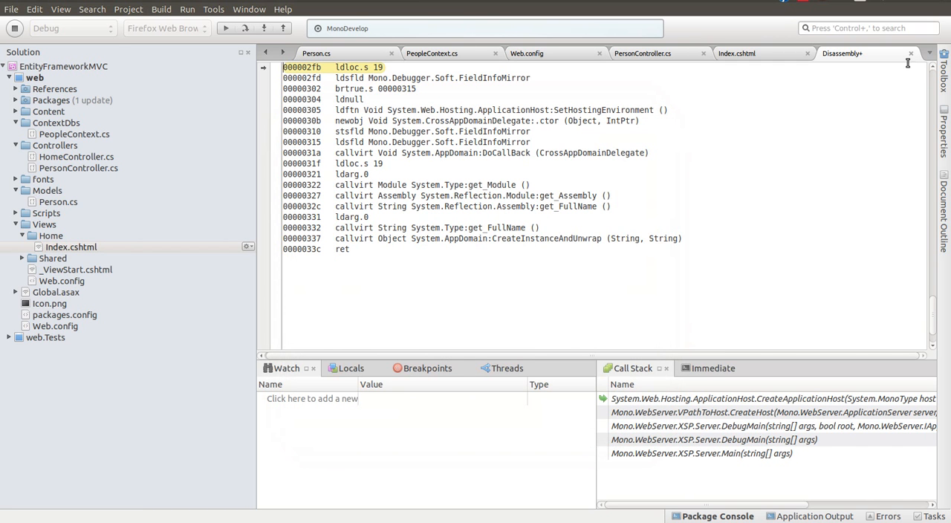
pyautogui.moveTo(488, 261)
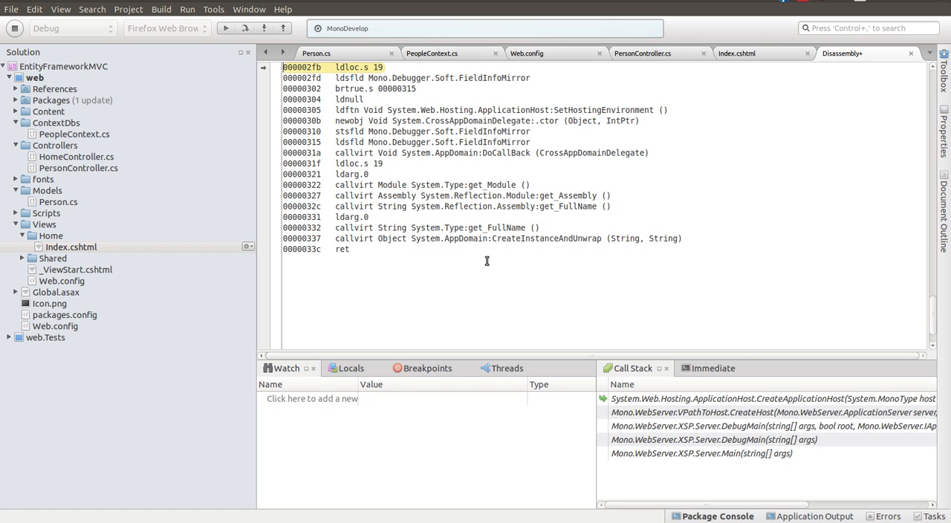
# Switch through the open tabs back to PeopleContext.cs and go to the end of its imports
pyautogui.click(737, 53)
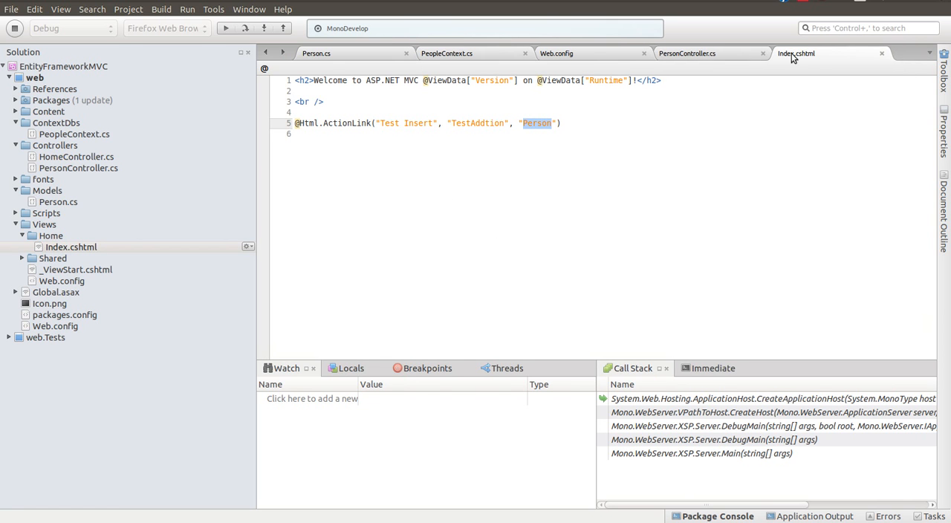
pyautogui.click(687, 54)
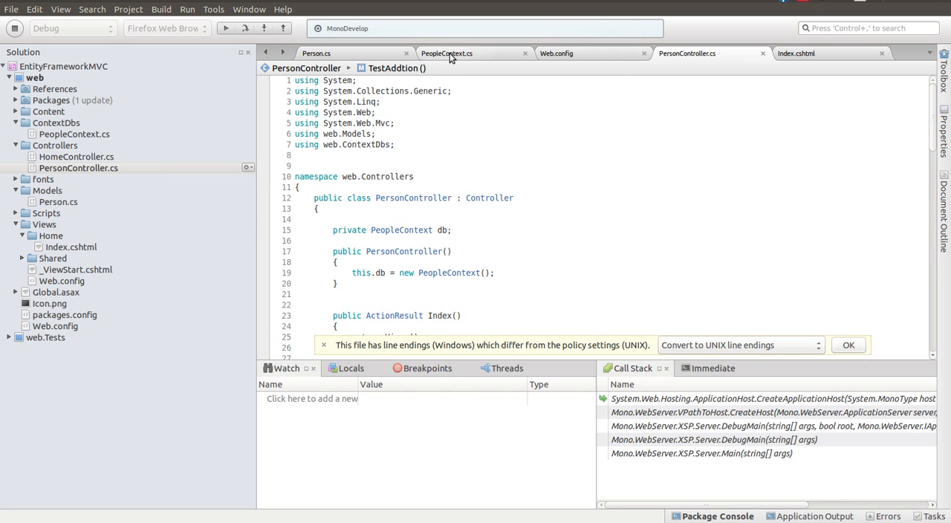
pyautogui.click(446, 54)
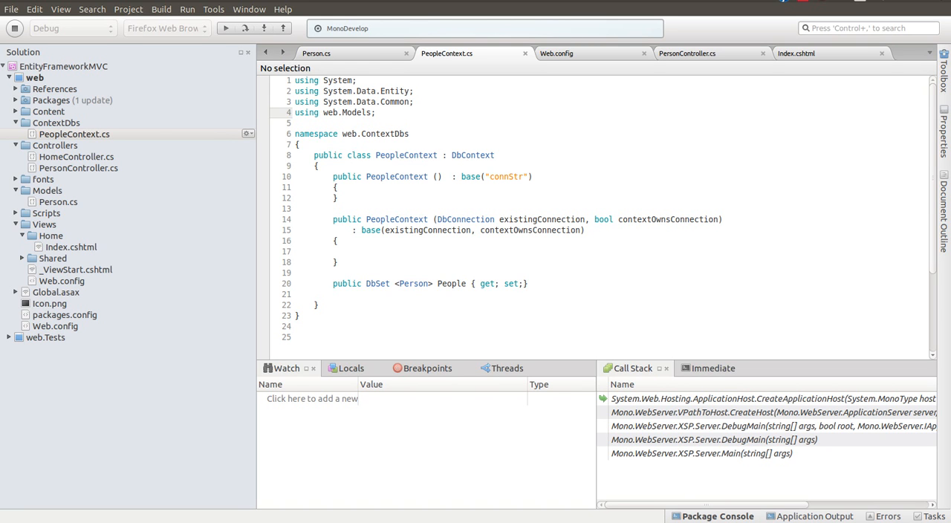
pyautogui.click(376, 113)
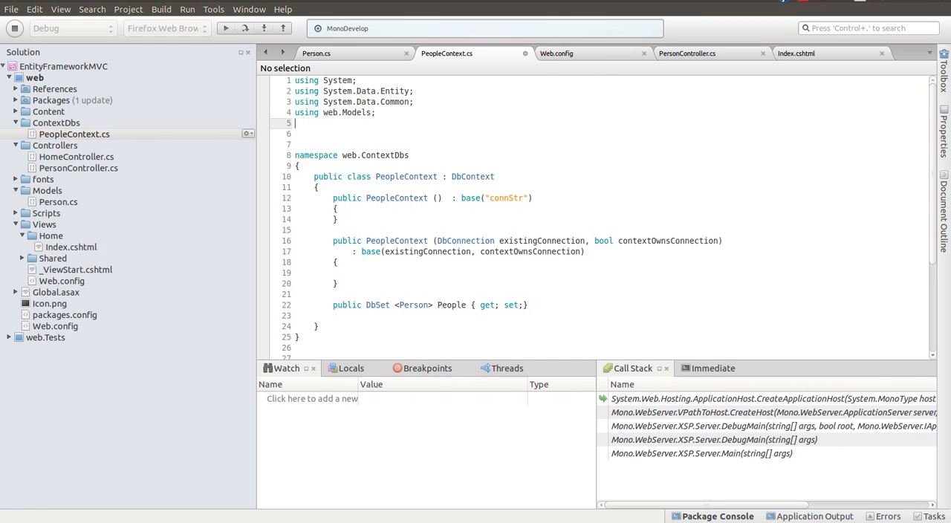
# Add using MySql.Data.Entity; to PeopleContext.cs
pyautogui.write('using MySql.Data.Entity;')
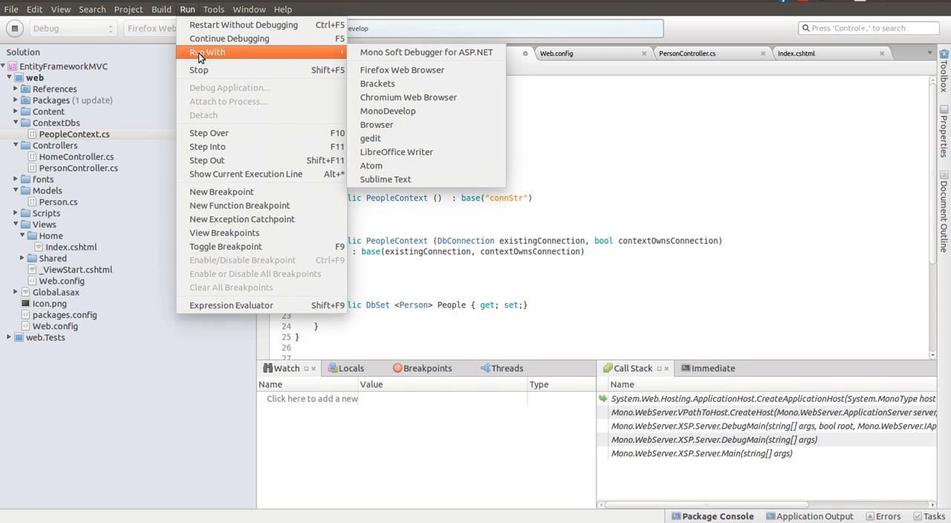
# Relaunch the site under the debugger and close the repeated entityFramework configuration exception
pyautogui.click(386, 110)
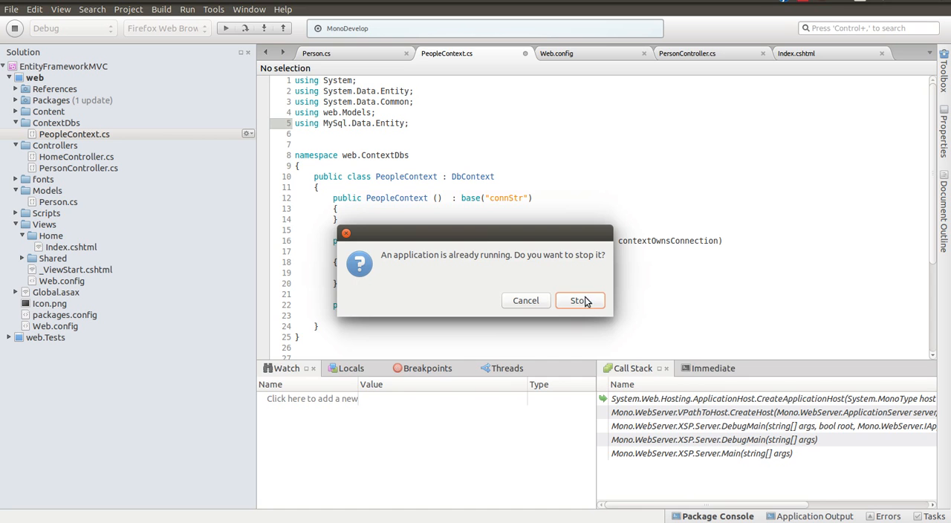
pyautogui.click(580, 300)
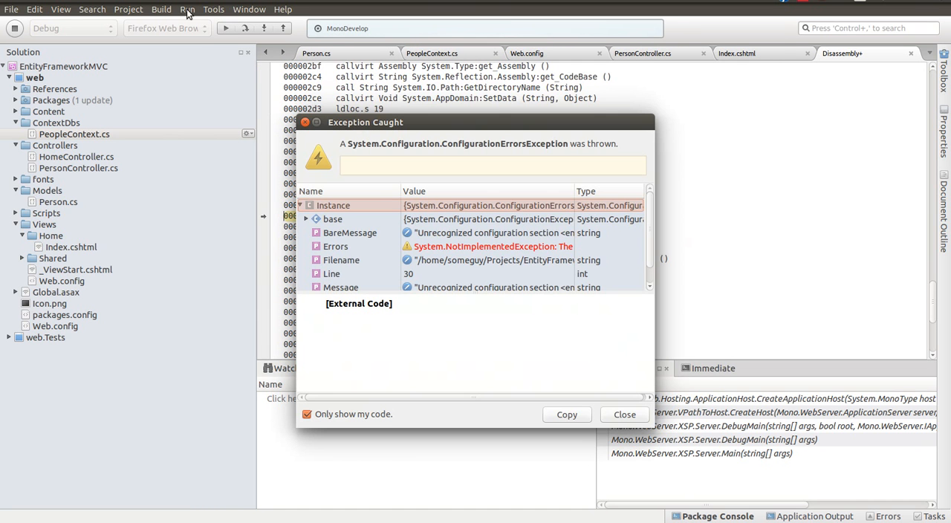
pyautogui.moveTo(437, 303)
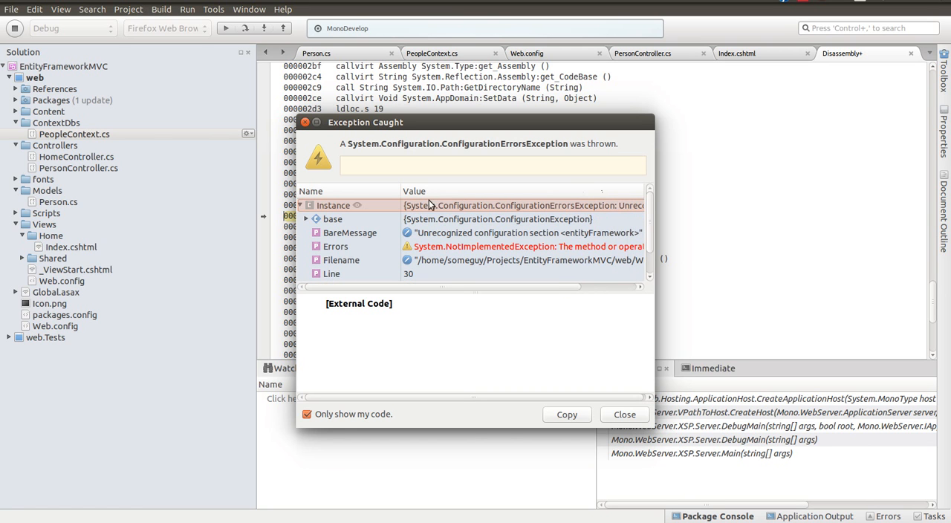
pyautogui.moveTo(568, 415)
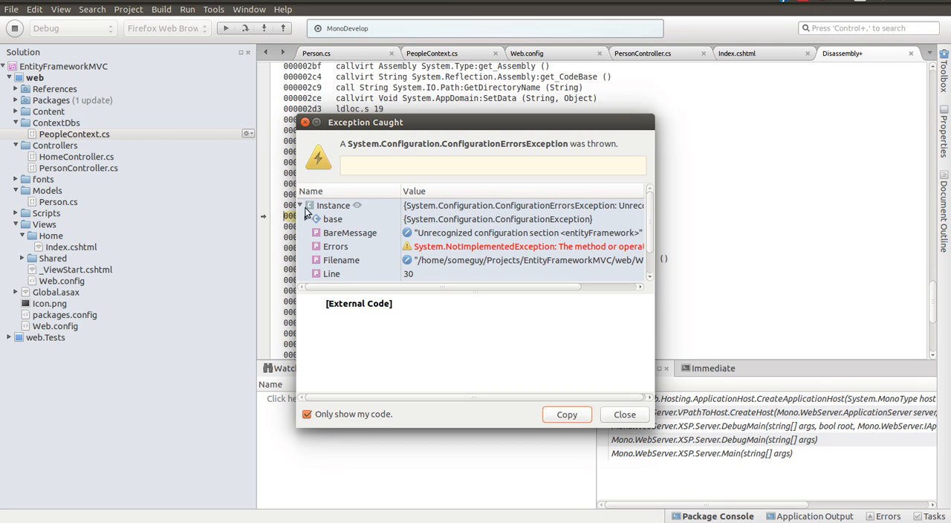
pyautogui.click(625, 414)
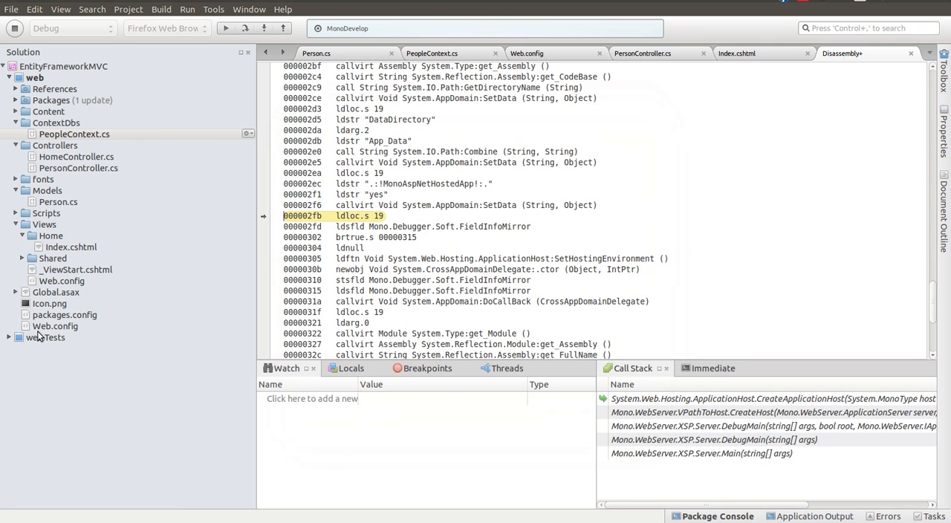
# Review Web.config's configSections, MySQL entityFramework provider and connStr connection string
pyautogui.click(527, 53)
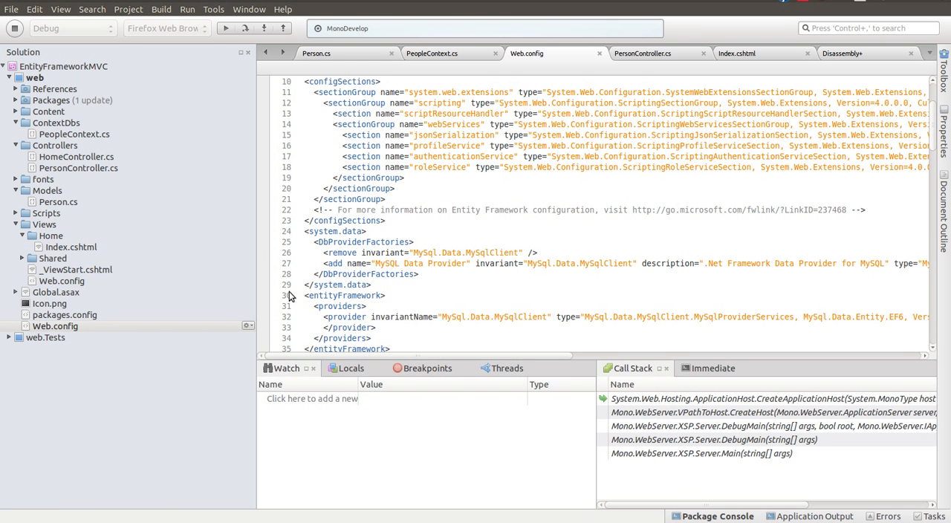
pyautogui.click(372, 286)
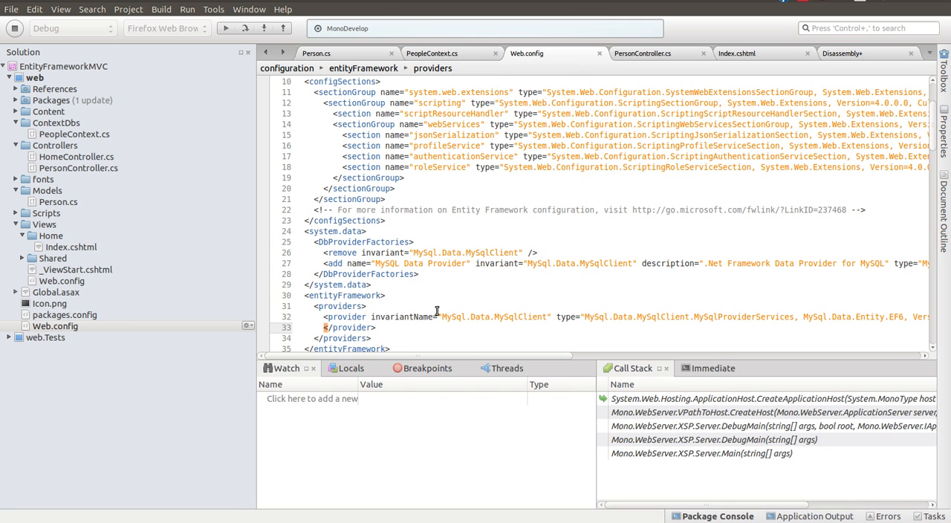
pyautogui.hscroll(3)
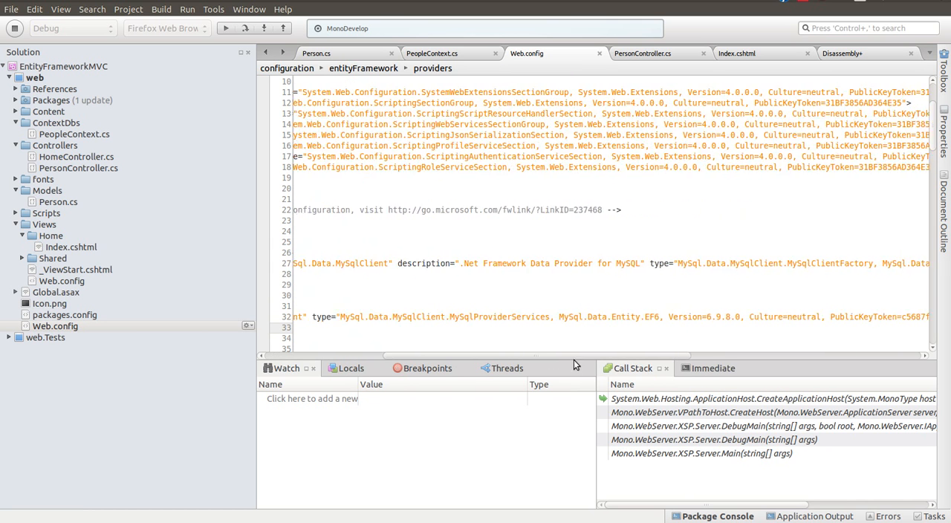
pyautogui.hscroll(3)
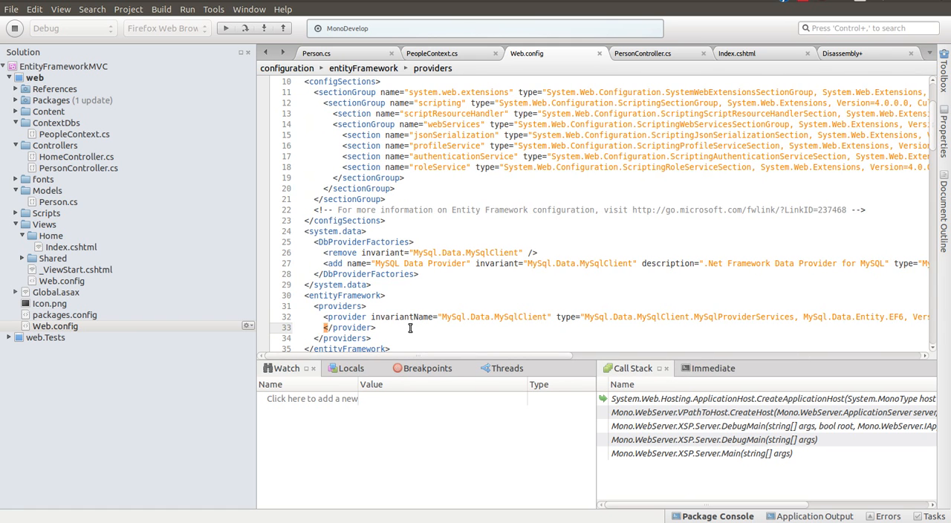
pyautogui.scroll(-3)
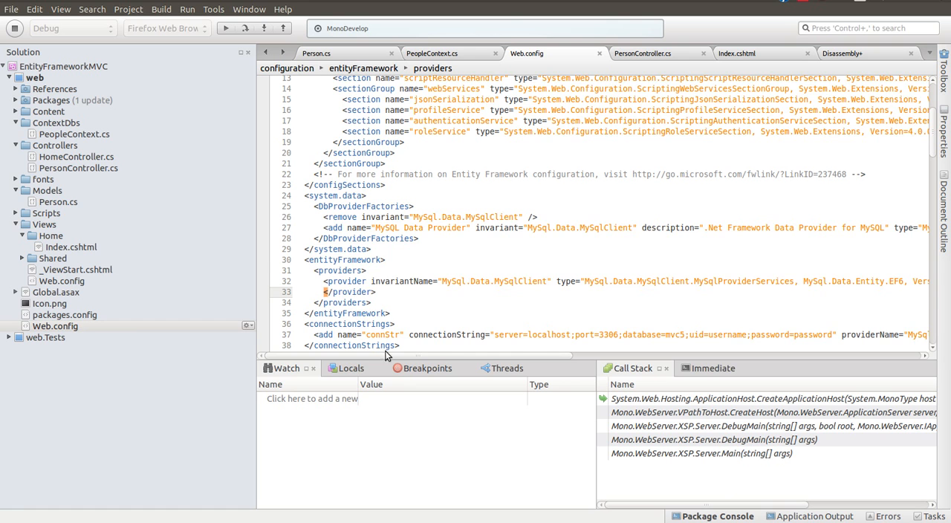
pyautogui.scroll(-3)
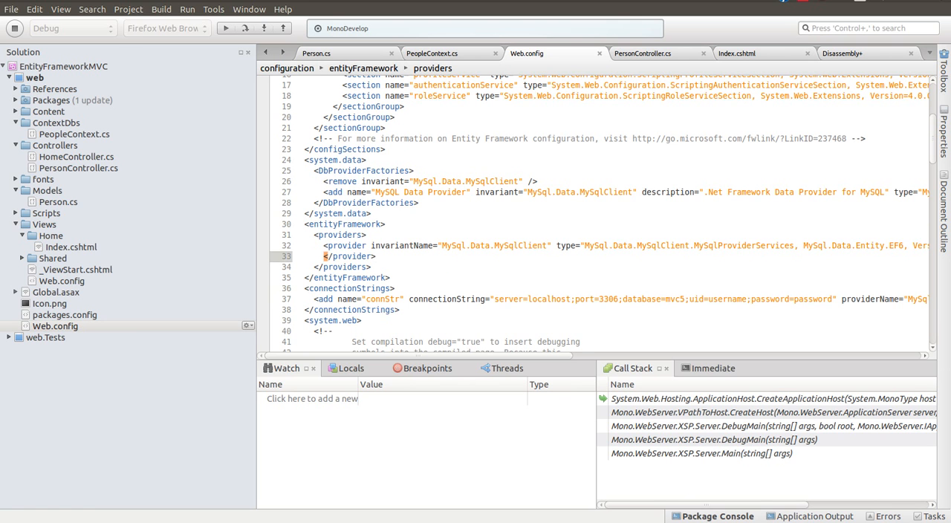
pyautogui.scroll(3)
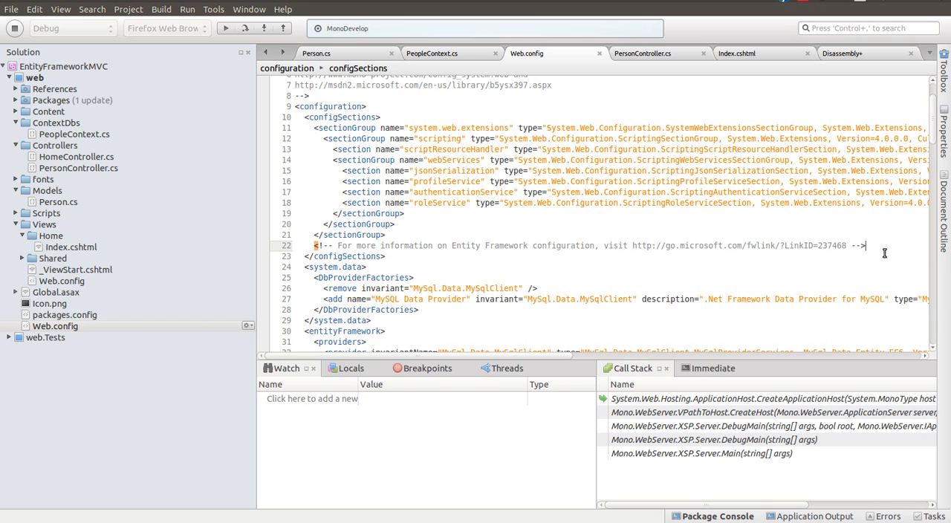
# Start a line after the Entity Framework comment and review the EntityFrameworkSection 6.1.3.0 and MySQL provider entries
pyautogui.press('Return')
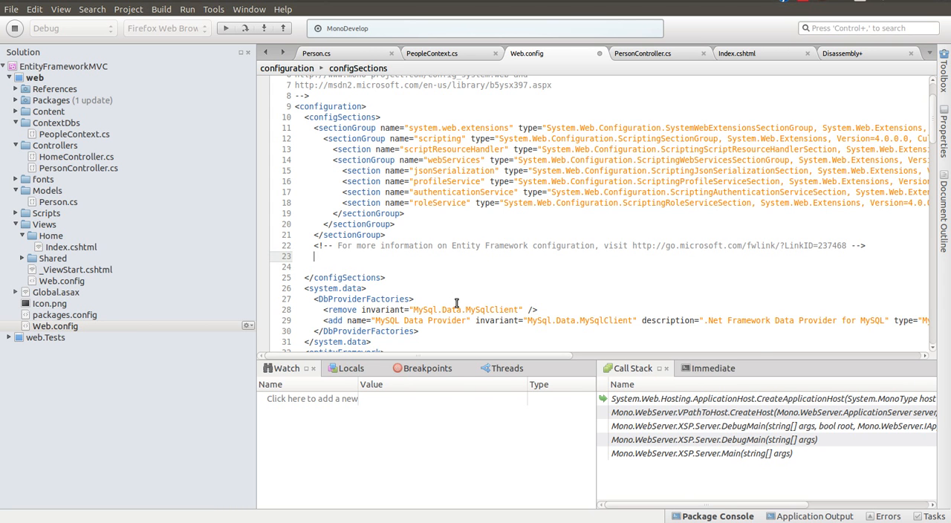
pyautogui.hscroll(3)
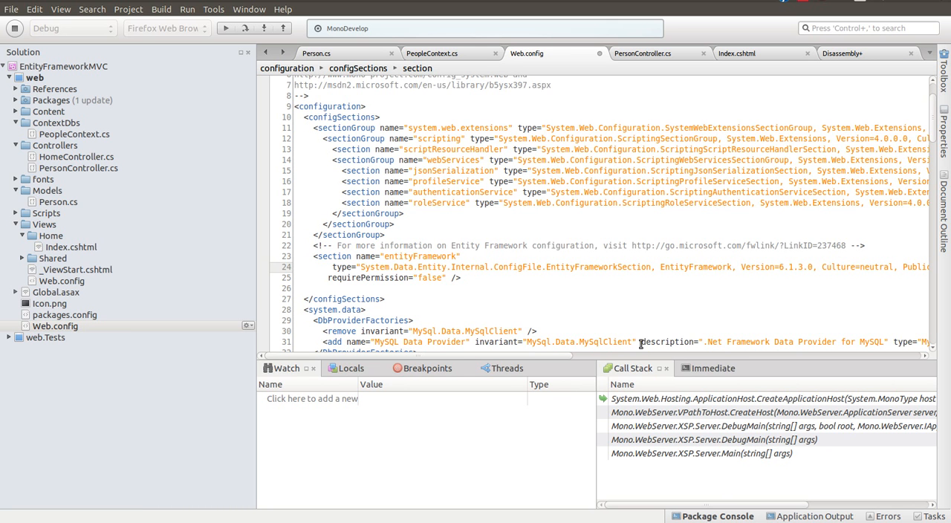
pyautogui.hscroll(3)
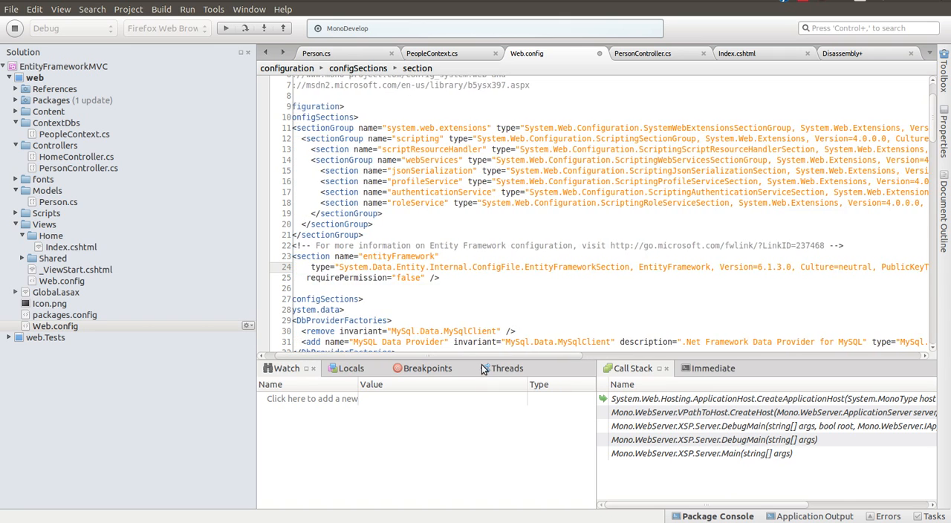
pyautogui.hscroll(3)
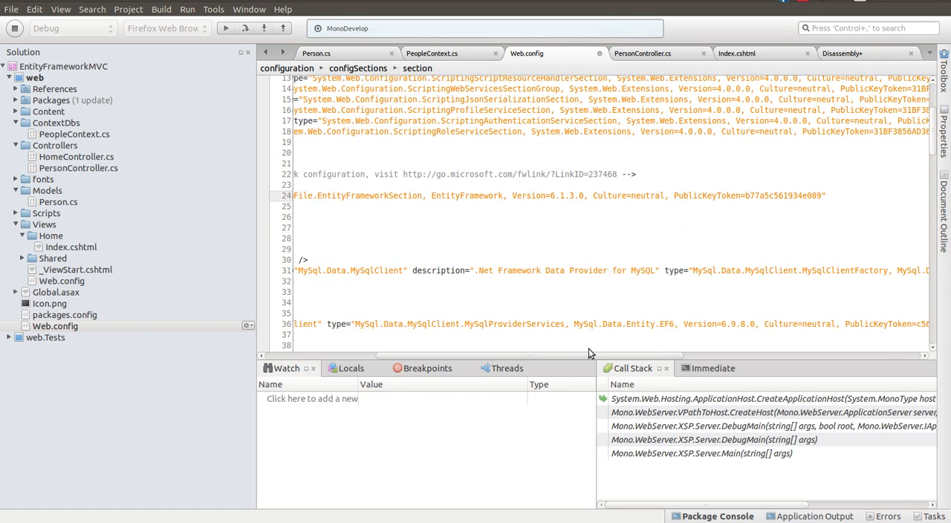
pyautogui.hscroll(3)
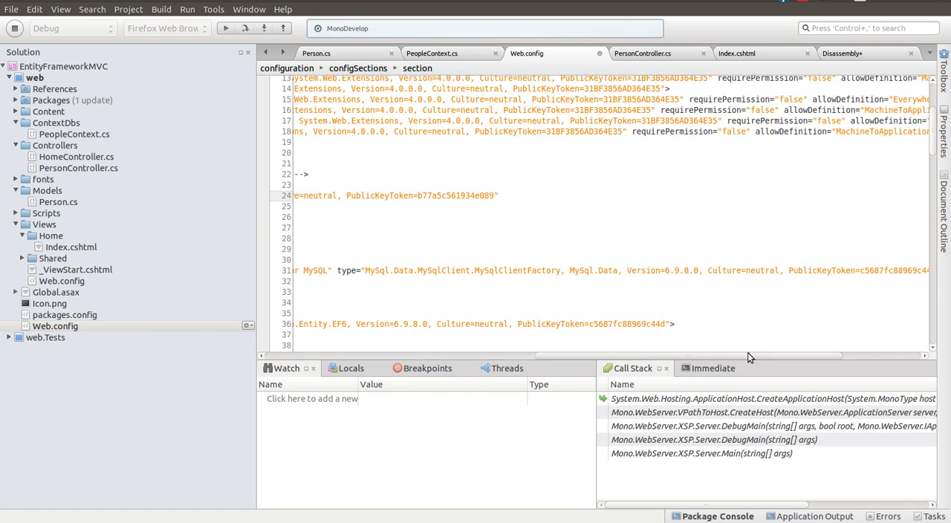
pyautogui.scroll(-3)
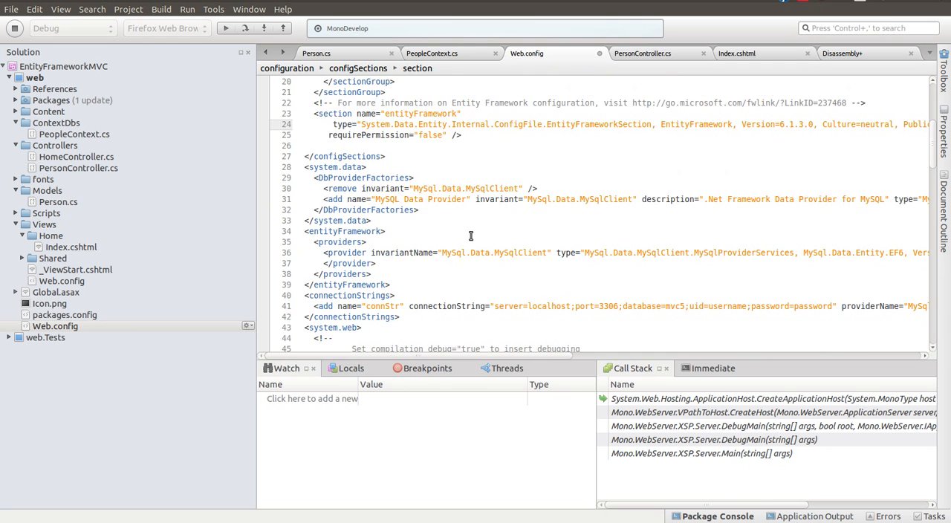
pyautogui.scroll(-3)
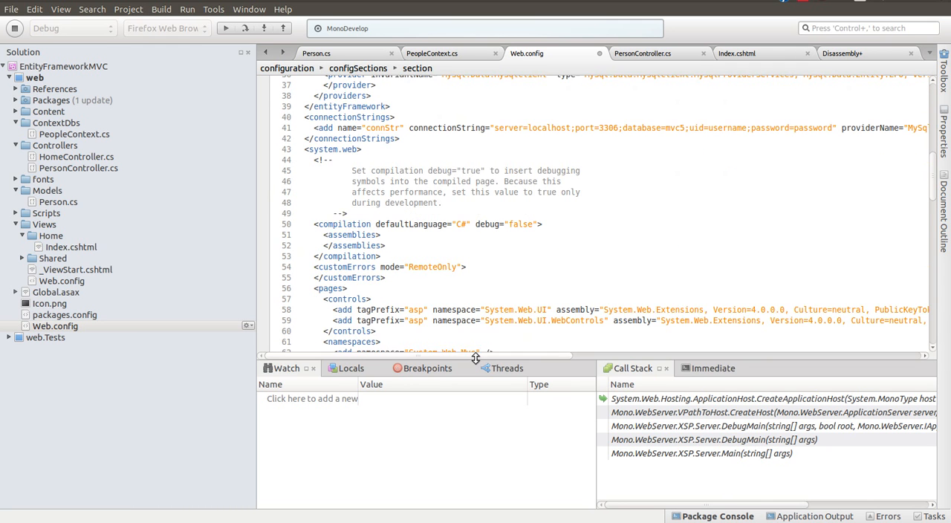
pyautogui.scroll(3)
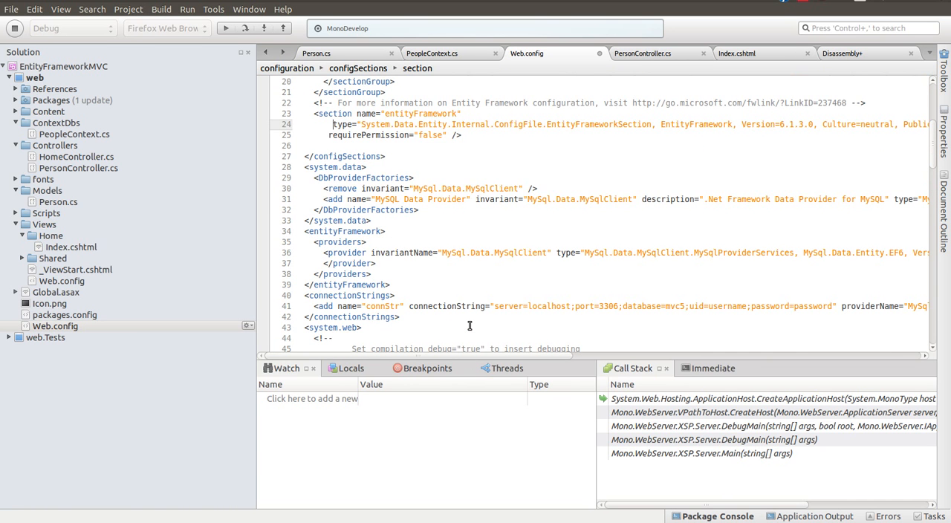
pyautogui.moveTo(374, 133)
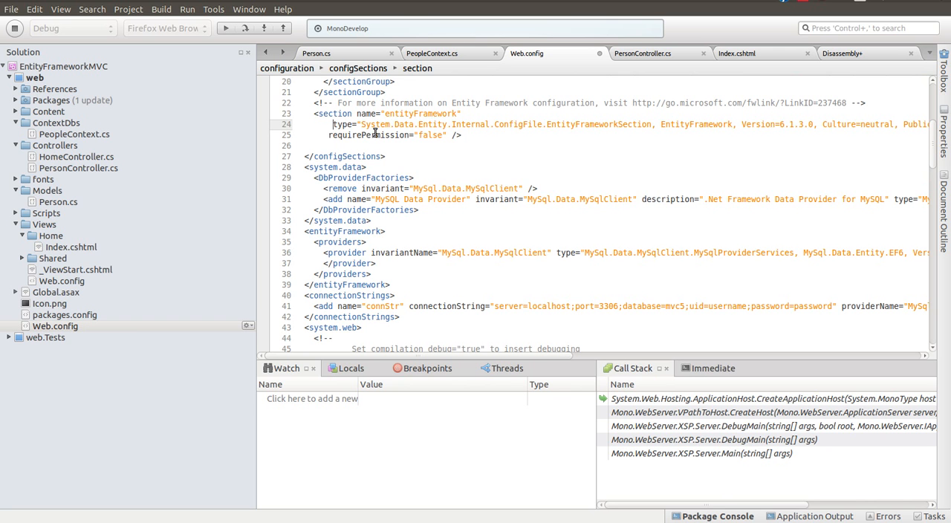
pyautogui.moveTo(481, 362)
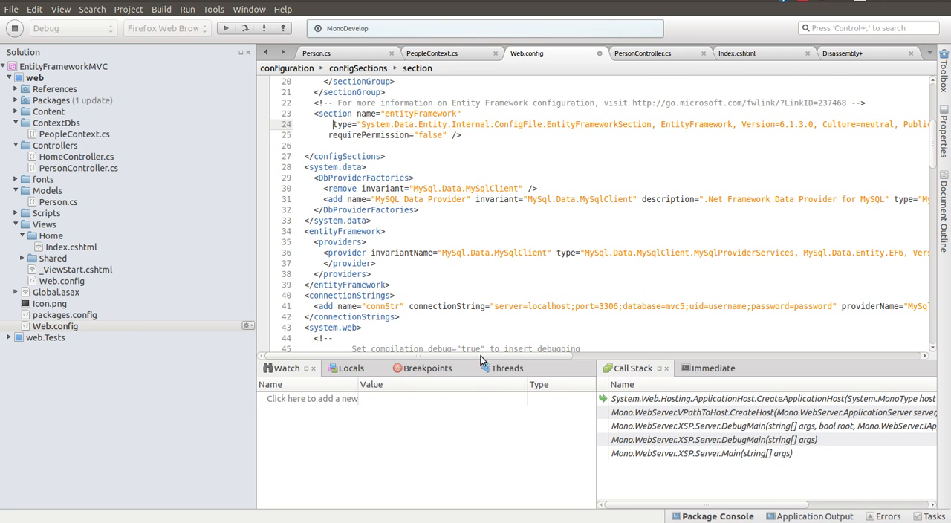
pyautogui.hscroll(3)
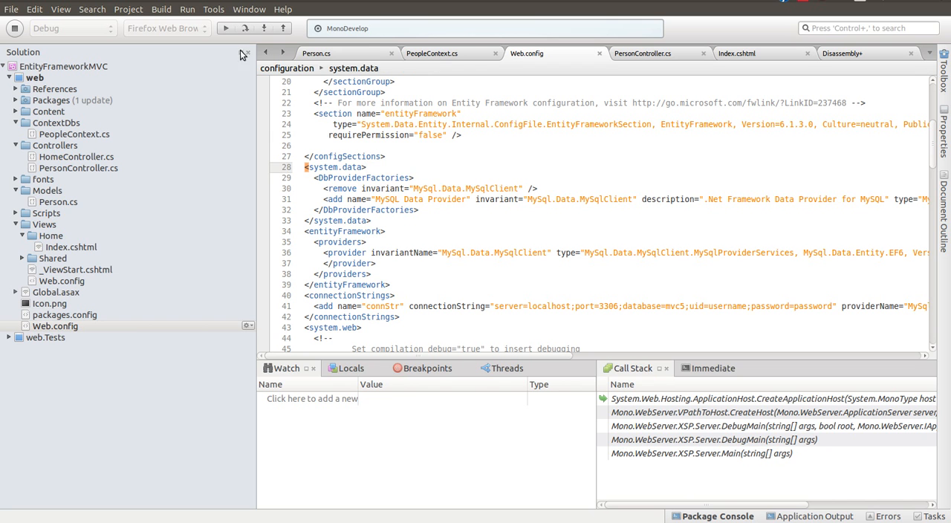
# Stop the debug session and rerun the app under the Mono Soft Debugger for ASP.NET
pyautogui.click(187, 8)
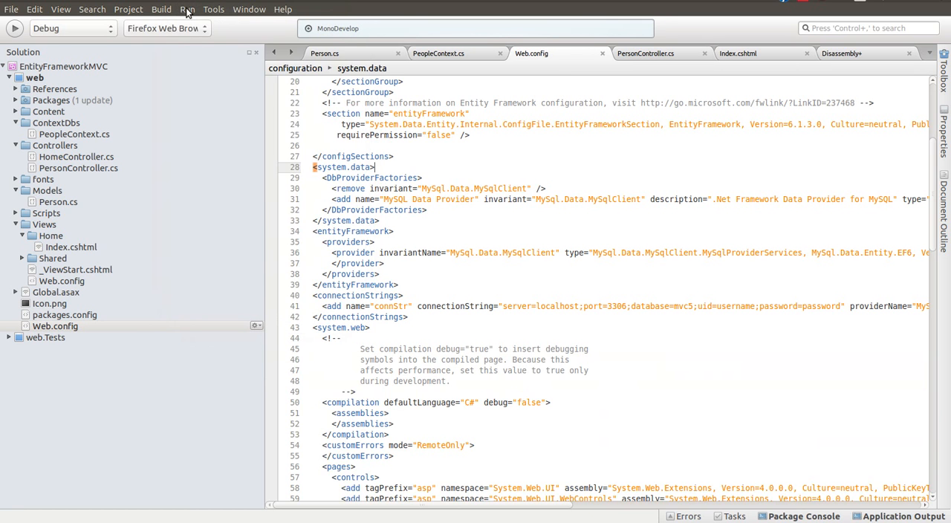
pyautogui.click(187, 9)
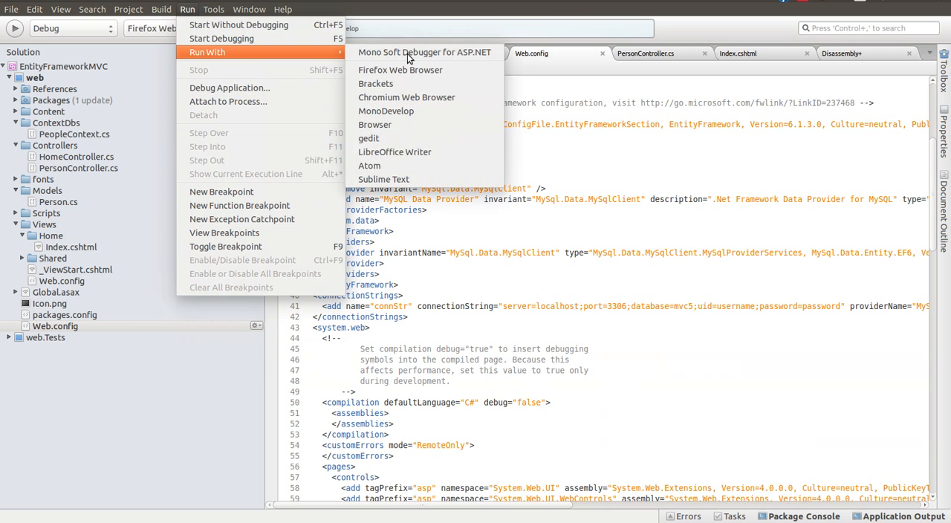
pyautogui.click(386, 110)
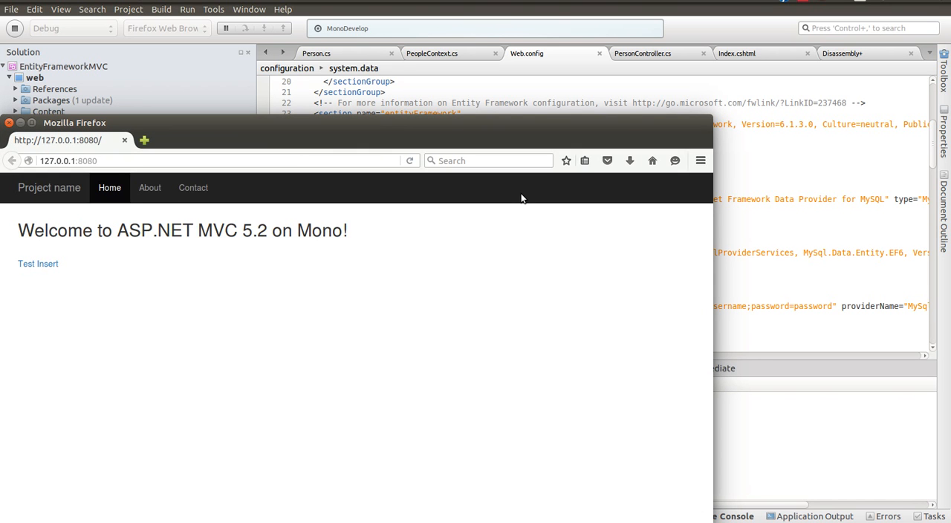
pyautogui.moveTo(522, 199)
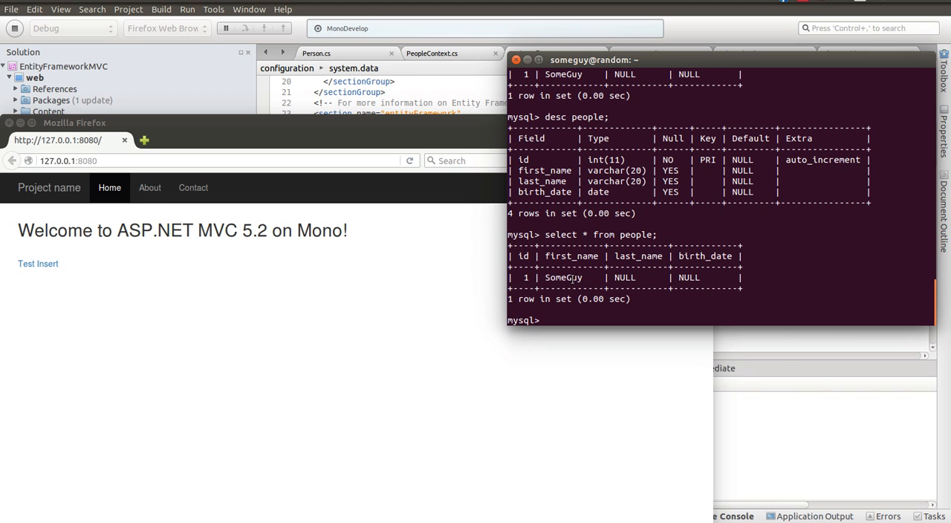
# Follow Test Insert, then query 'select * from people;' showing the new Some Guy row
pyautogui.click(37, 265)
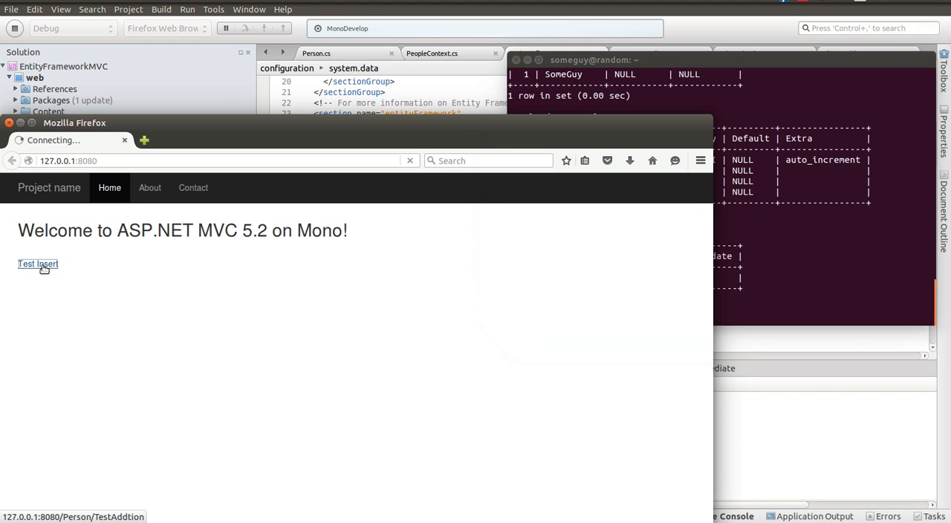
pyautogui.click(38, 265)
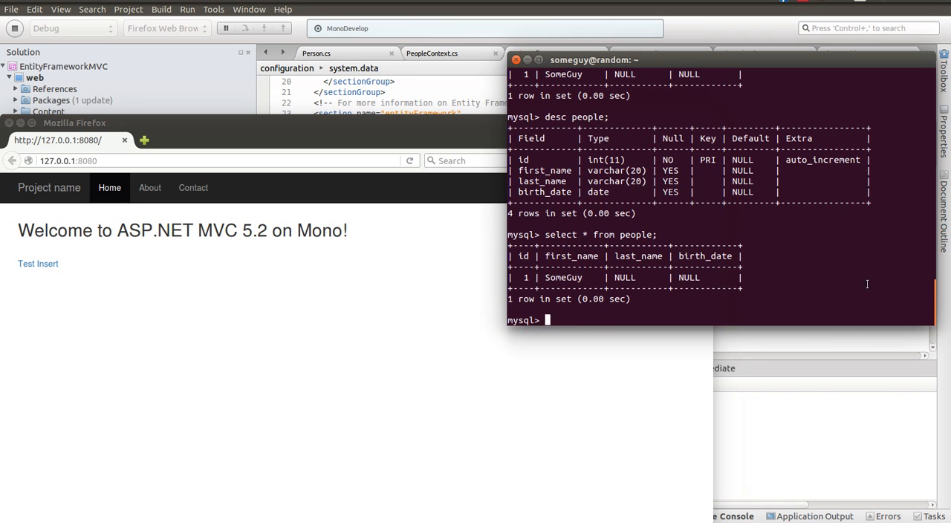
pyautogui.write('select * from people;')
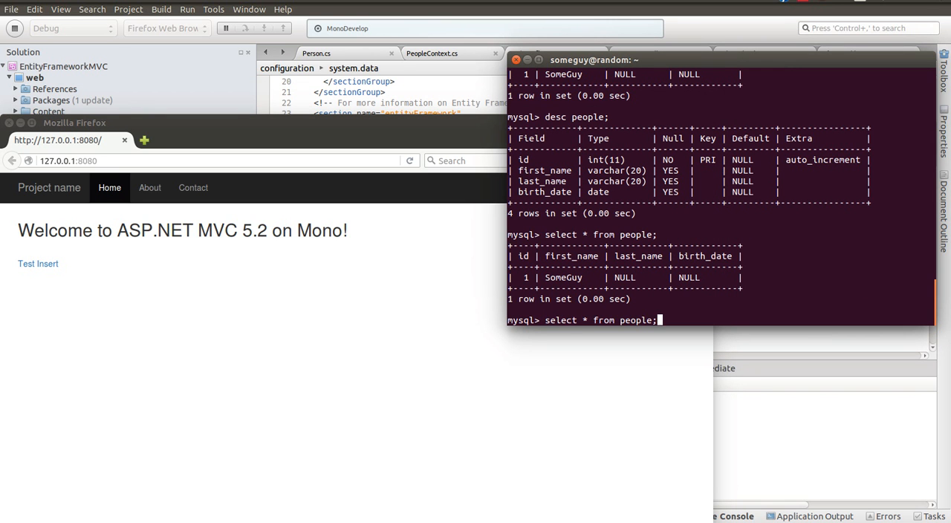
pyautogui.press('Return')
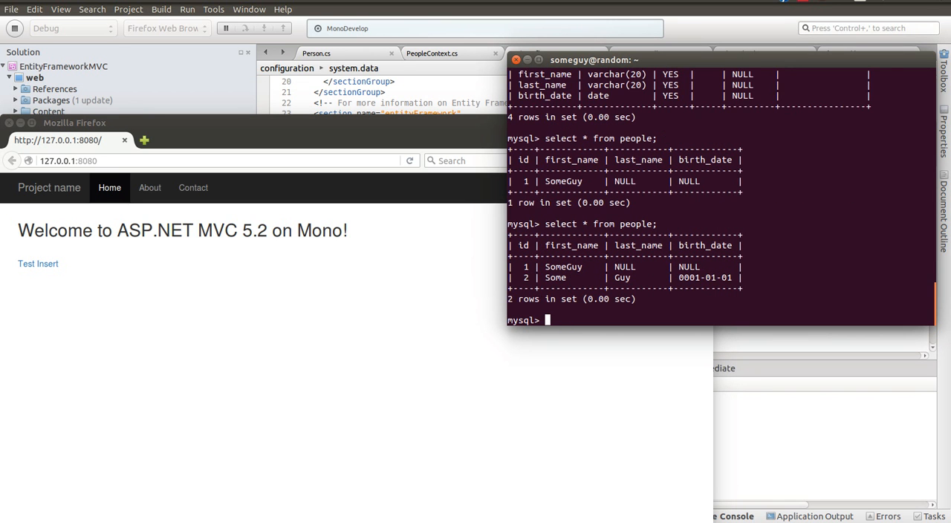